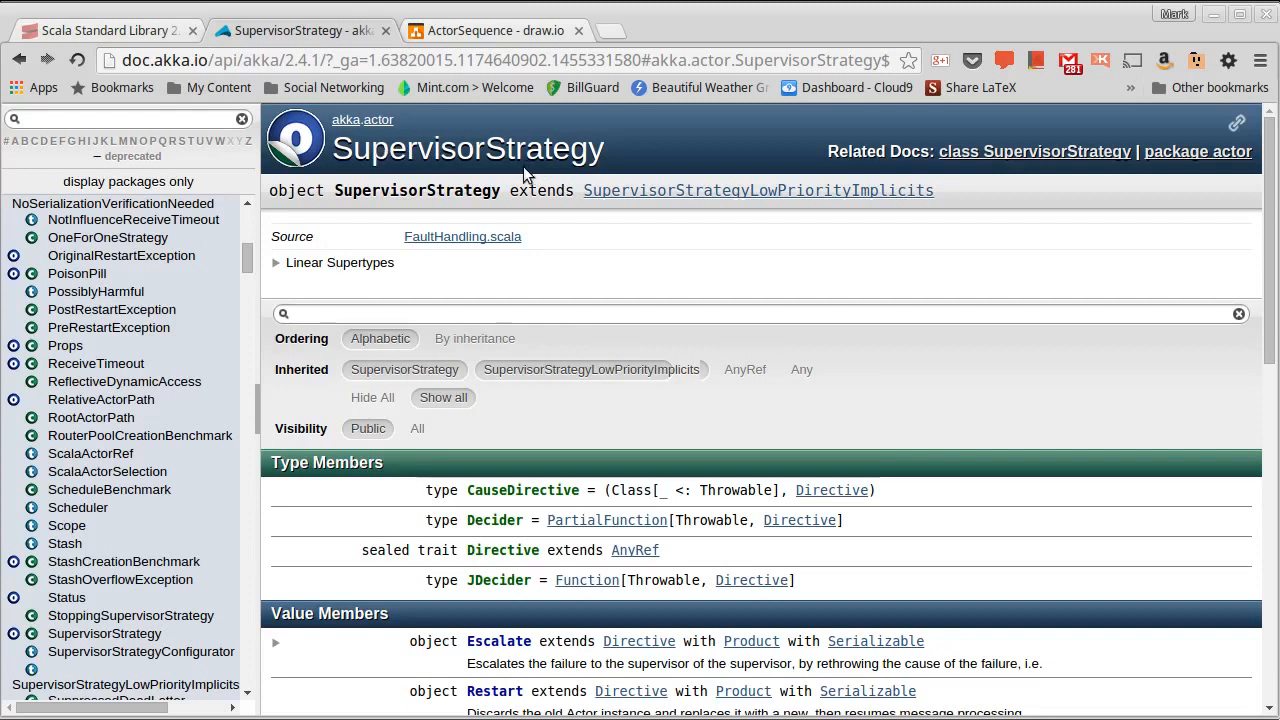
{"action": "mouse_move", "coordinate": [770, 333]}
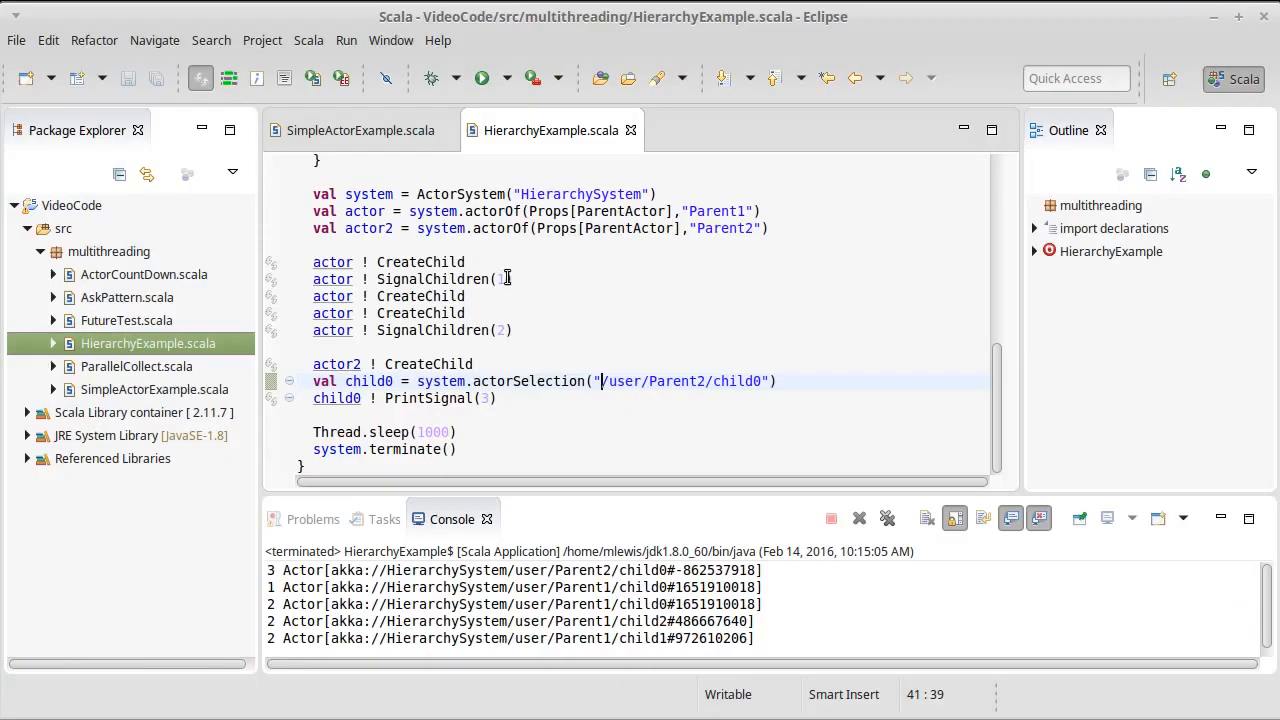
Create a Scala App named SupervisorExample in the multithreading package.
{"action": "right_click", "coordinate": [109, 251]}
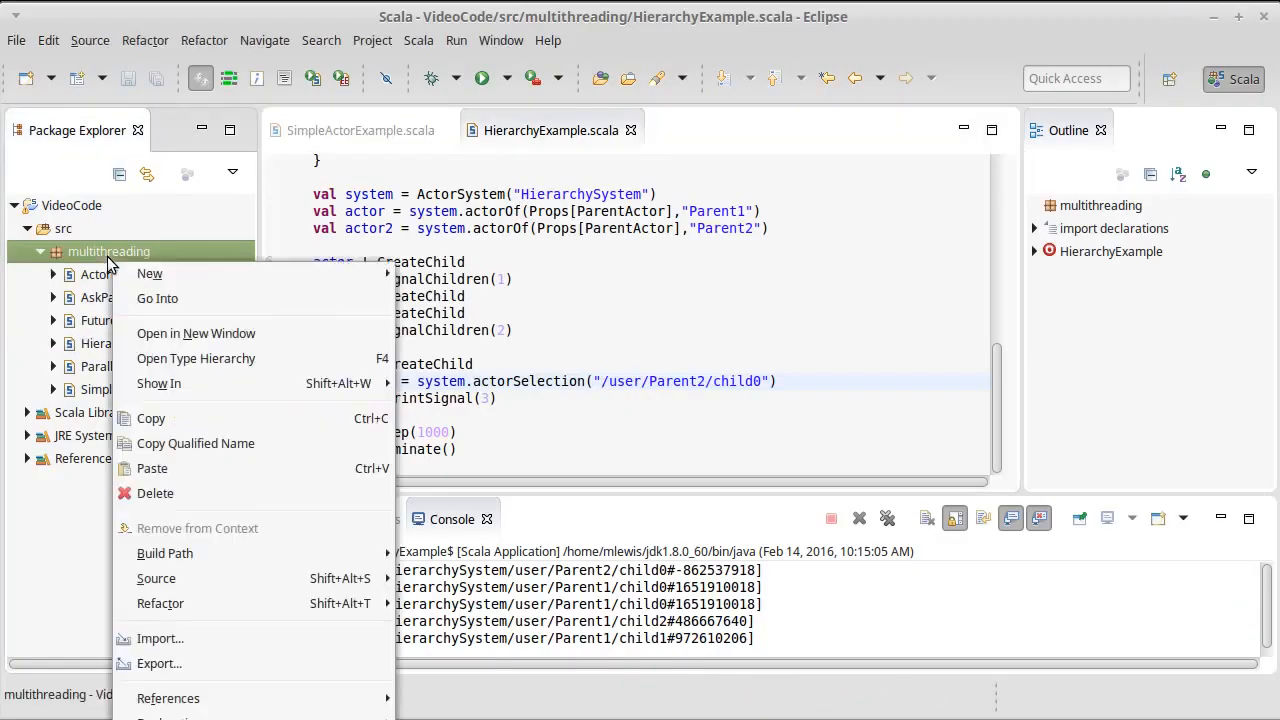
{"action": "mouse_move", "coordinate": [149, 273]}
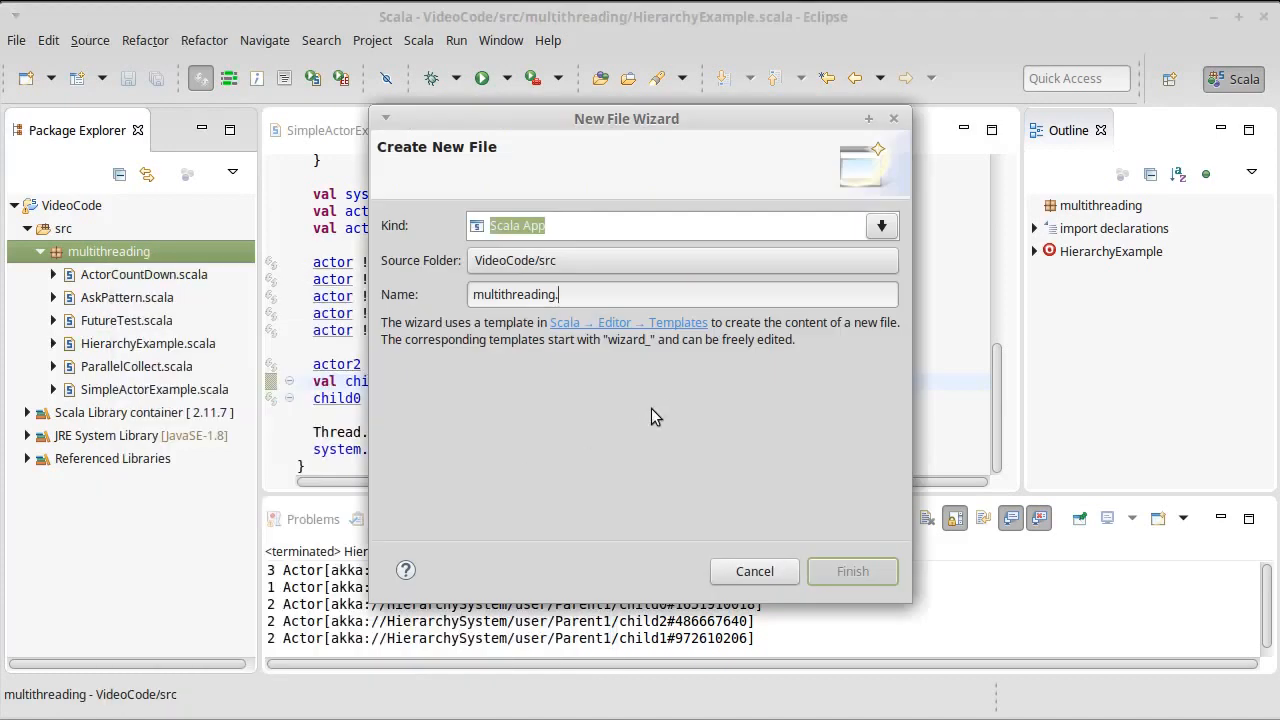
{"action": "type", "text": "Supervi"}
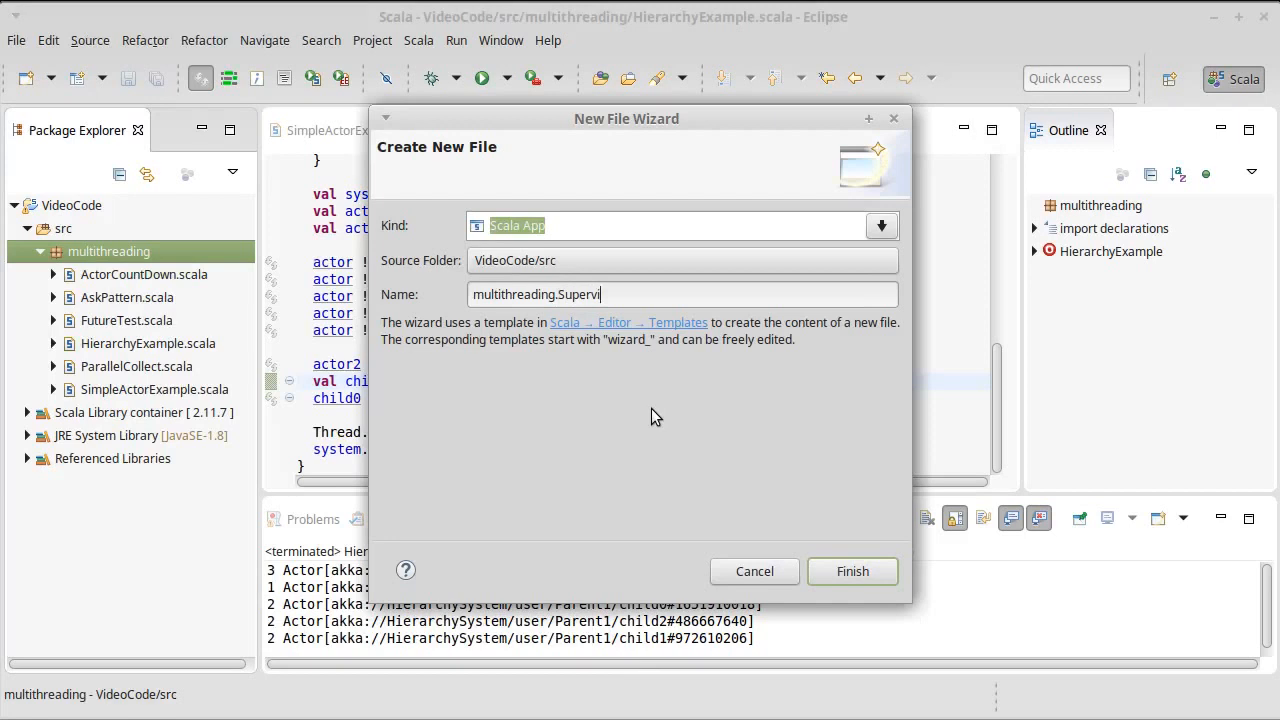
{"action": "type", "text": "sorExample"}
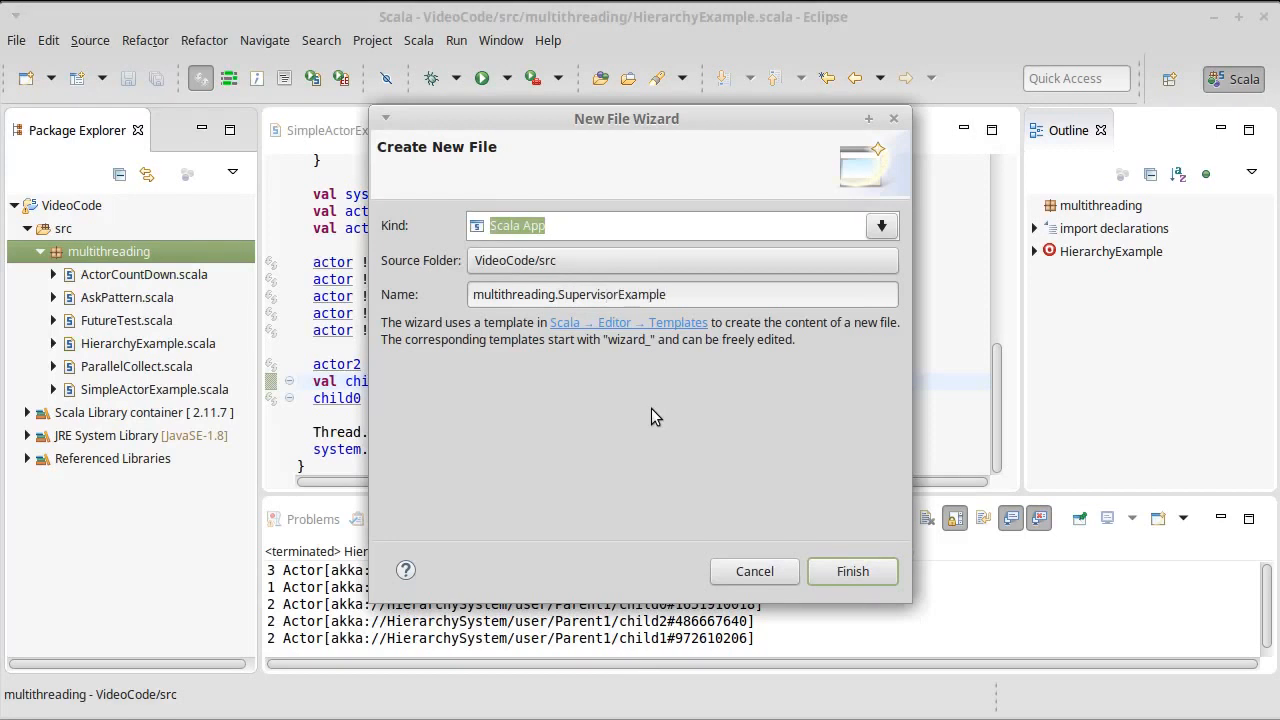
{"action": "left_click", "coordinate": [851, 571]}
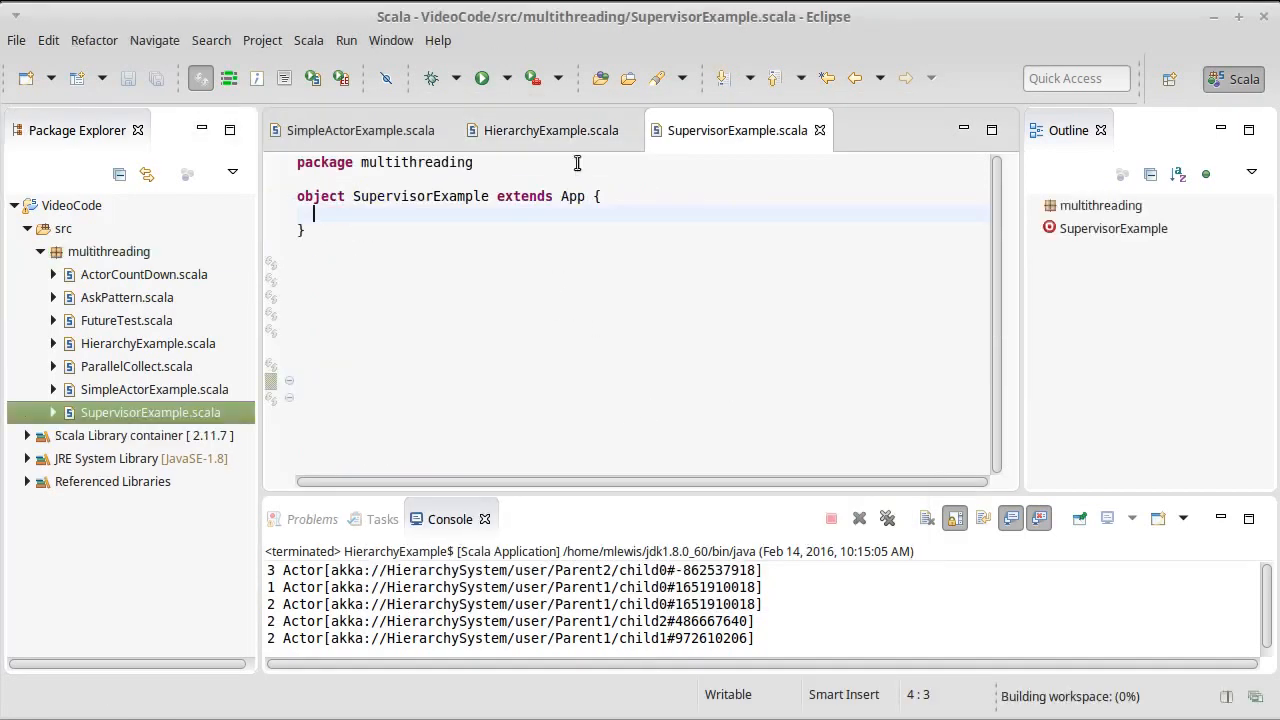
Copy HierarchyExample's imports, message classes, ParentActor and ChildActor into SupervisorExample.scala.
{"action": "left_click", "coordinate": [551, 130]}
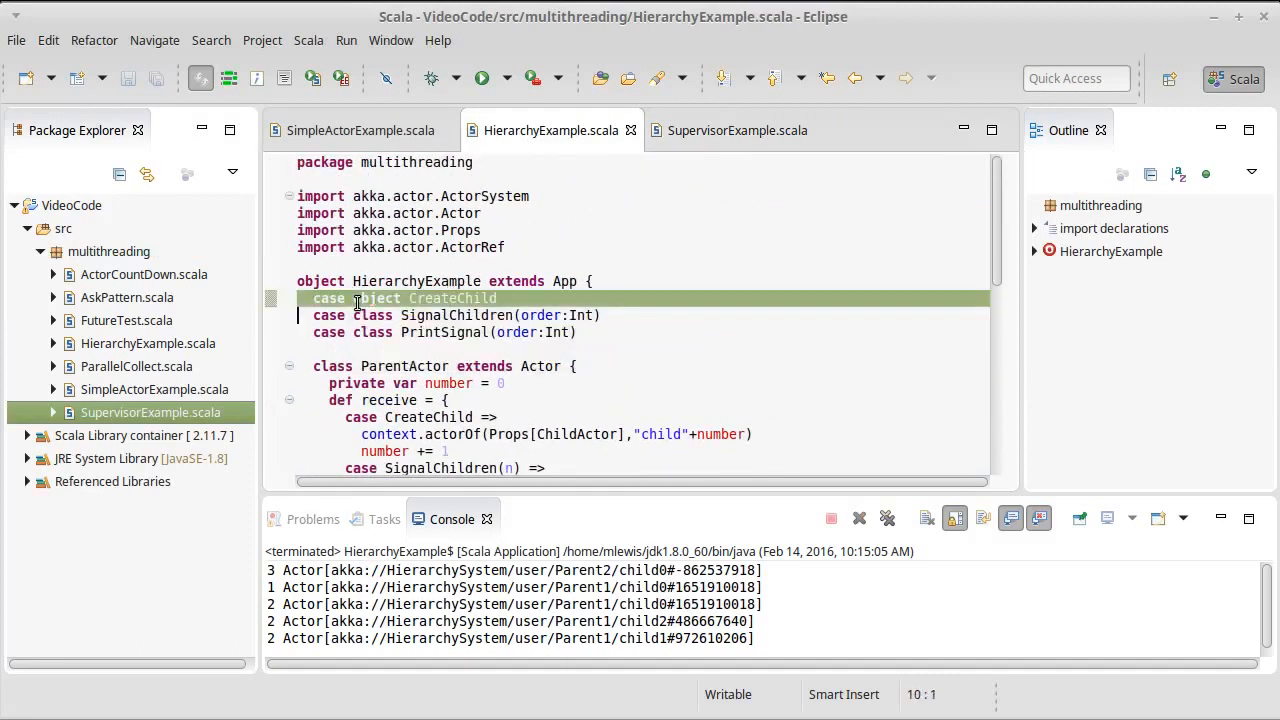
{"action": "scroll", "scroll_direction": "down", "scroll_amount": 3}
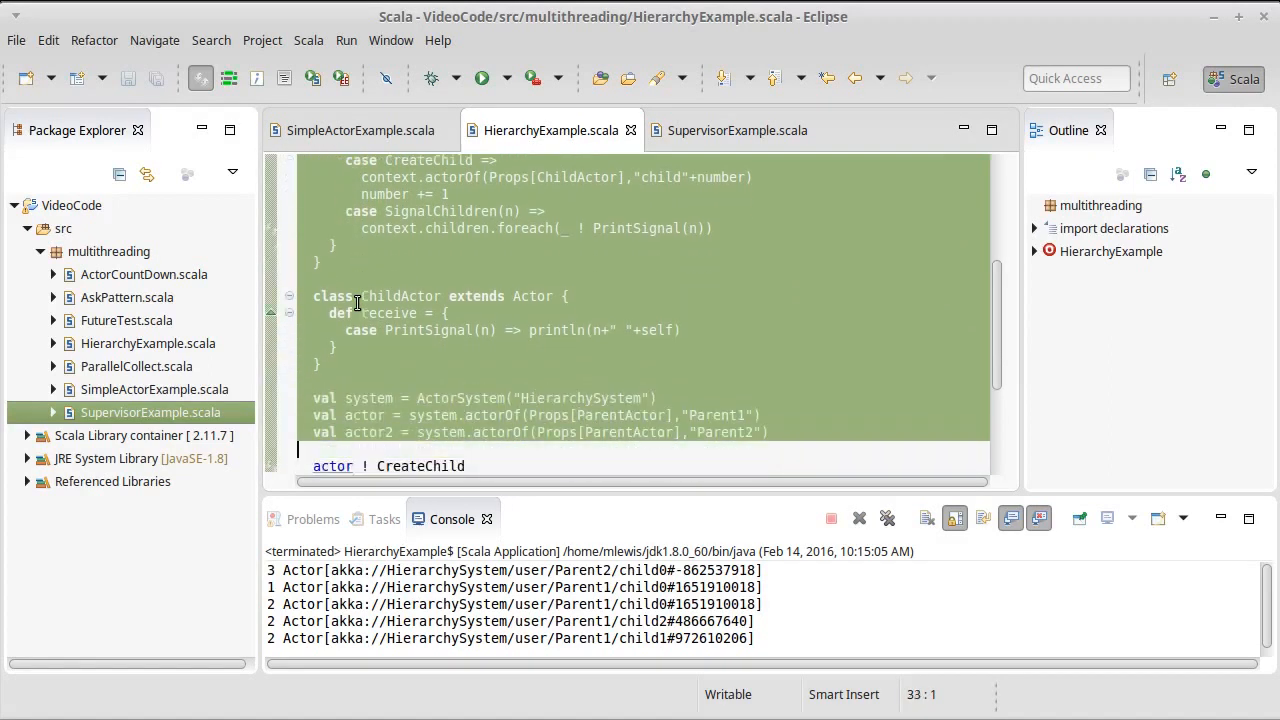
{"action": "left_click", "coordinate": [737, 130]}
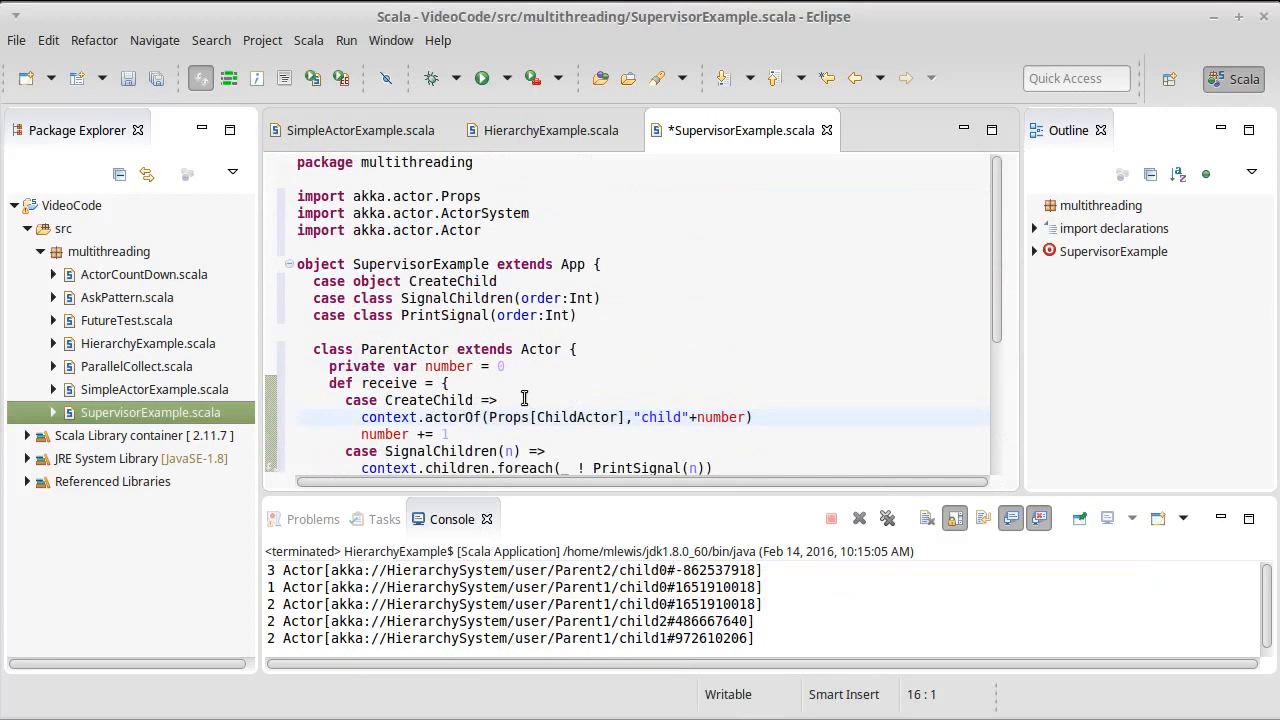
{"action": "scroll", "scroll_direction": "down", "scroll_amount": 3}
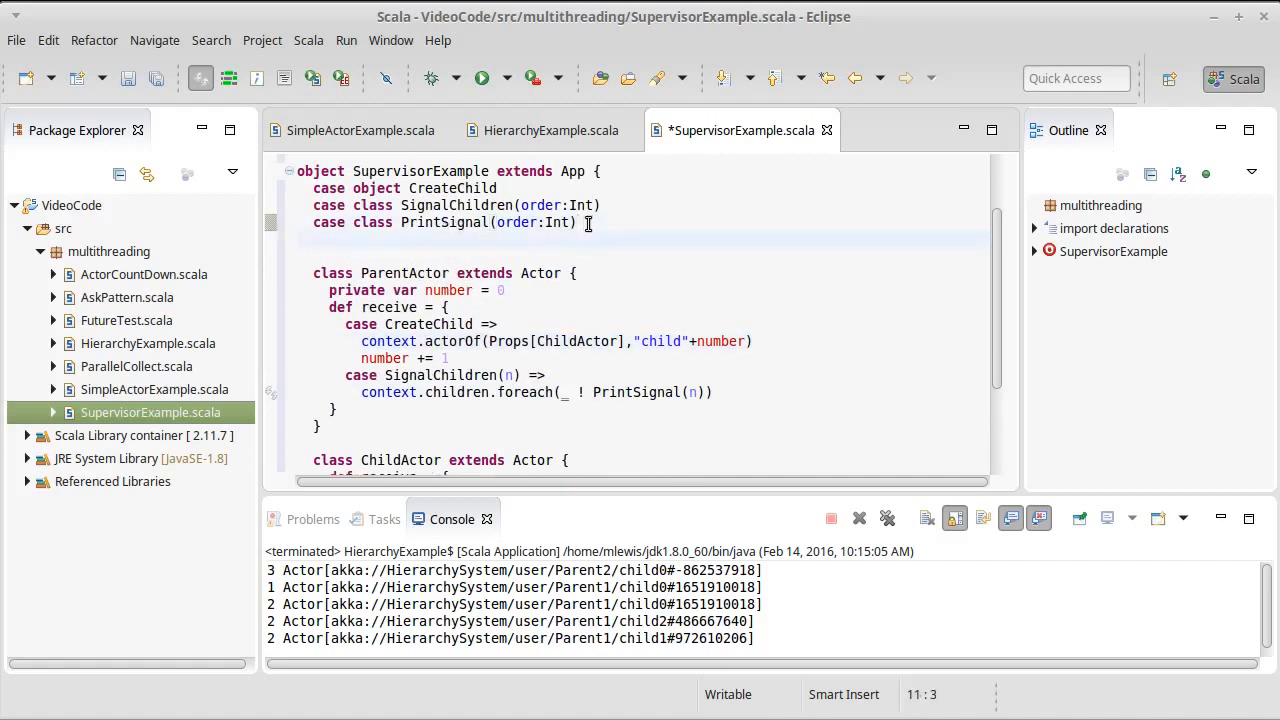
Add case class DivideNumbers(n:Int, d:Int) below PrintSignal and save the file.
{"action": "type", "text": "case cl"}
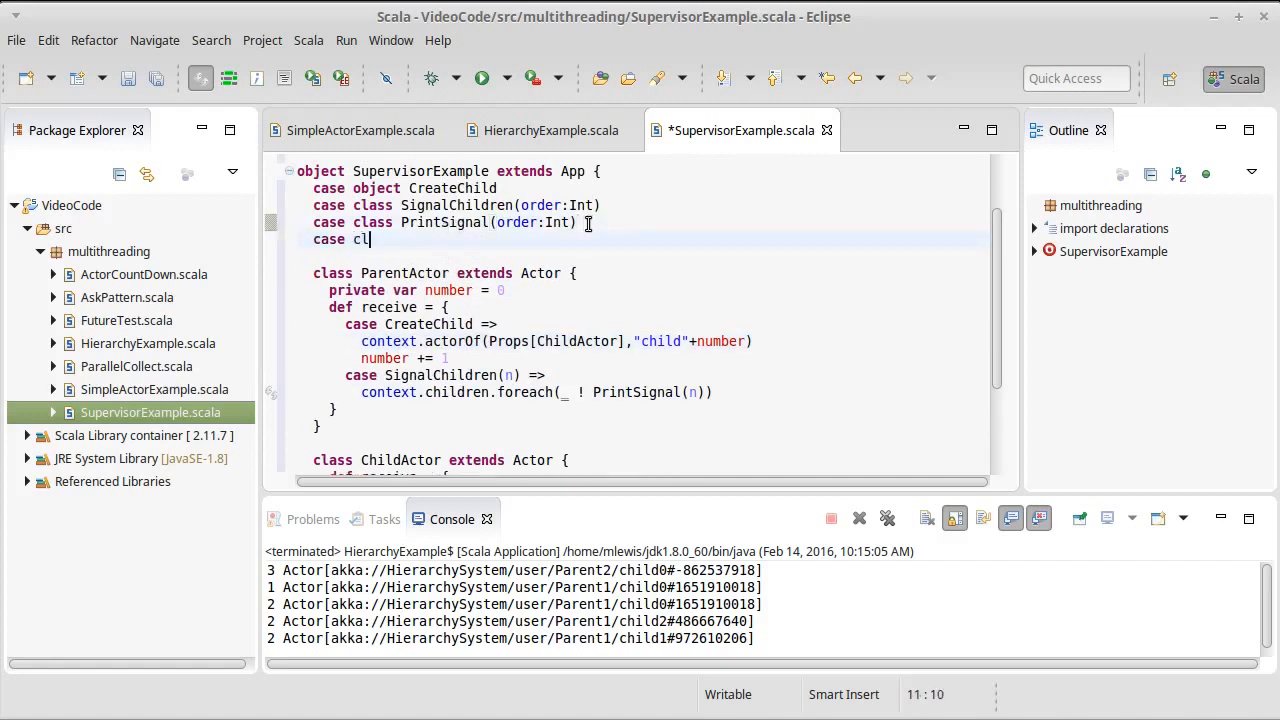
{"action": "type", "text": "ass"}
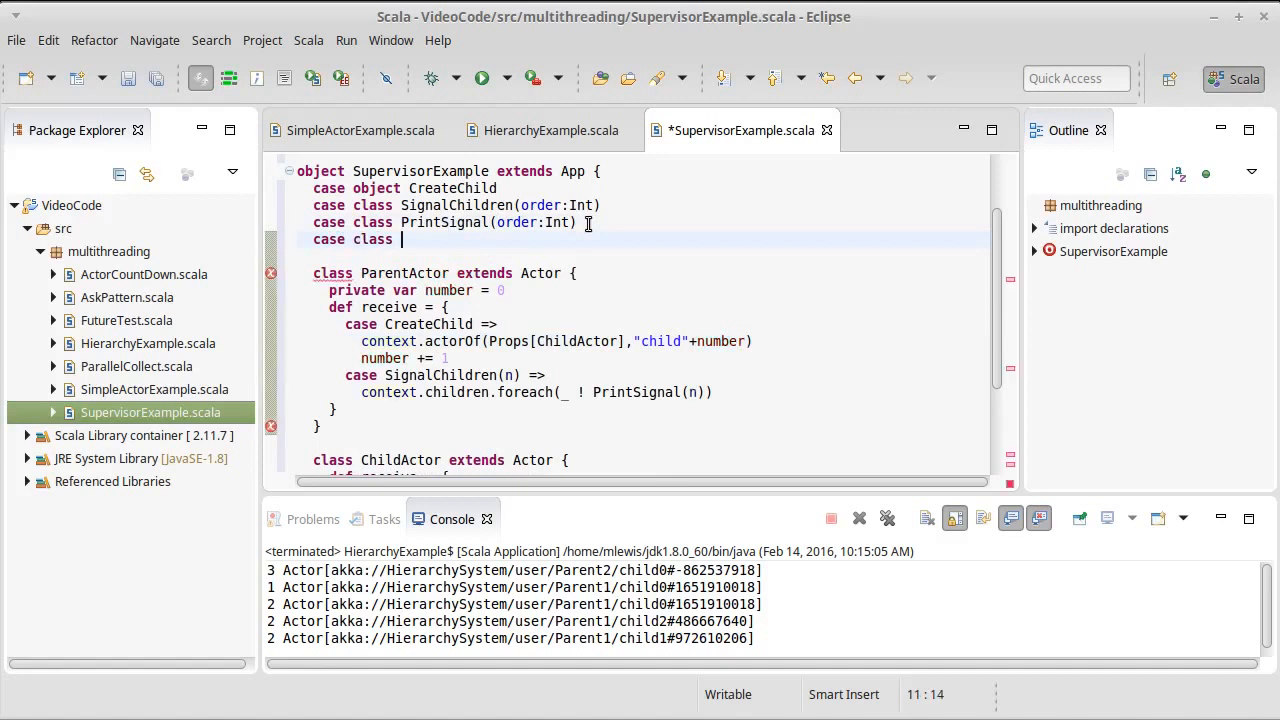
{"action": "type", "text": "Divide"}
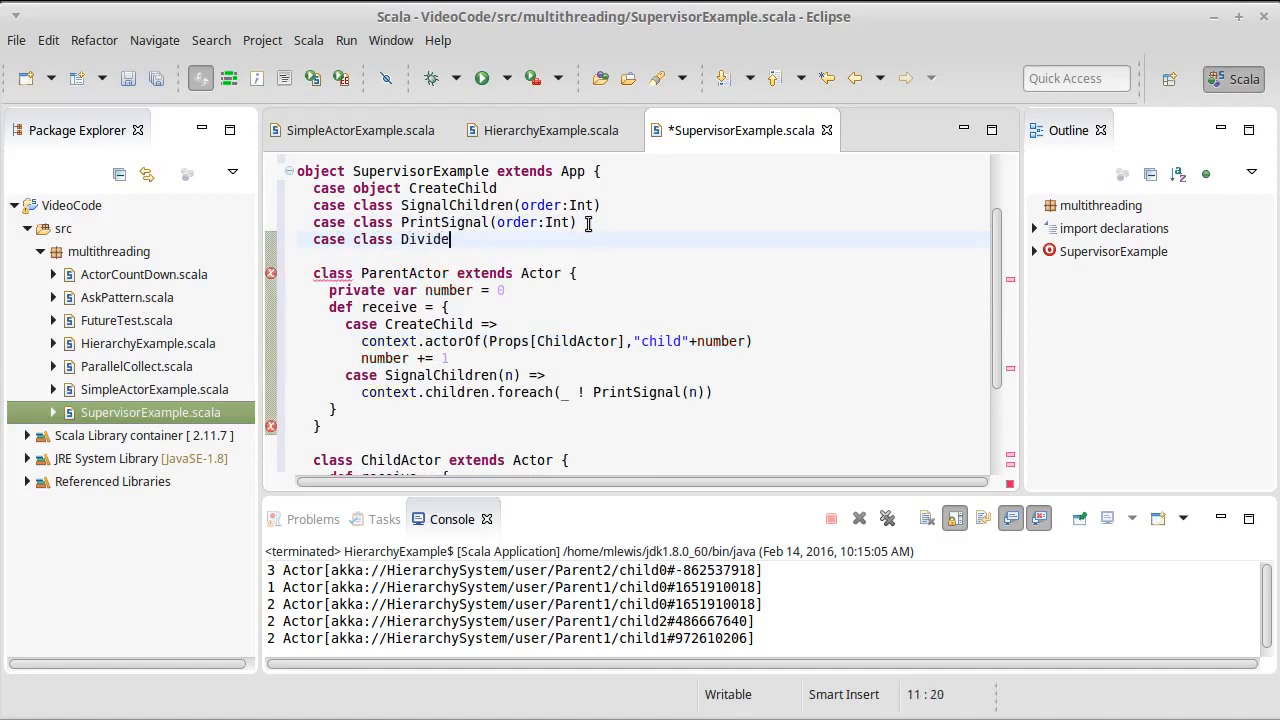
{"action": "type", "text": "Numbers"}
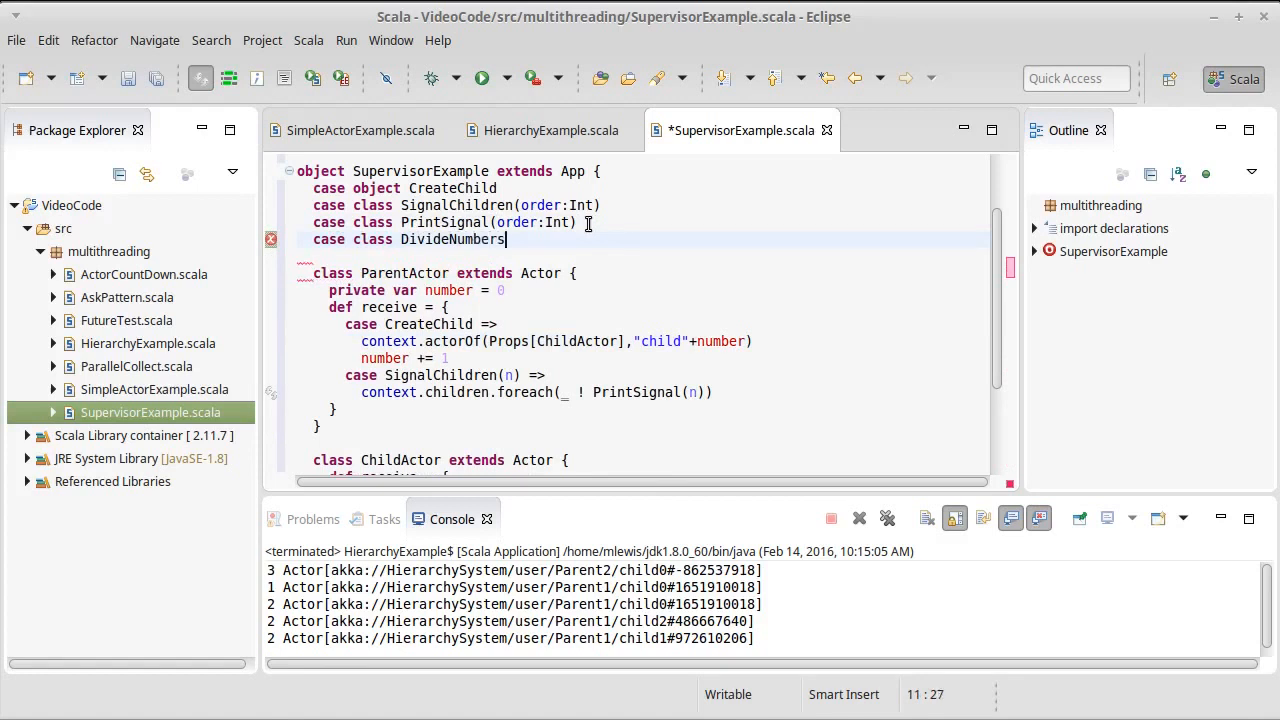
{"action": "type", "text": "(n:Int)"}
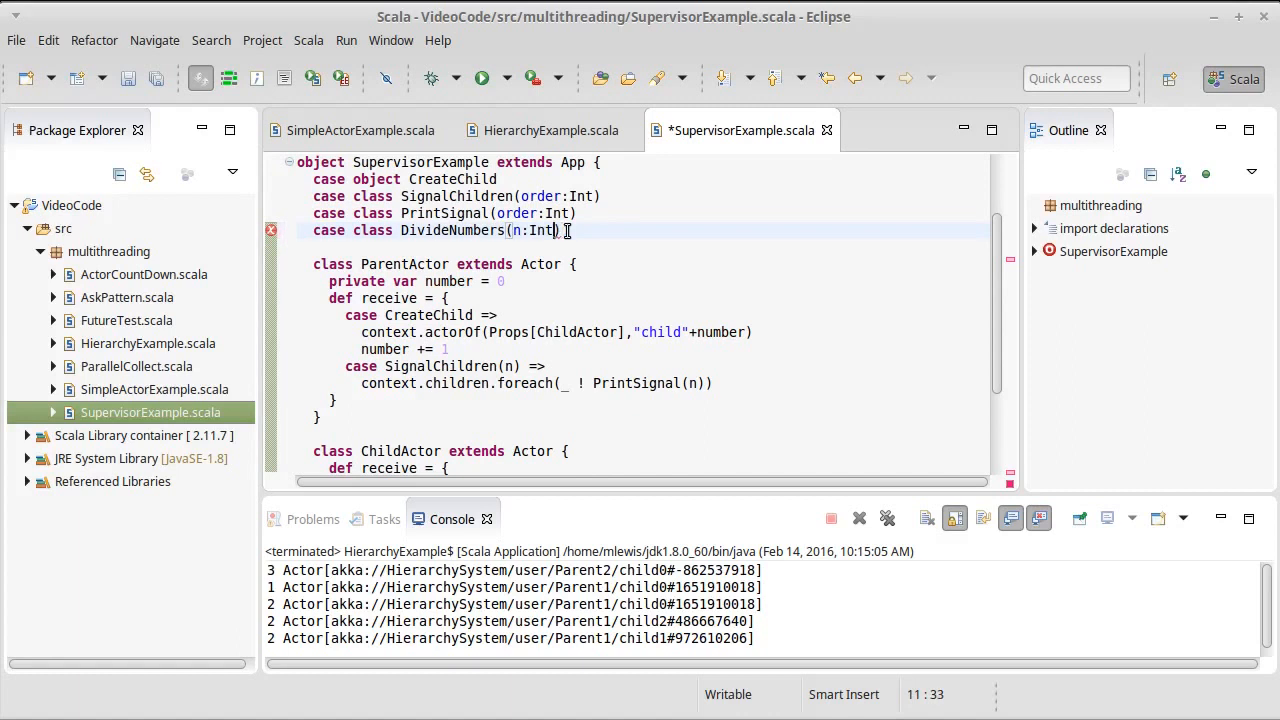
{"action": "type", "text": ","}
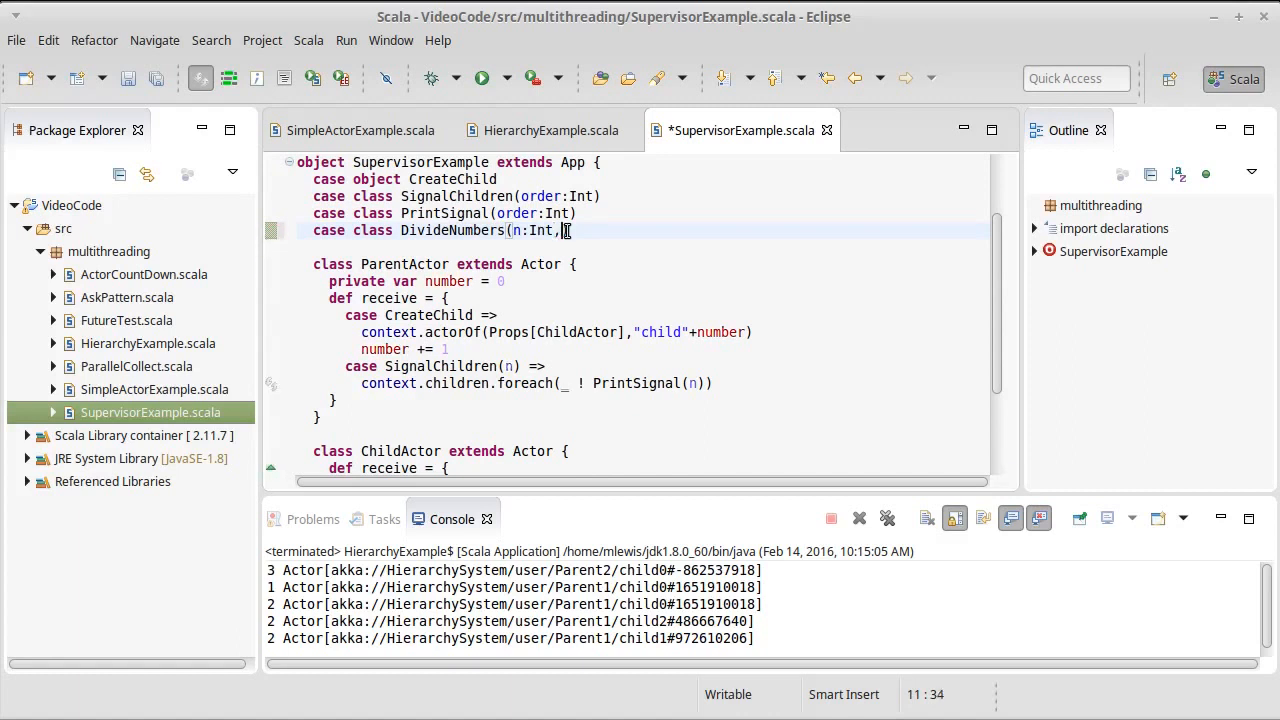
{"action": "type", "text": "d:Int"}
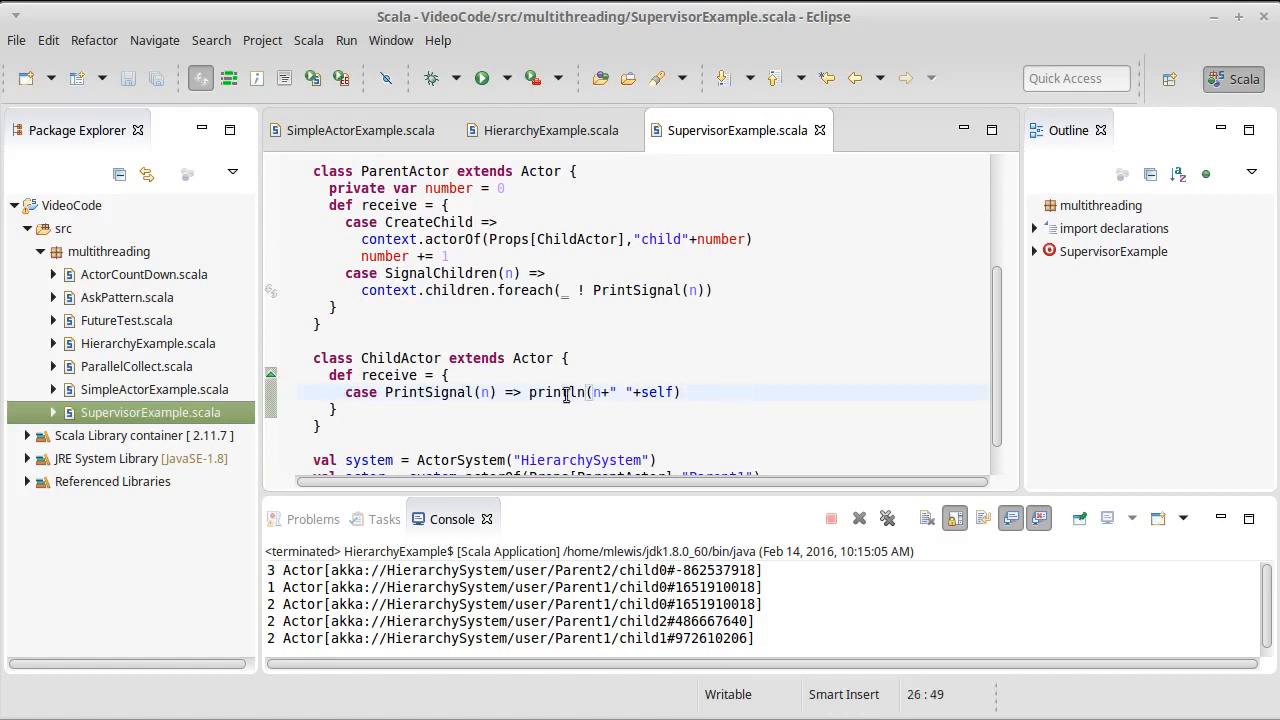
Make ChildActor's receive handle DivideNumbers(n,d) by printing n/d.
{"action": "type", "text": "case"}
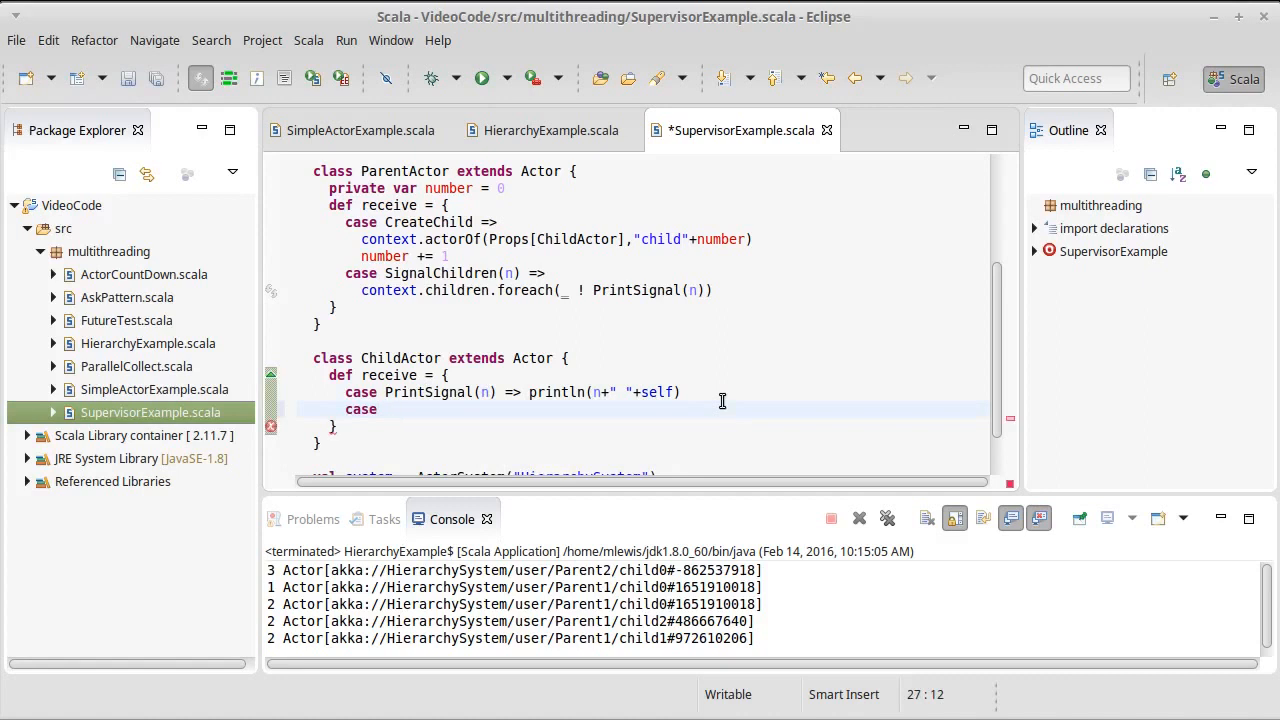
{"action": "type", "text": "DivideNumbers"}
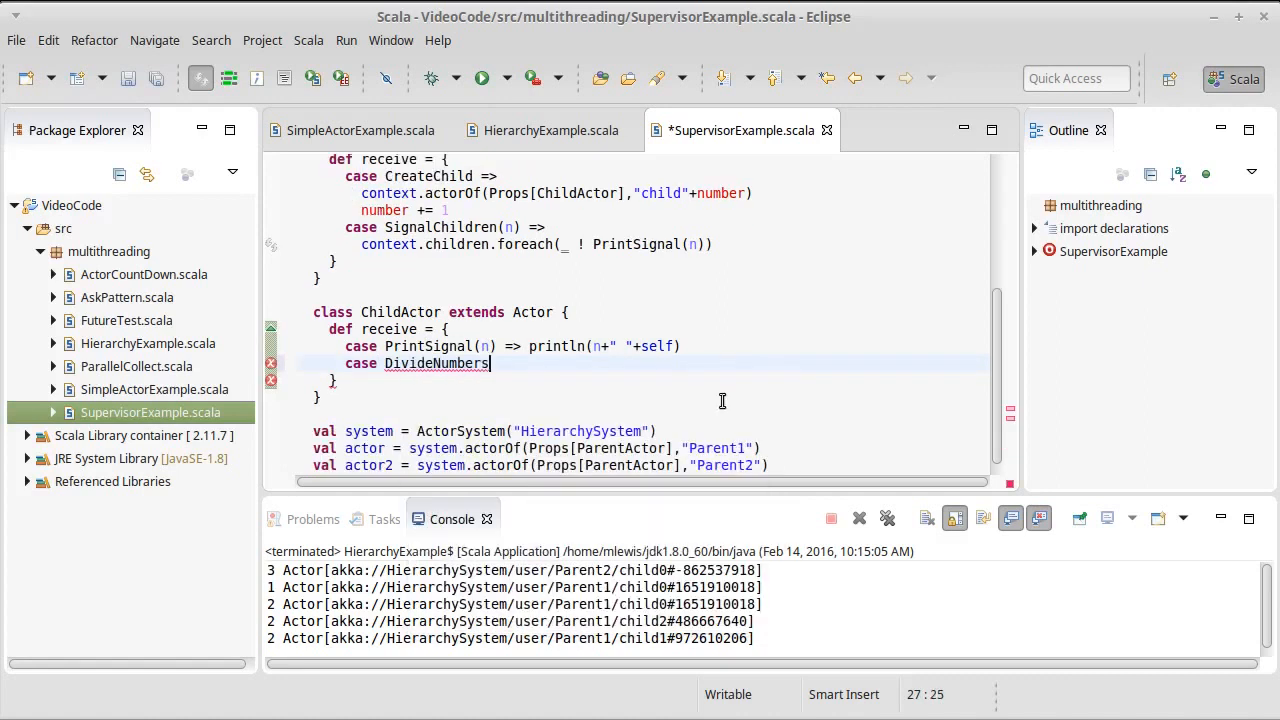
{"action": "type", "text": "(n,d) =>"}
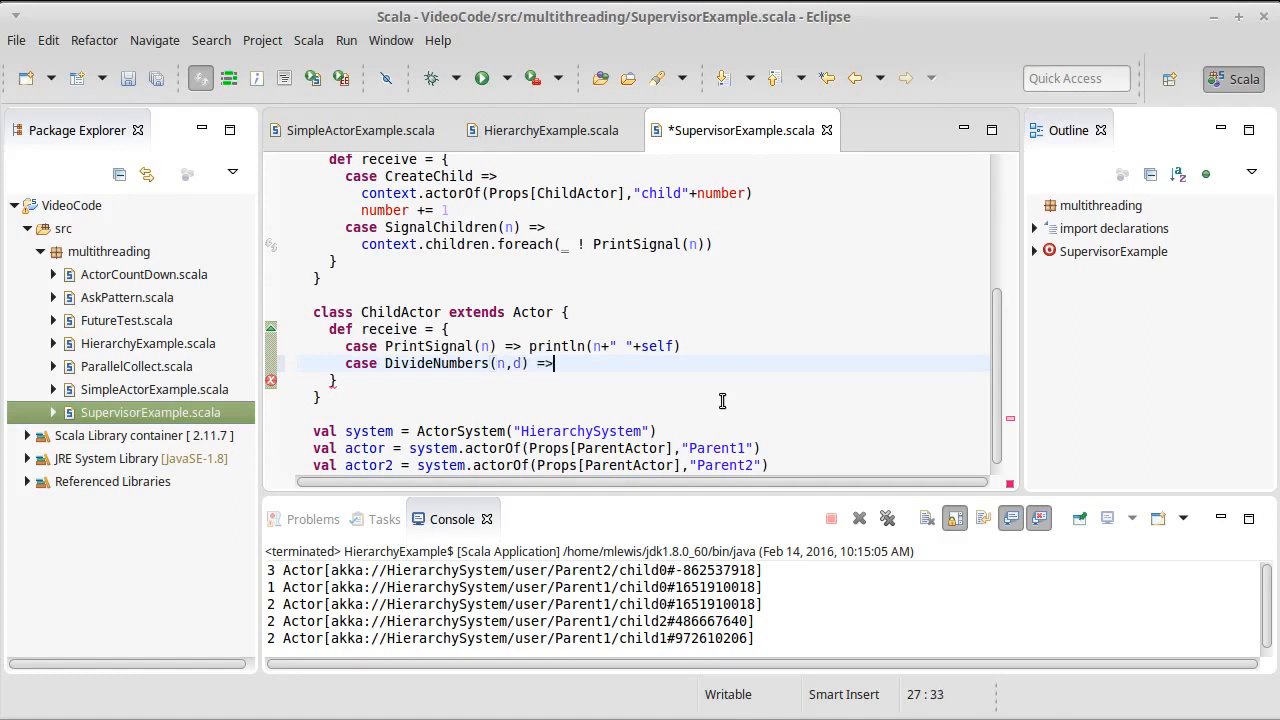
{"action": "type", "text": "println("}
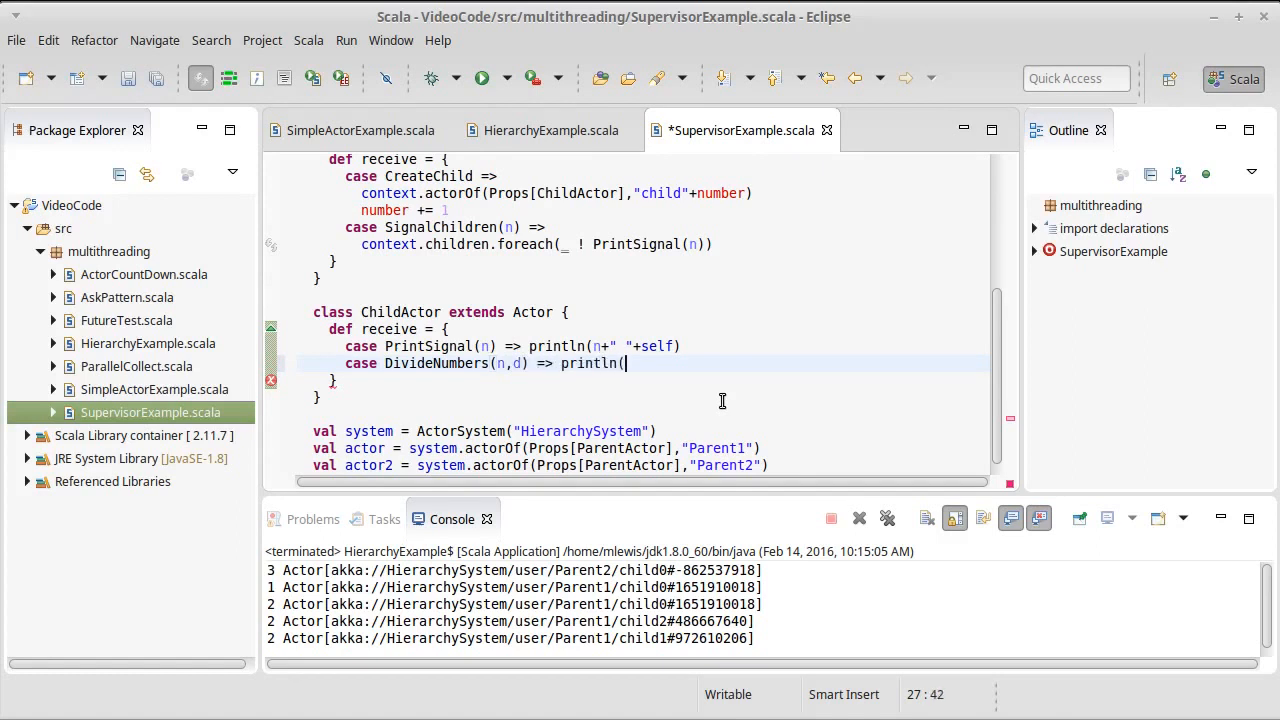
{"action": "type", "text": "n/d"}
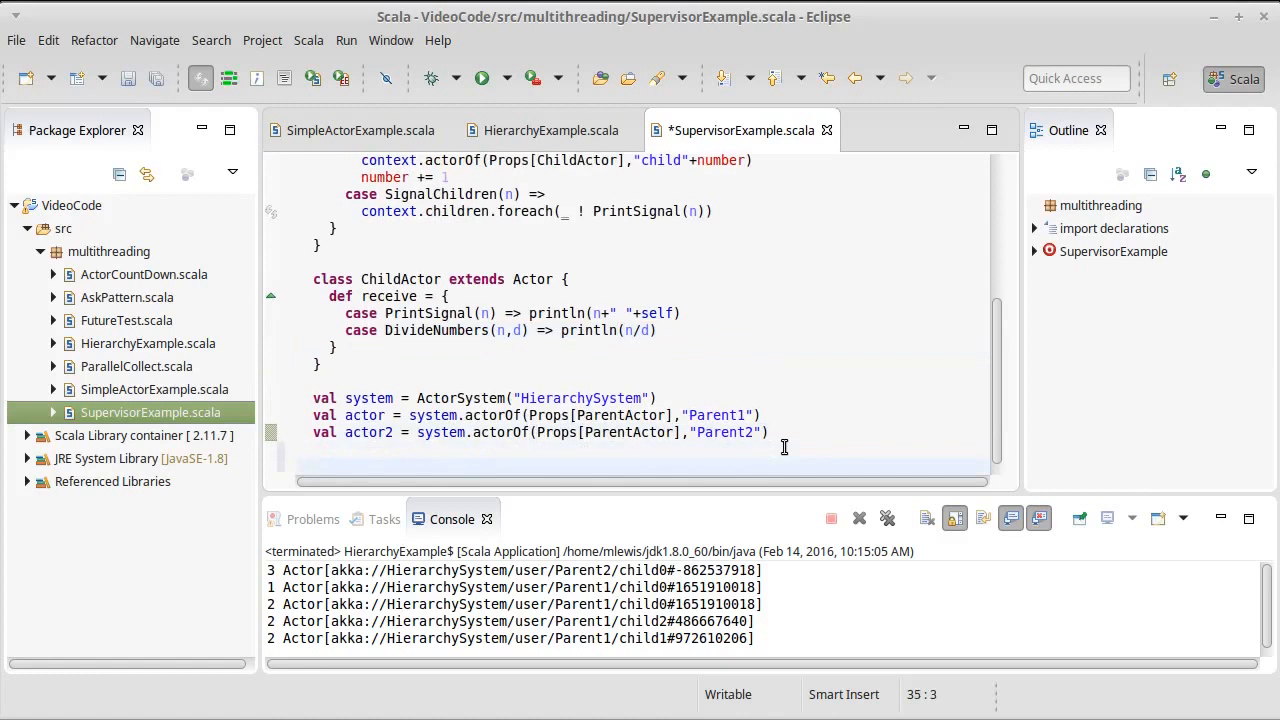
Send CreateChild to the parent actor twice at the end of the main code.
{"action": "type", "text": "actor !"}
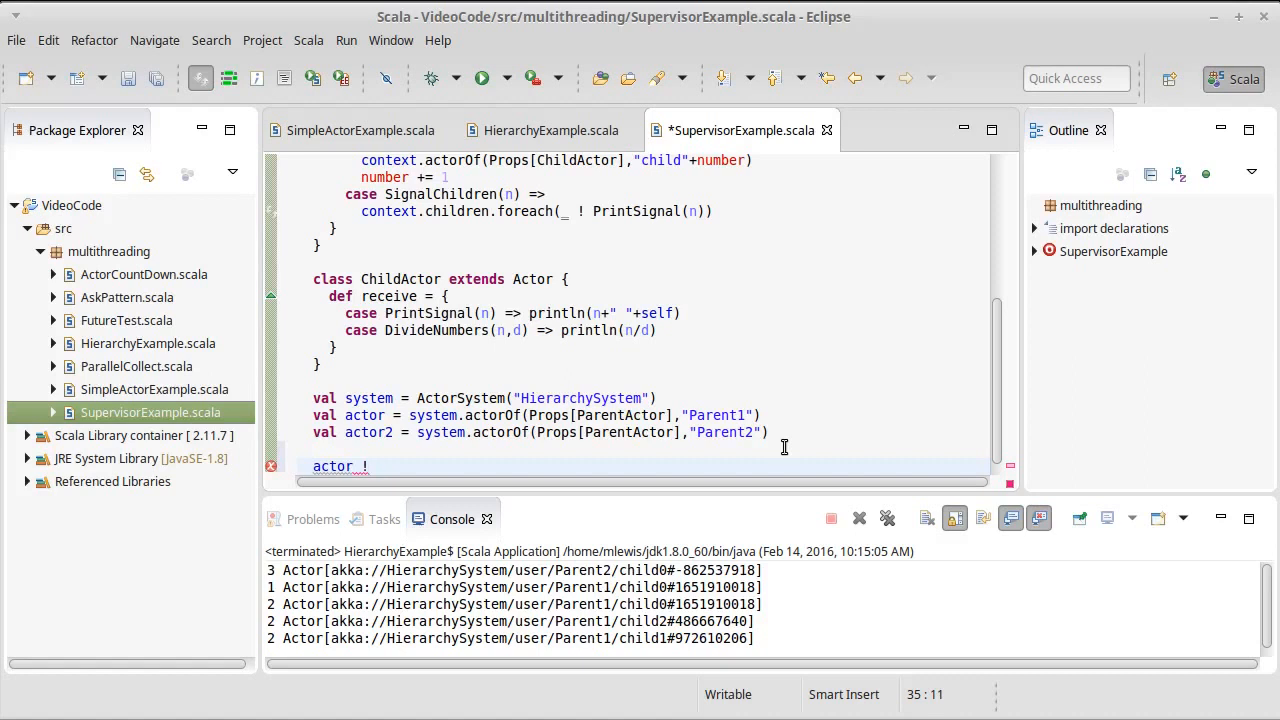
{"action": "type", "text": "Cre"}
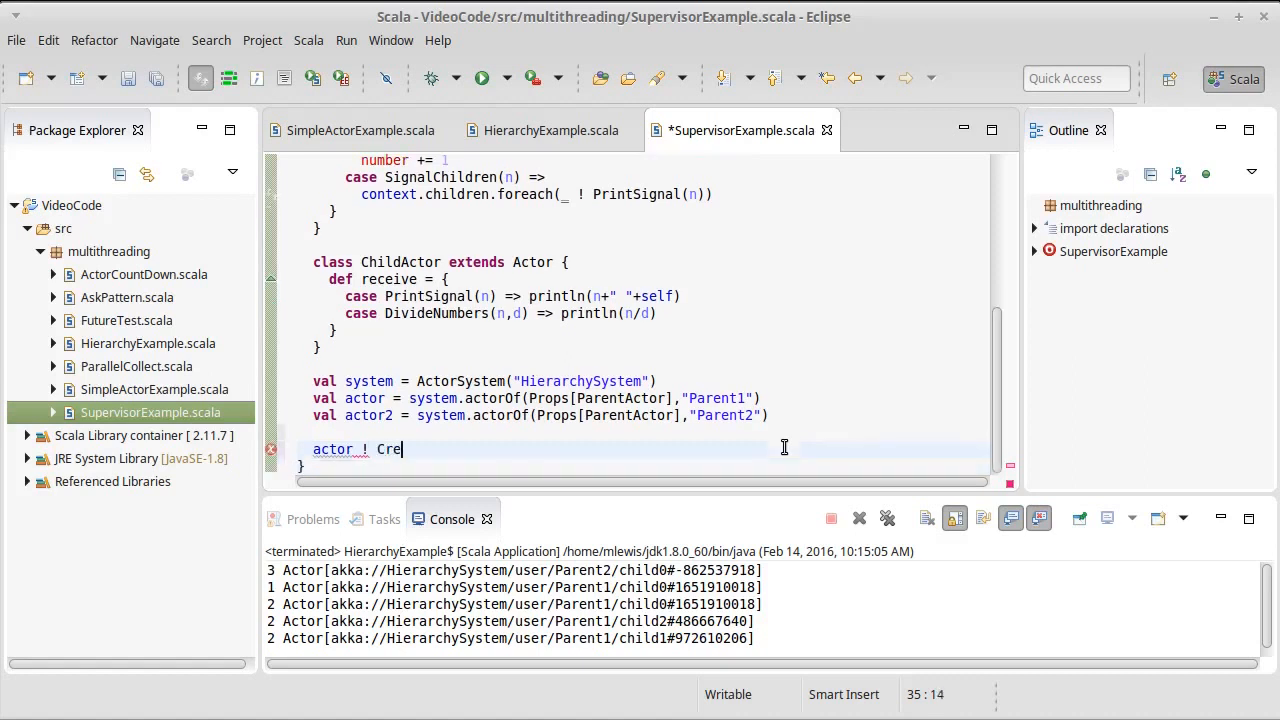
{"action": "type", "text": "ateChild"}
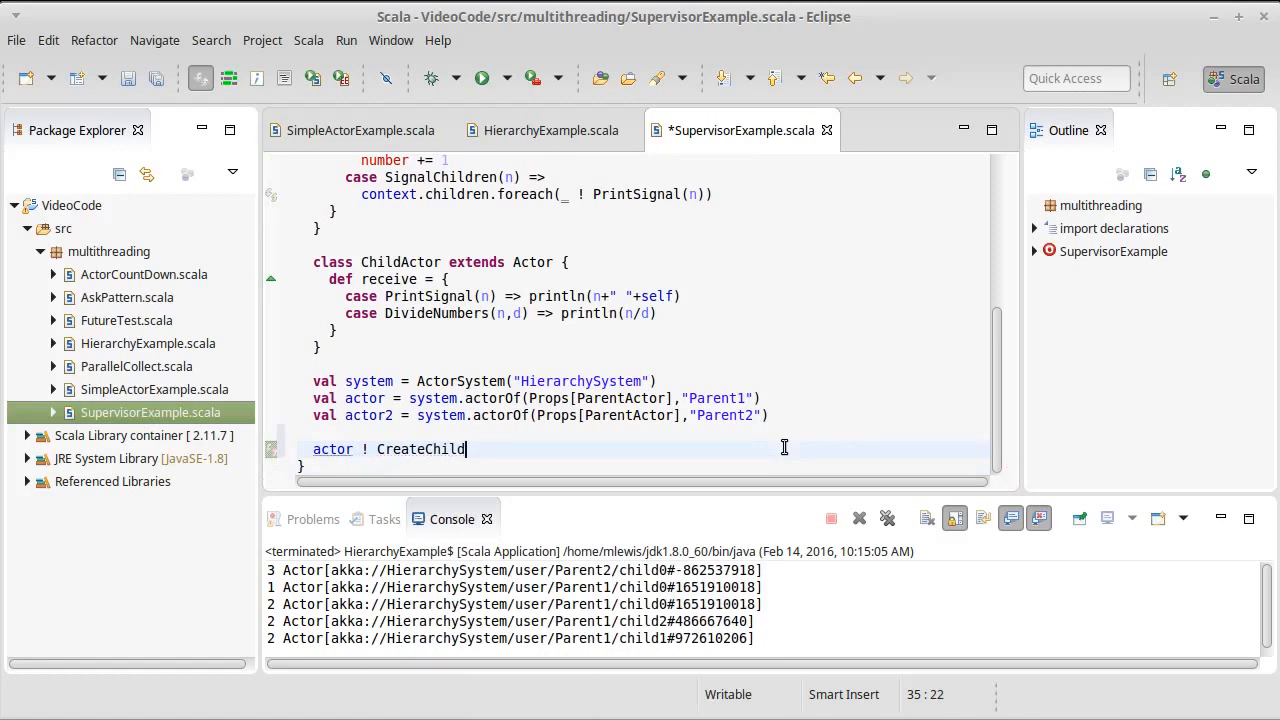
{"action": "key", "text": "Home"}
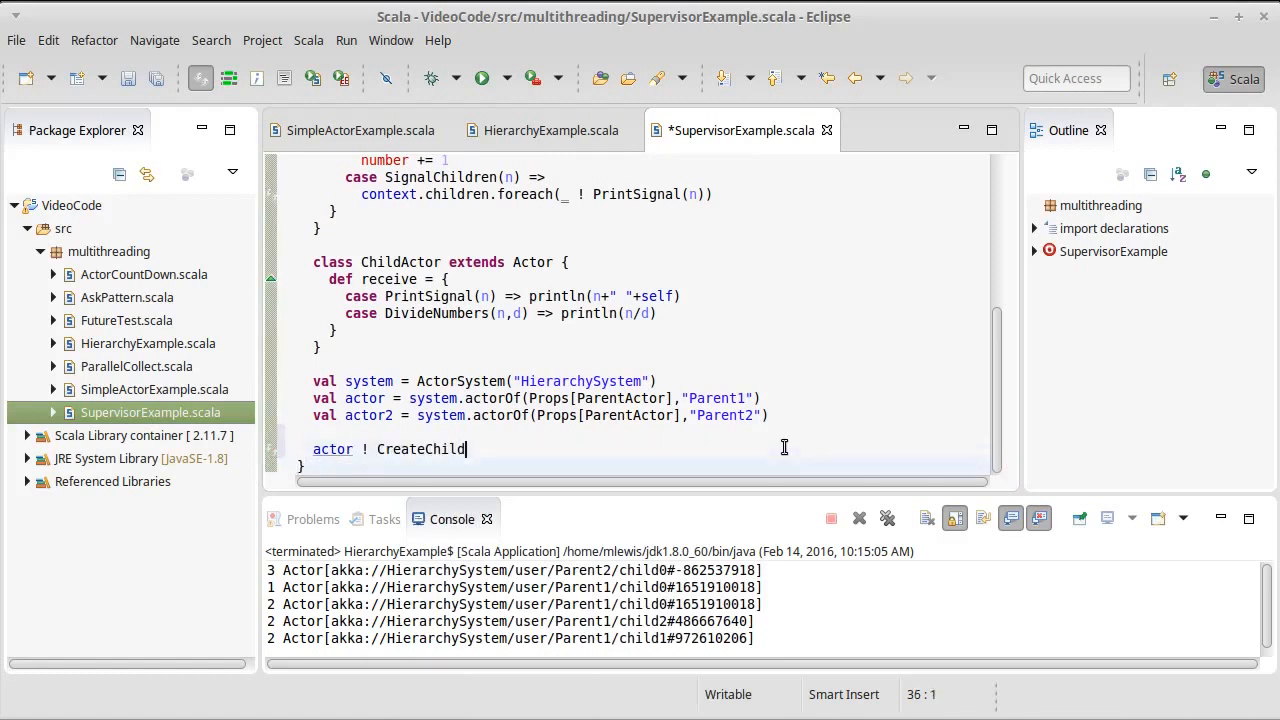
{"action": "type", "text": "actor ! CreateChild"}
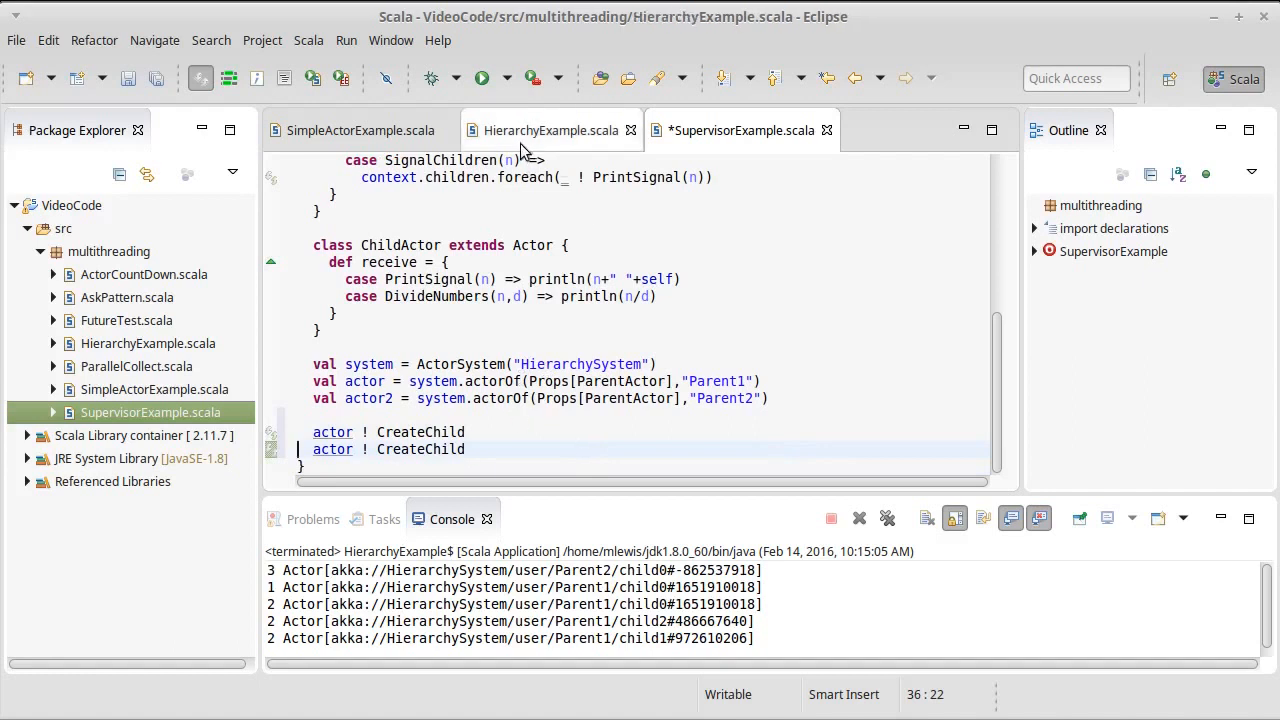
Look up child0 with system.actorSelection and send it DivideNumbers(4,2).
{"action": "left_click", "coordinate": [551, 130]}
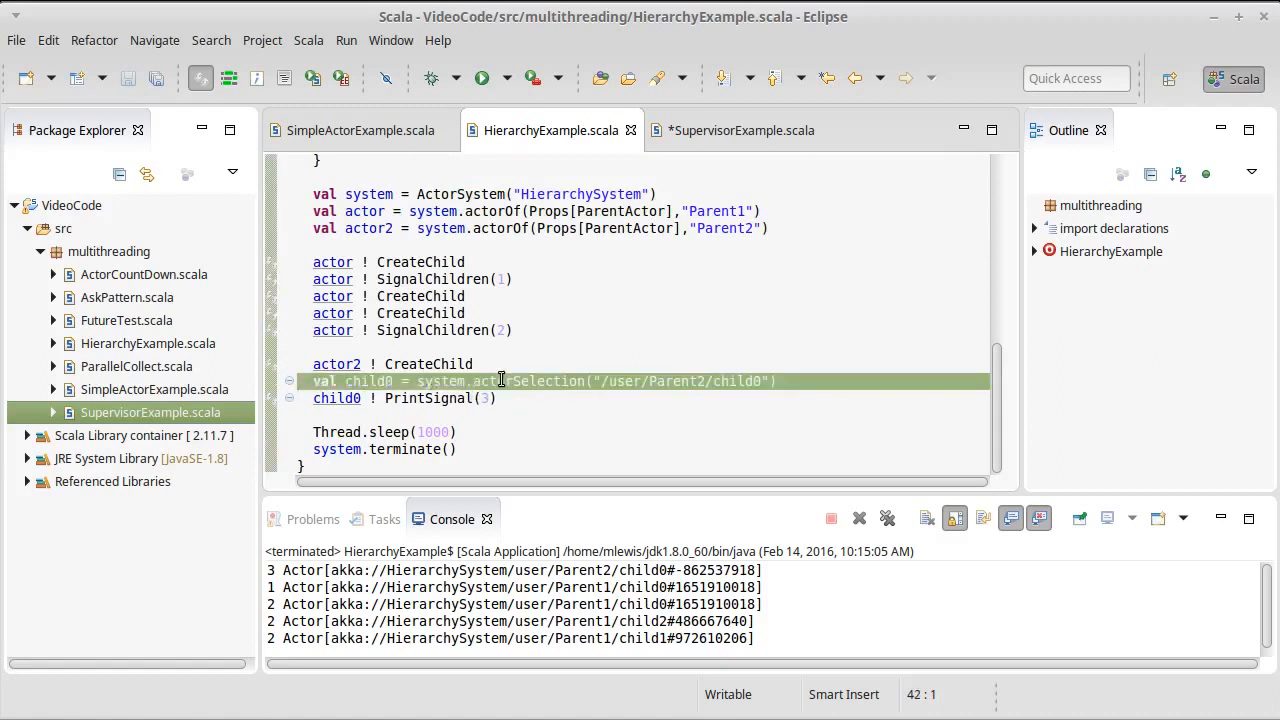
{"action": "left_click", "coordinate": [742, 130]}
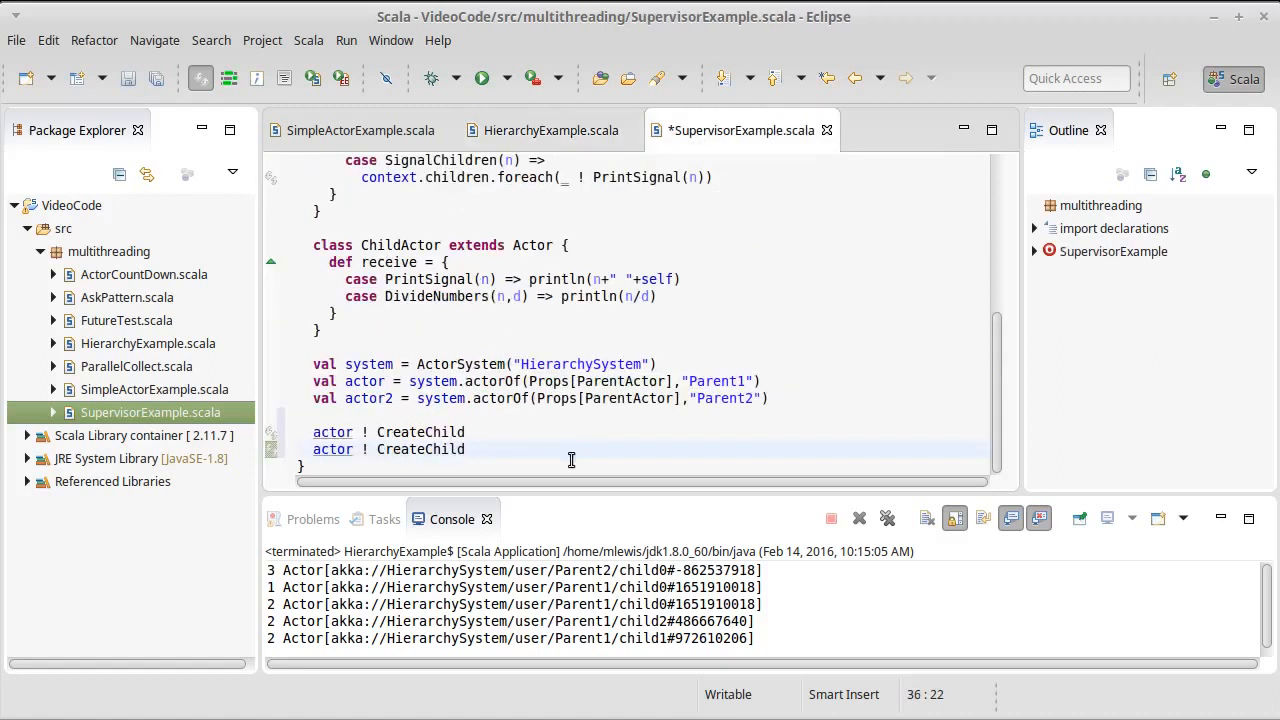
{"action": "type", "text": "val child0 = system.actorSelection(\"/user/Parent2/child0\")"}
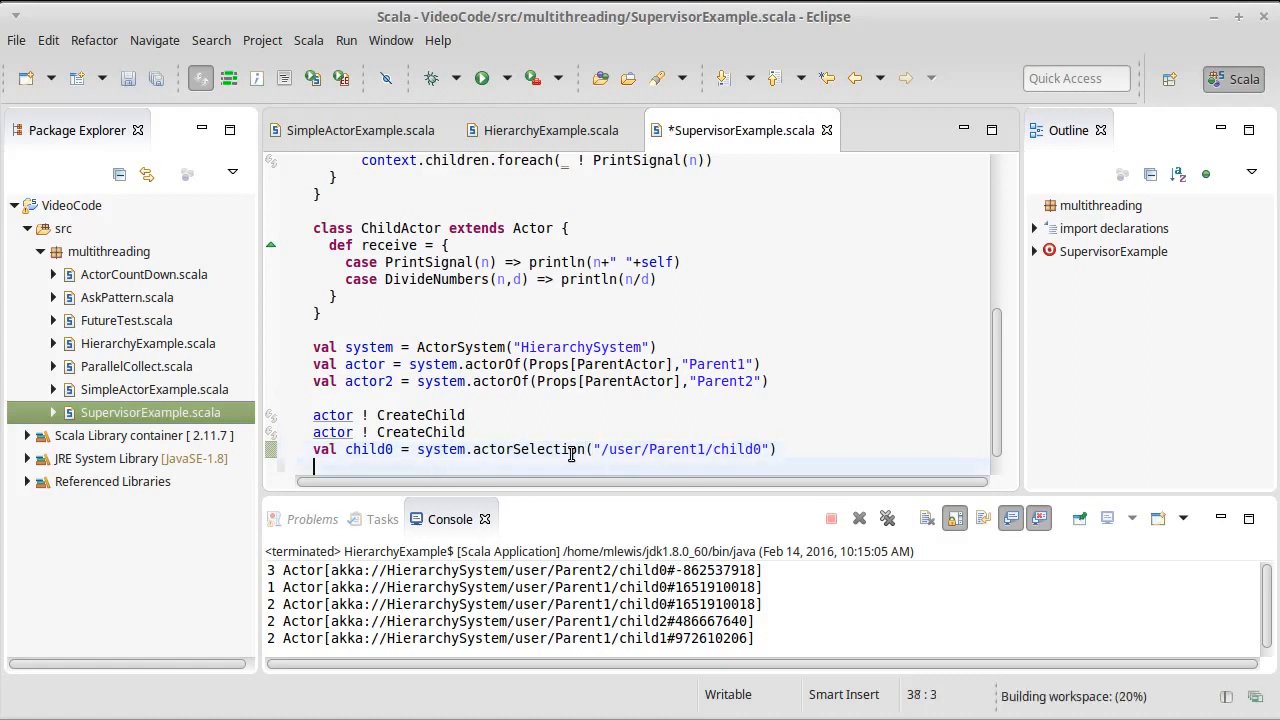
{"action": "type", "text": "child0 !"}
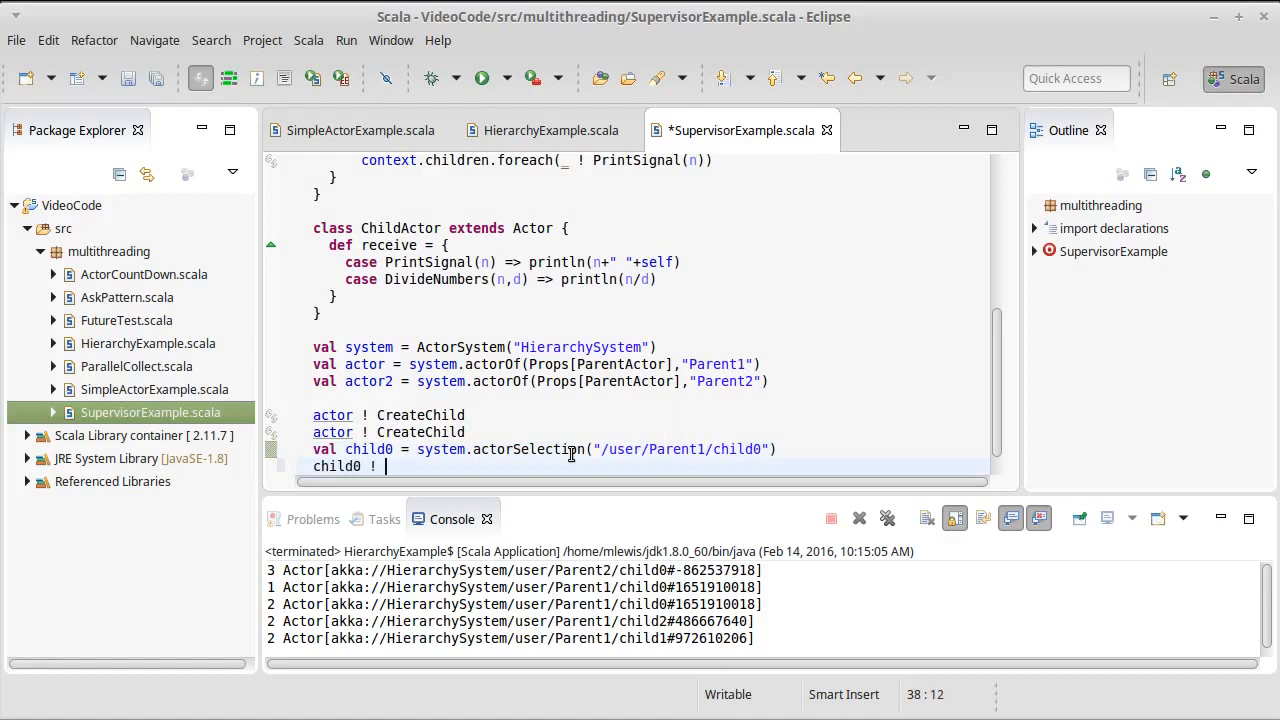
{"action": "type", "text": "DivideNumbers("}
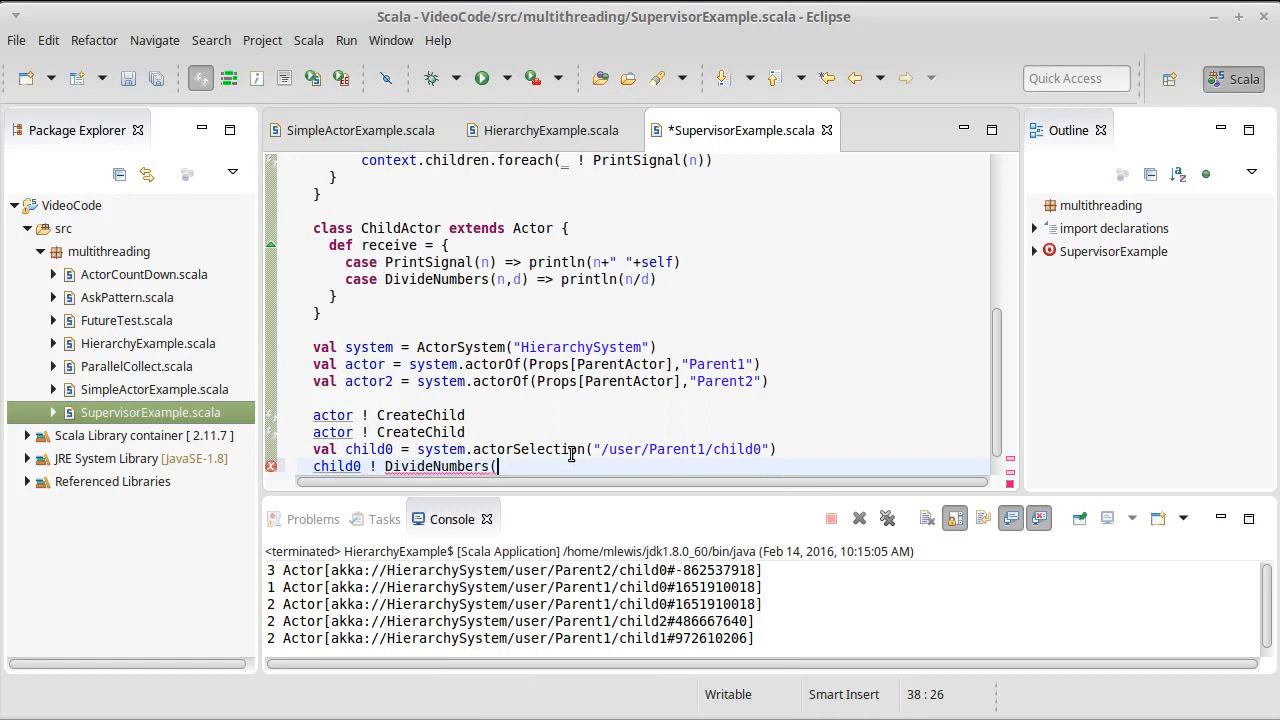
{"action": "type", "text": "4,2)"}
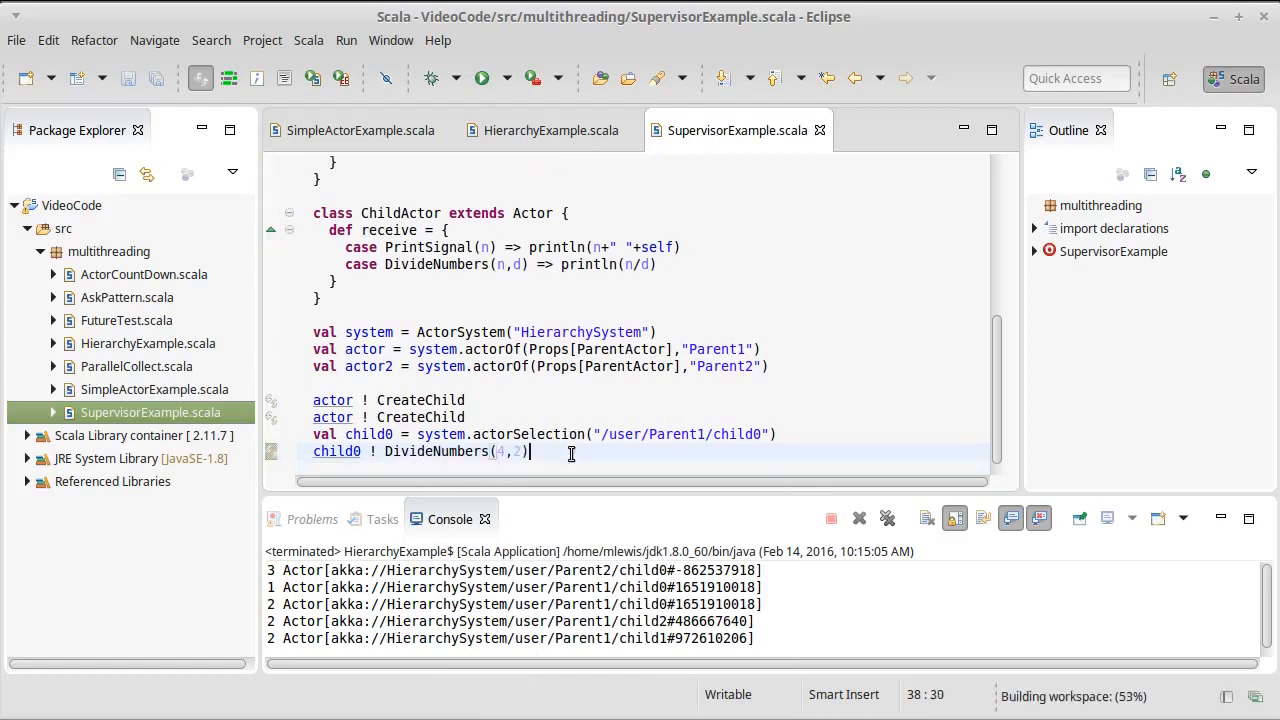
Run SupervisorExample, confirm it prints 2, and start a Thread.sleep line.
{"action": "left_click", "coordinate": [481, 78]}
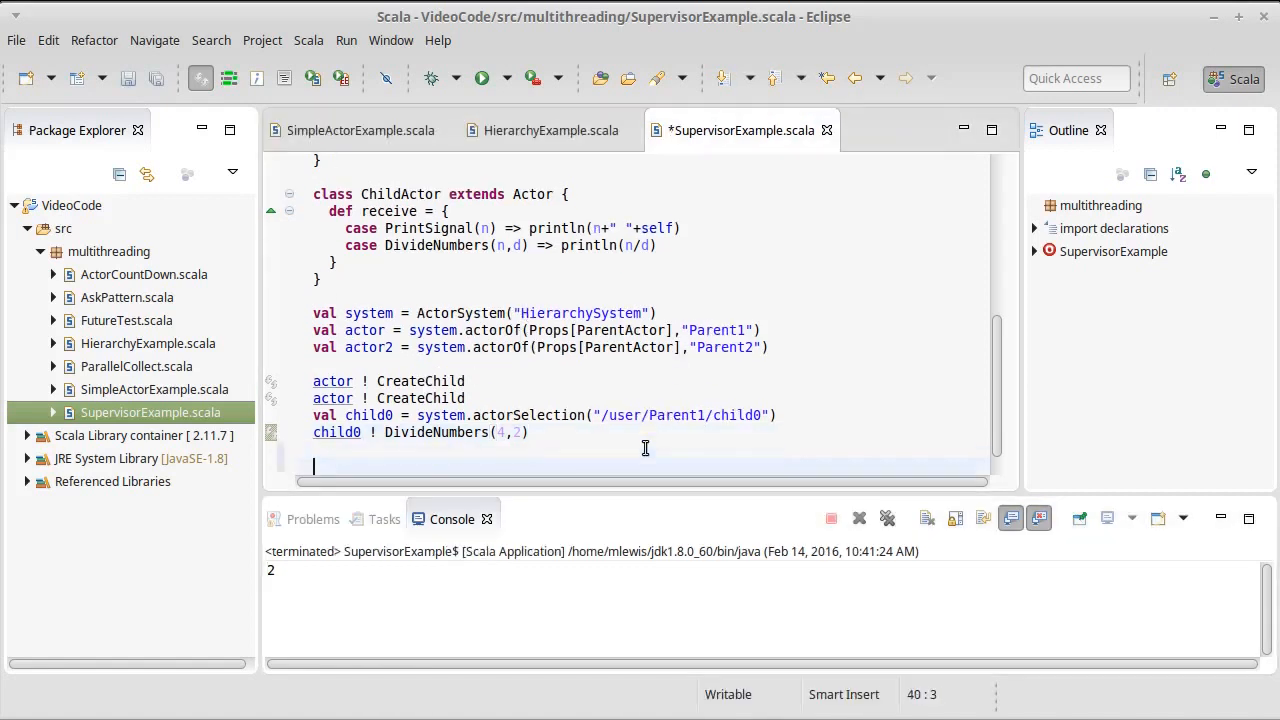
{"action": "type", "text": "Thread.sleep(1000"}
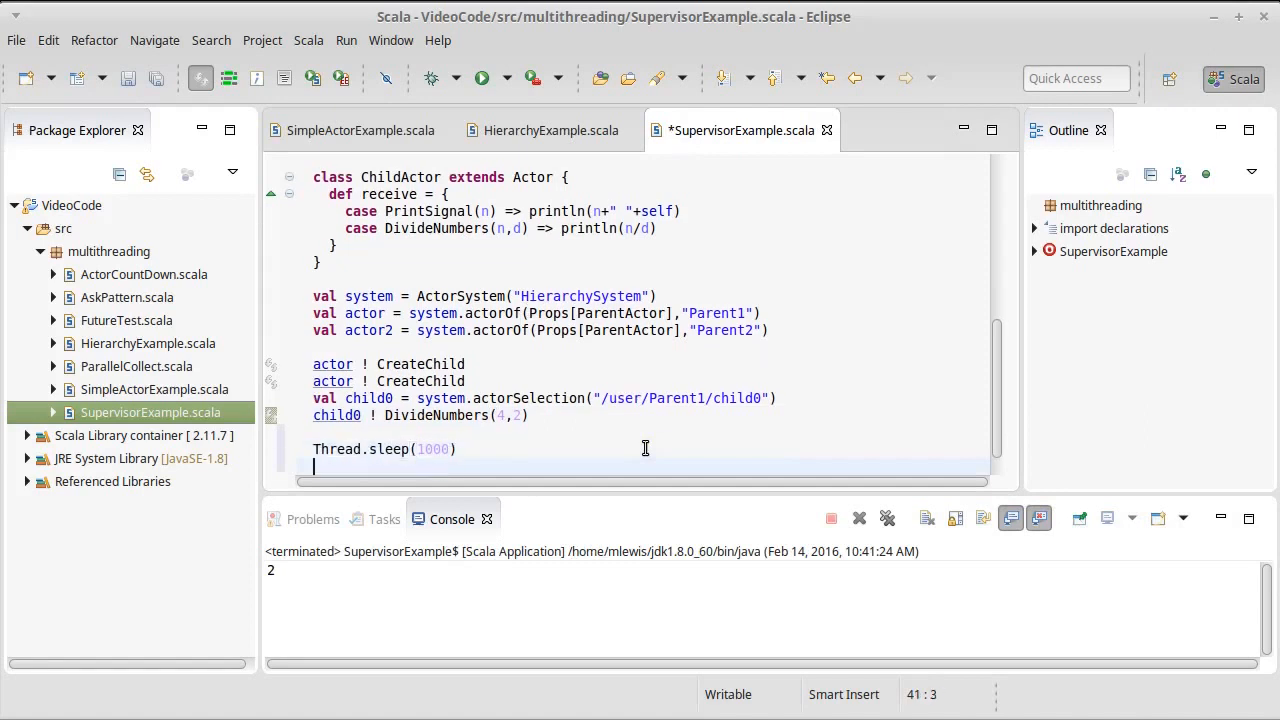
Add system.terminate(), divide 4 by 0, and run to get ArithmeticException.
{"action": "type", "text": "system.ter"}
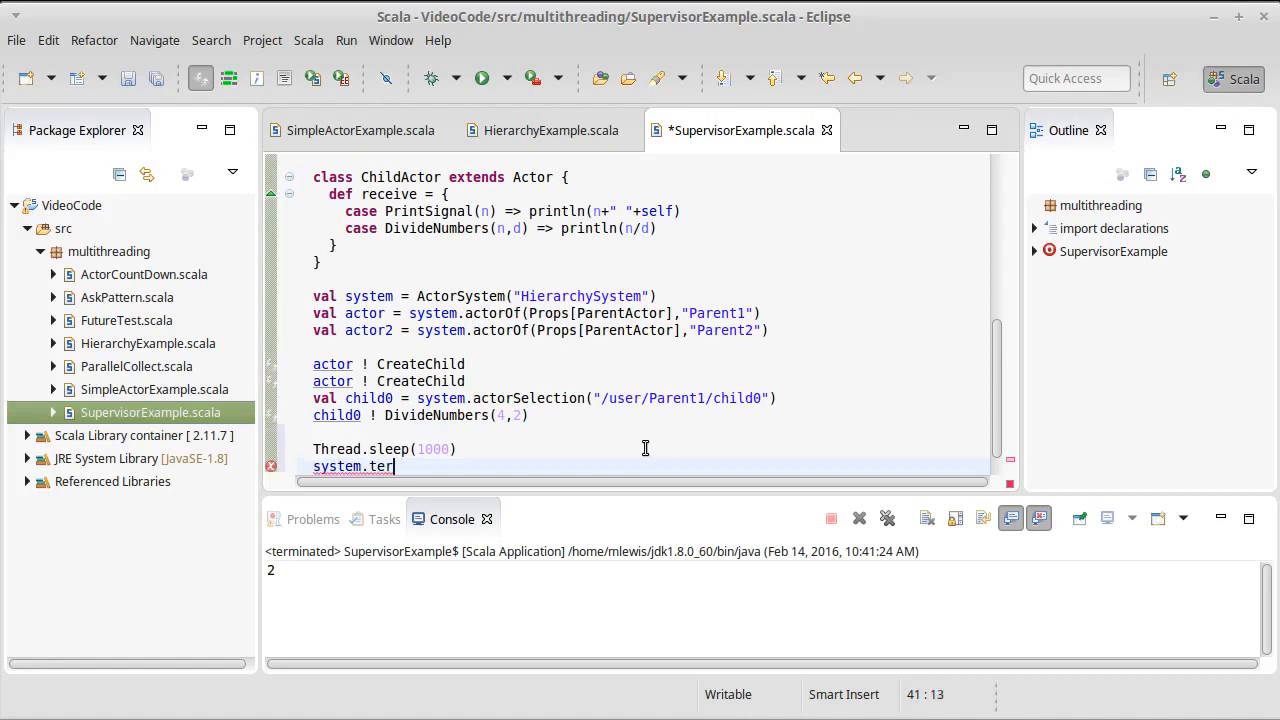
{"action": "type", "text": "minate()"}
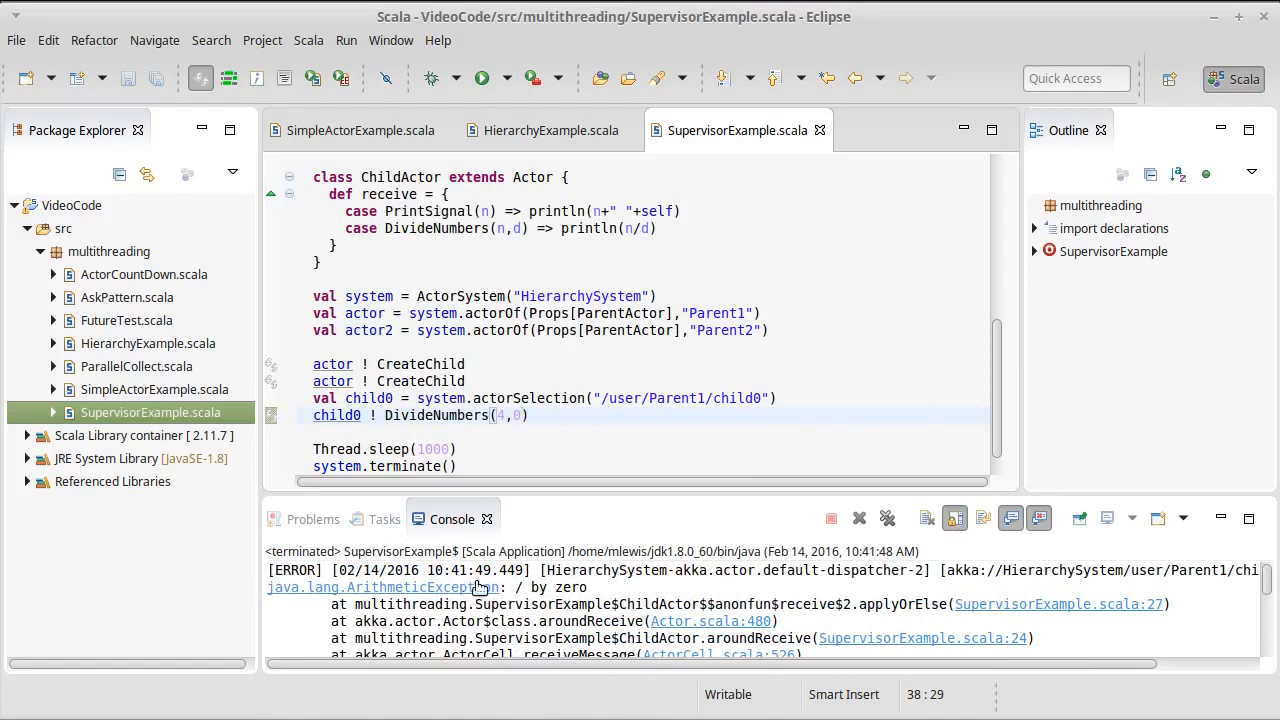
{"action": "left_click", "coordinate": [515, 415]}
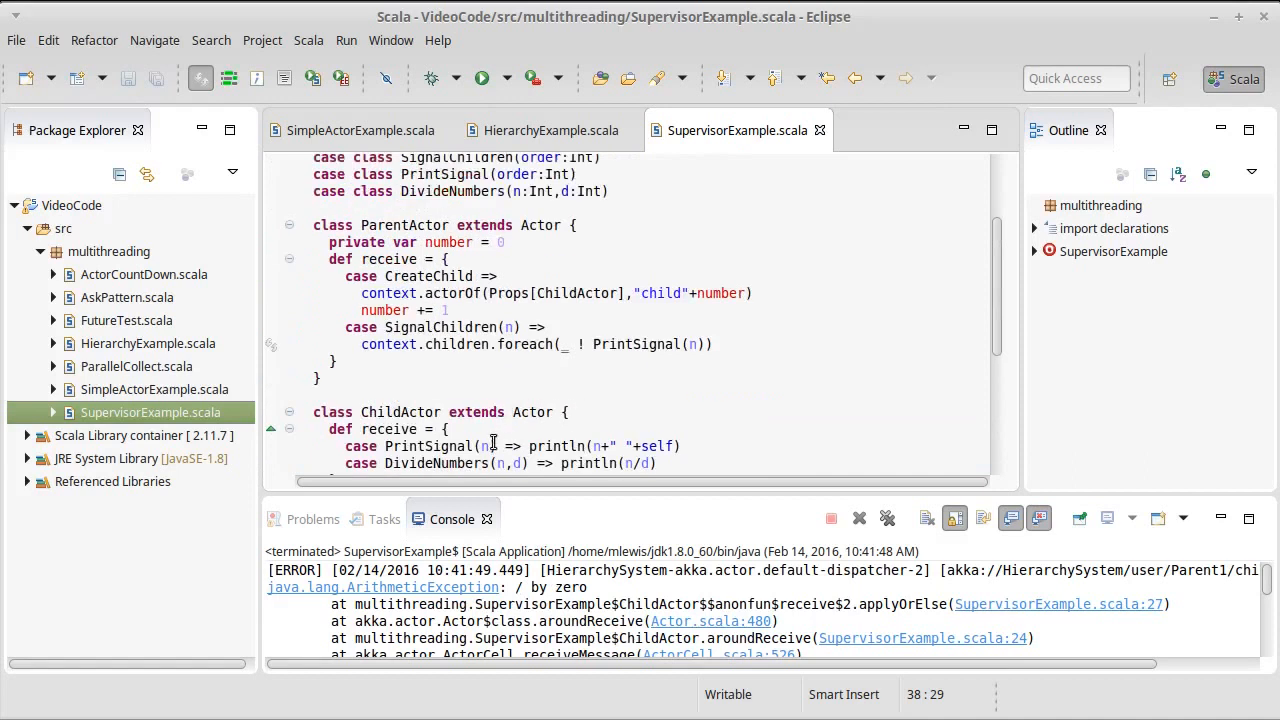
{"action": "mouse_move", "coordinate": [427, 446]}
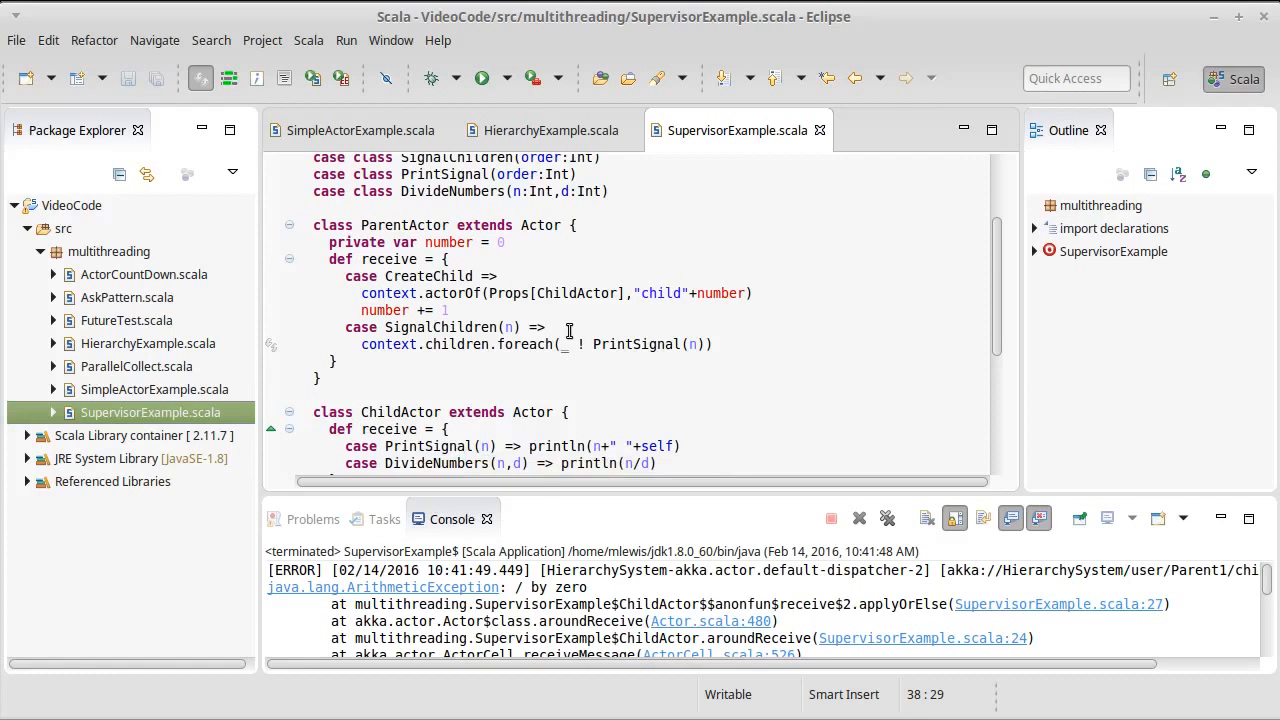
{"action": "mouse_move", "coordinate": [560, 312]}
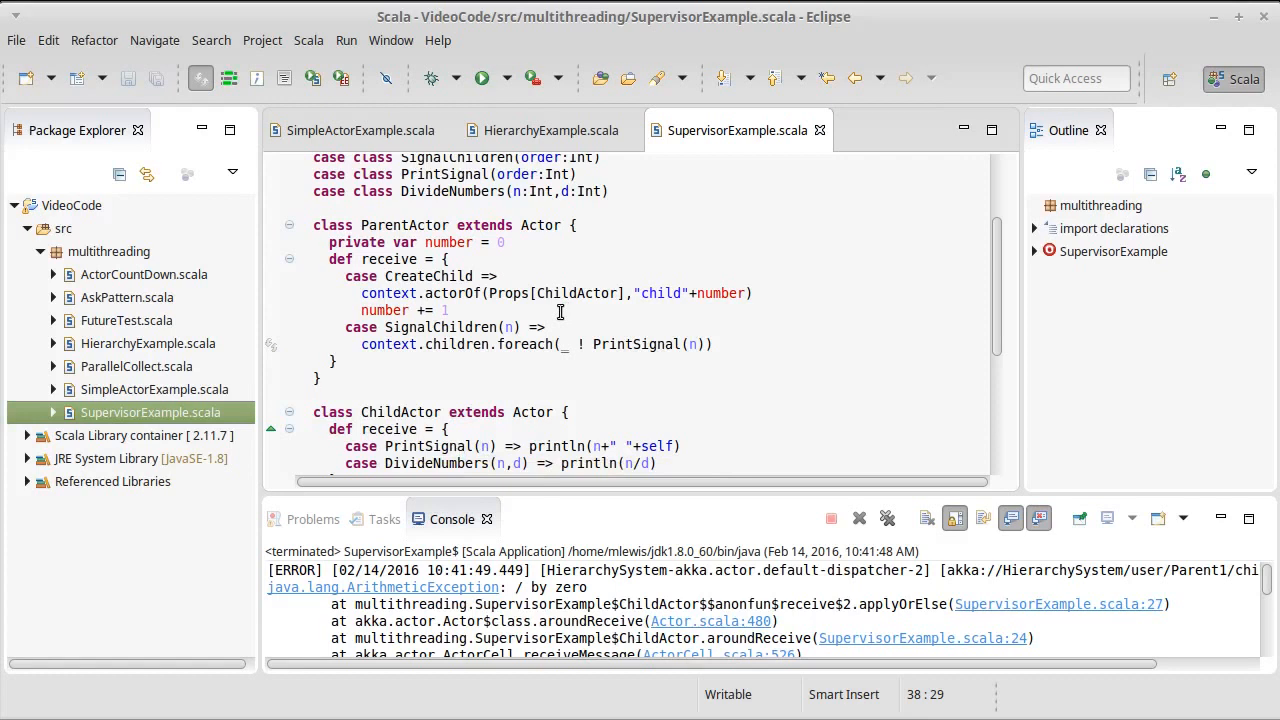
{"action": "mouse_move", "coordinate": [518, 232]}
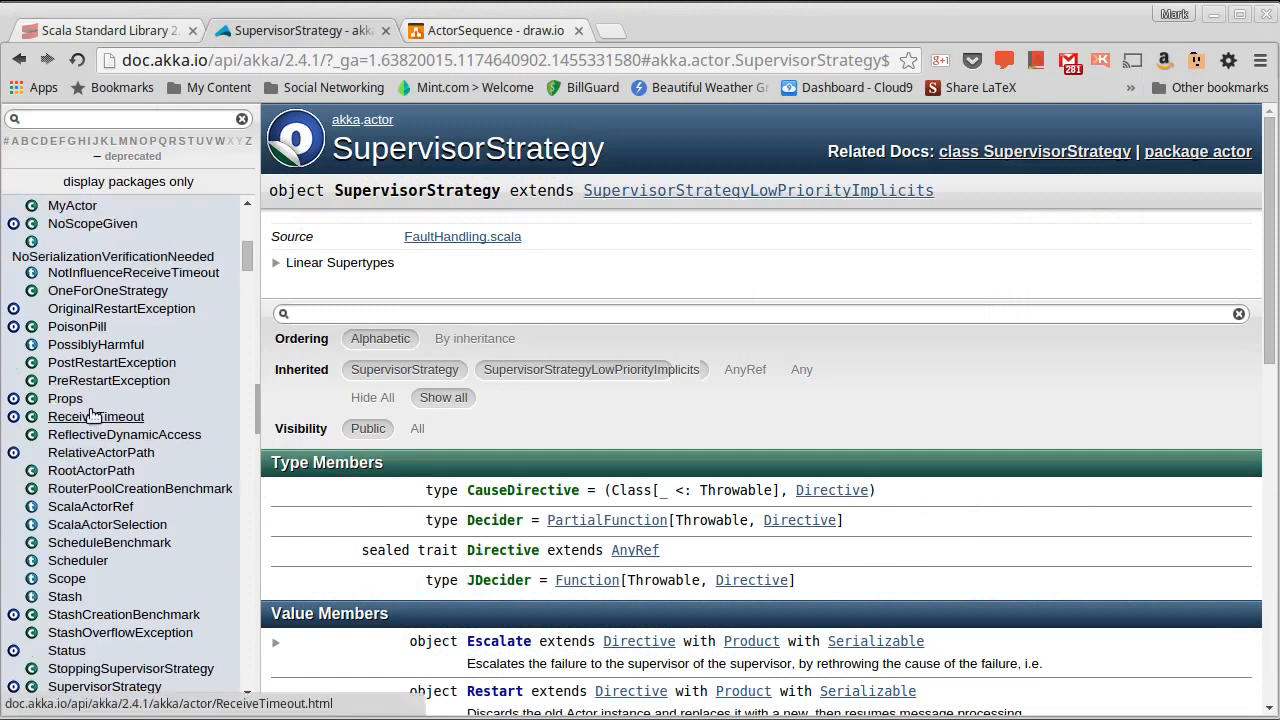
{"action": "mouse_move", "coordinate": [170, 308]}
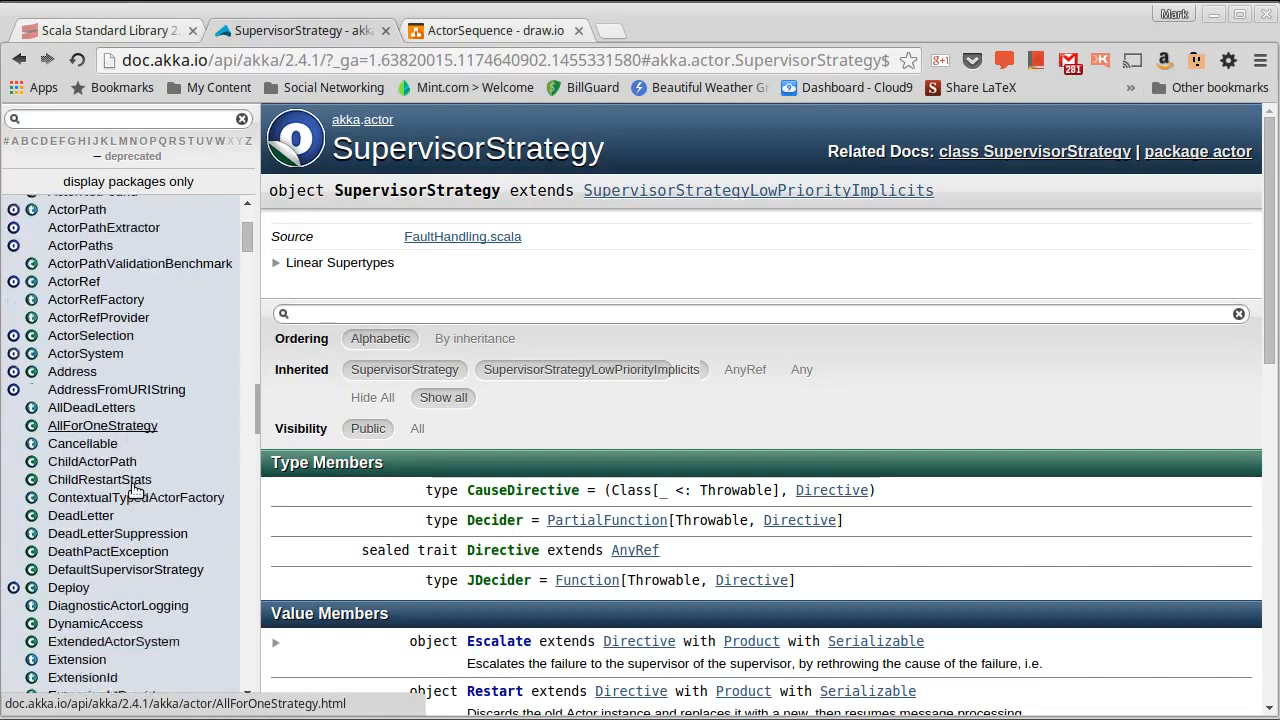
{"action": "scroll", "scroll_direction": "down", "scroll_amount": 3}
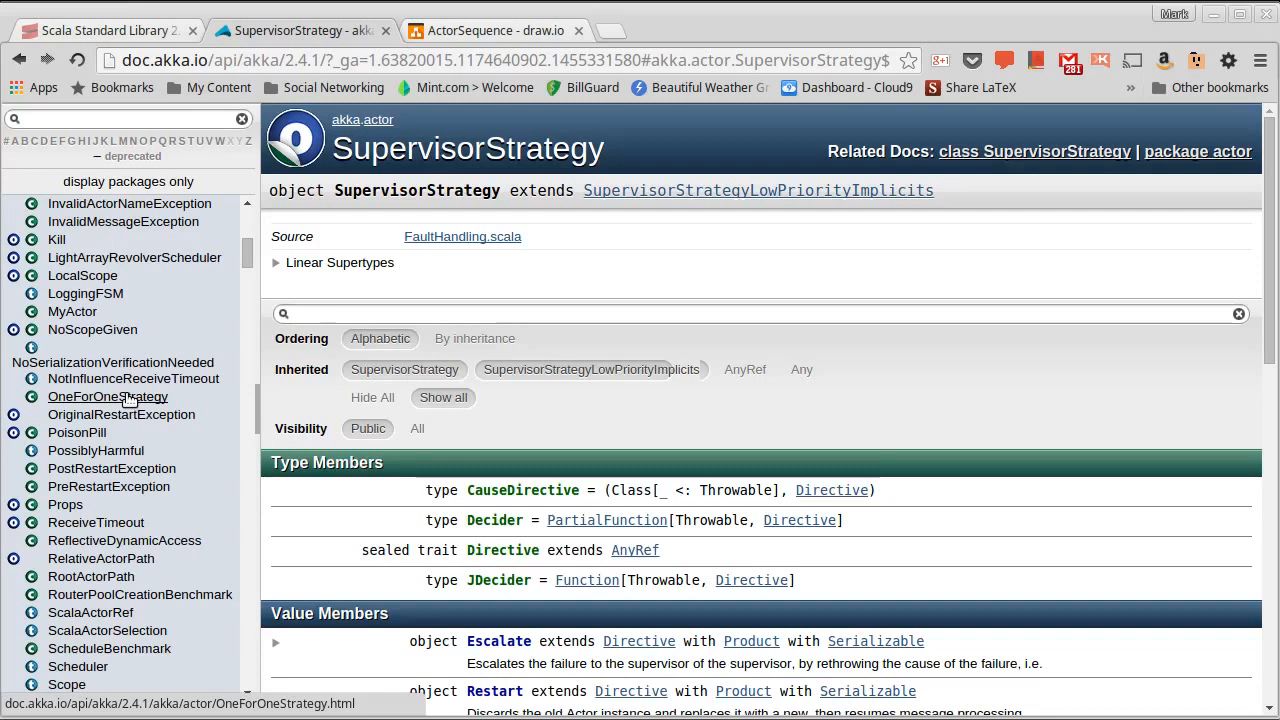
{"action": "mouse_move", "coordinate": [115, 408]}
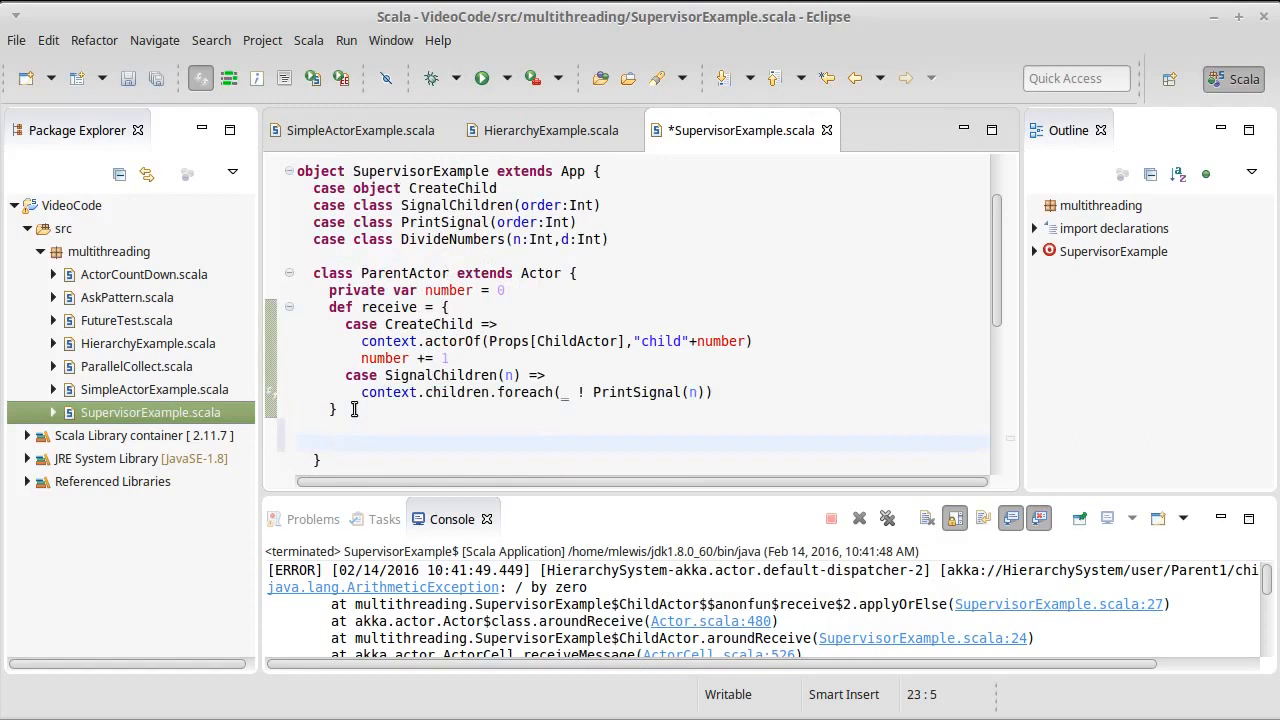
Add 'override val supervisorStrategy = OneForOneStrategy()' to ParentActor.
{"action": "type", "text": "override v"}
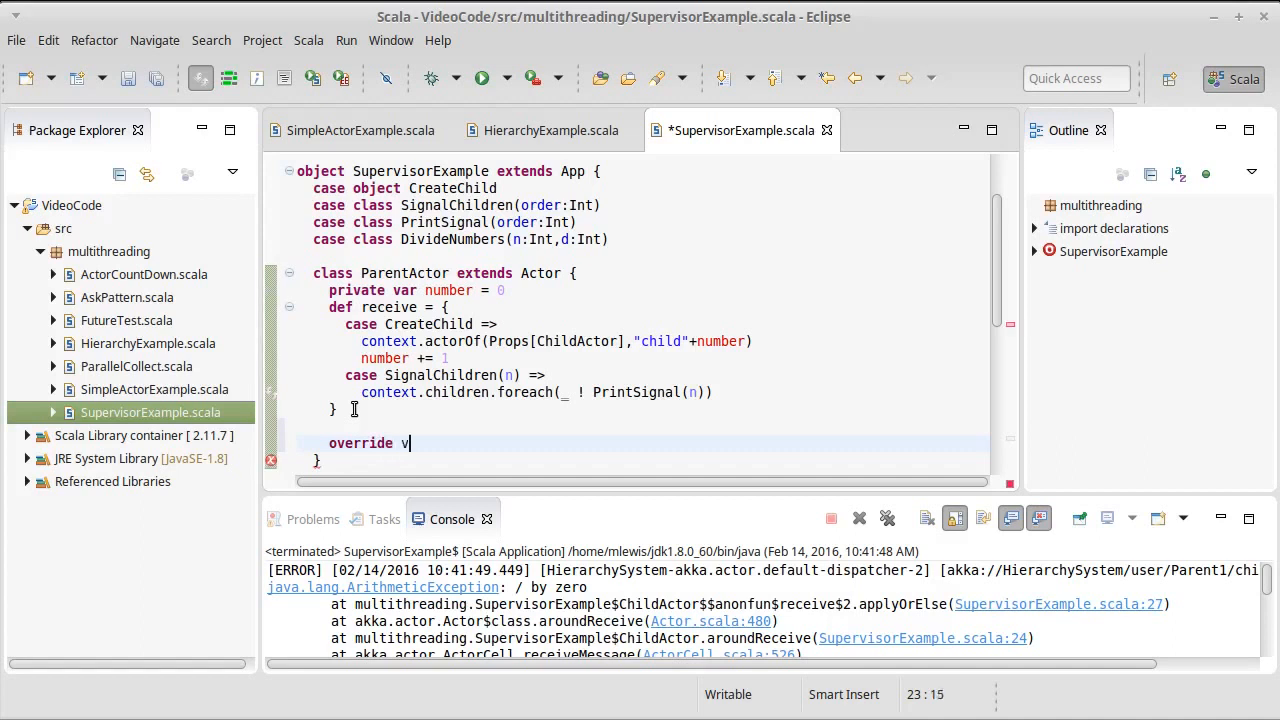
{"action": "type", "text": "al"}
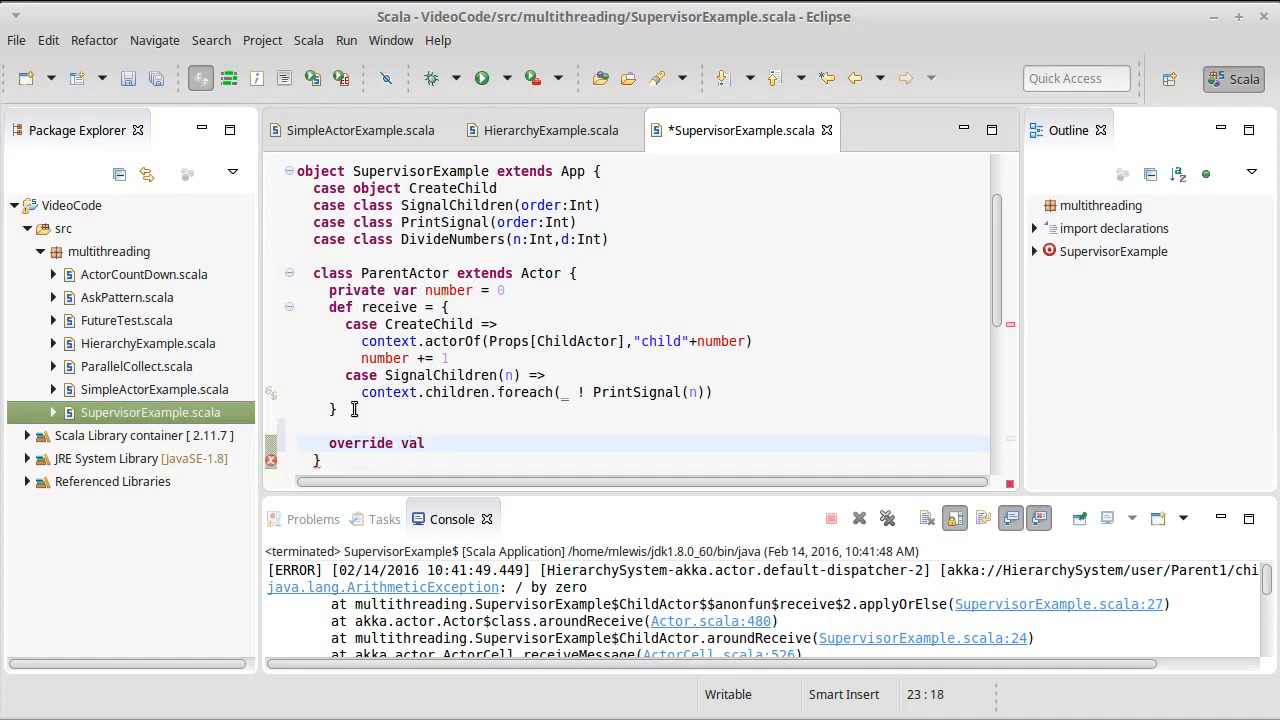
{"action": "type", "text": "super"}
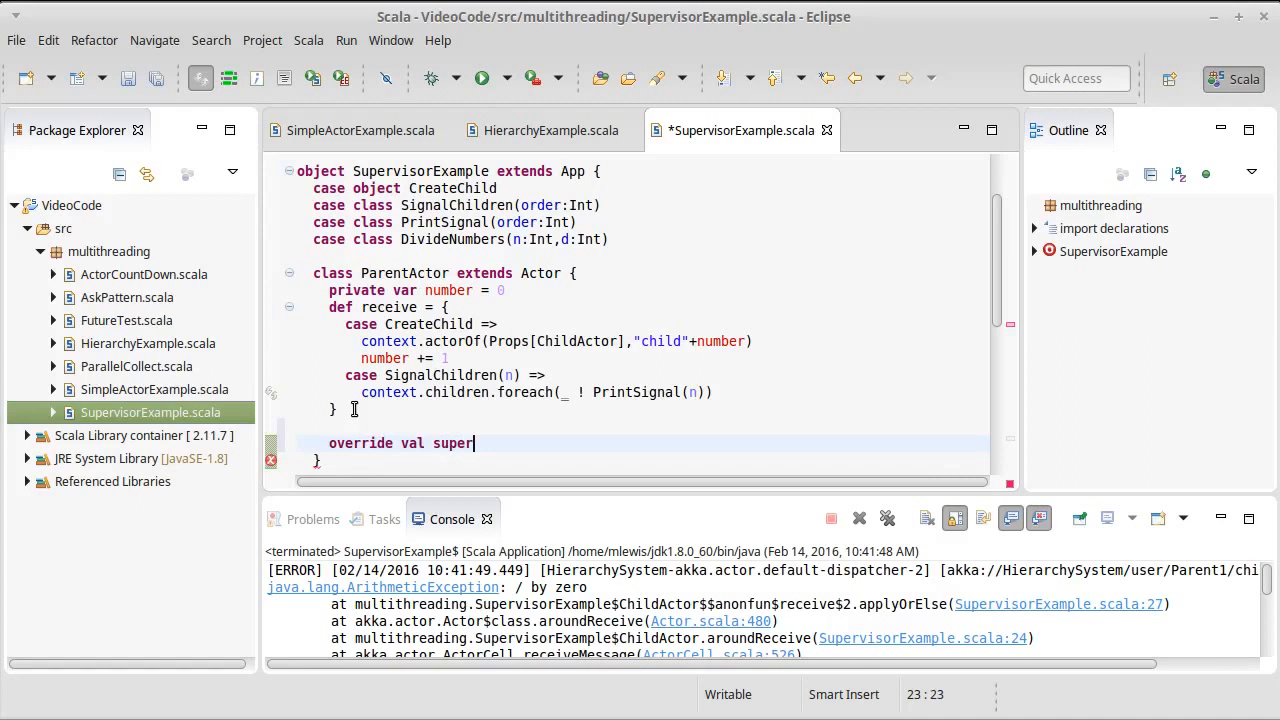
{"action": "type", "text": "visorStrategy ="}
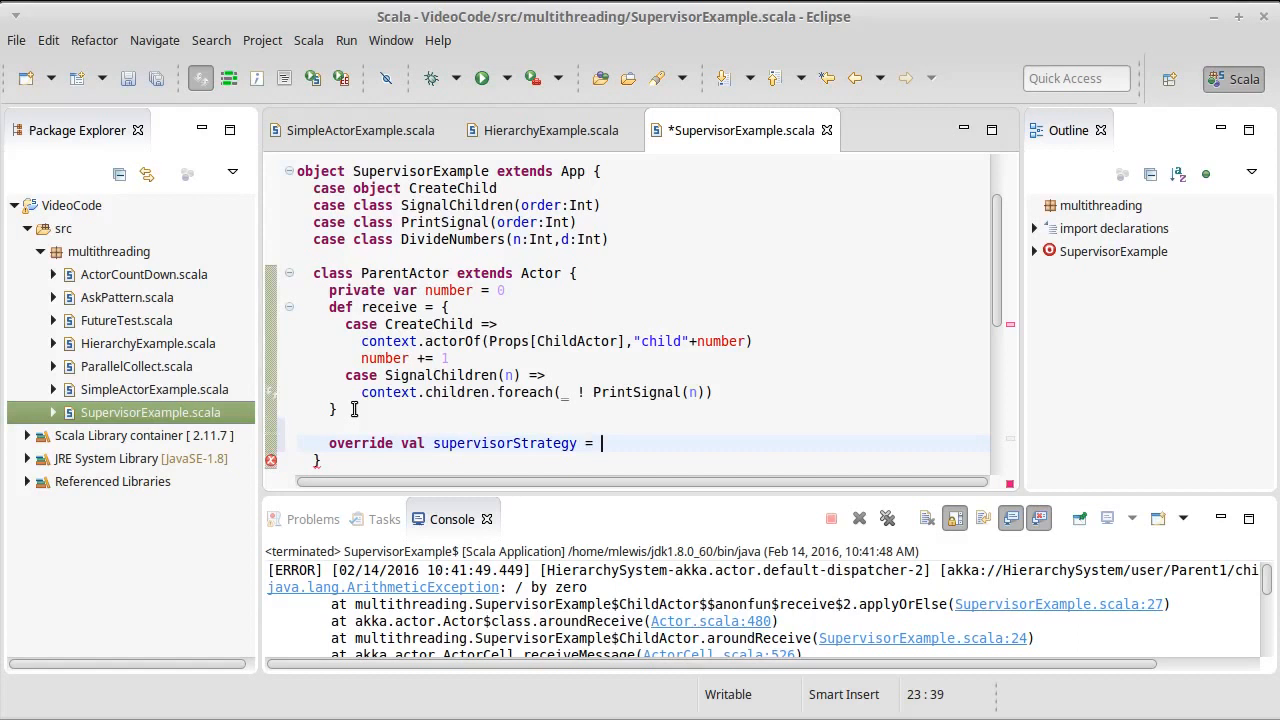
{"action": "type", "text": "OneForO"}
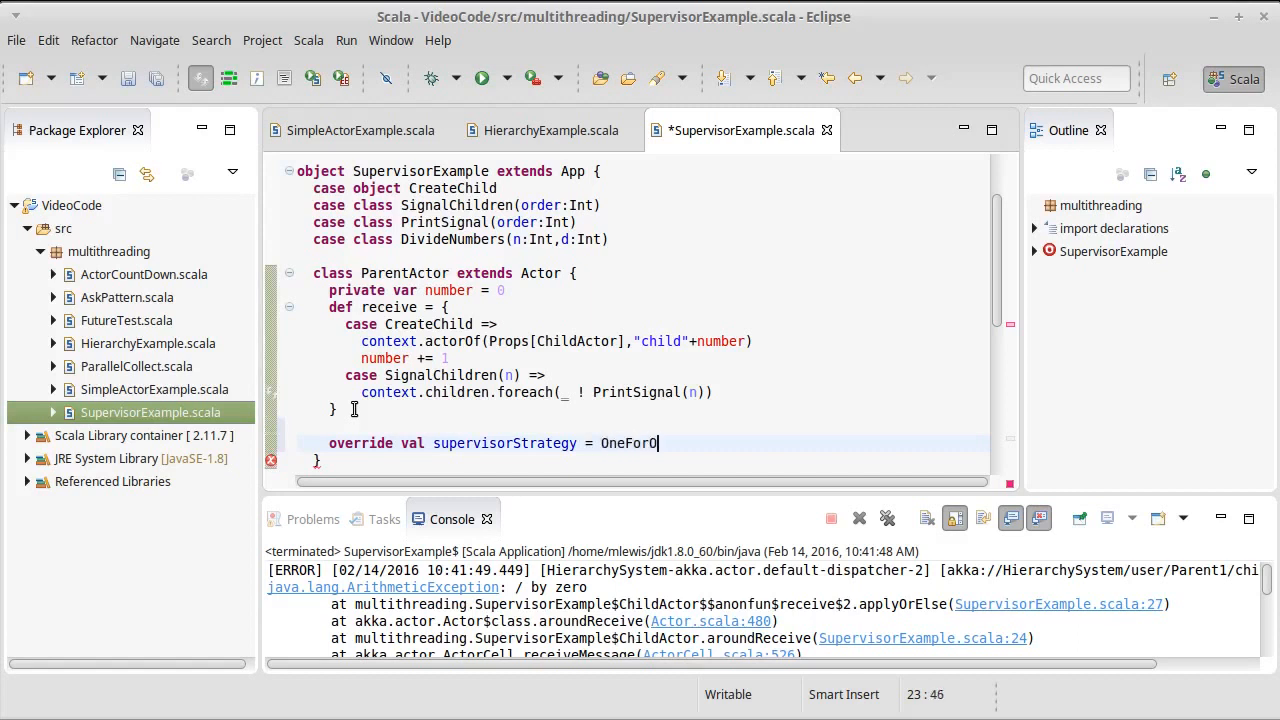
{"action": "type", "text": "neStra"}
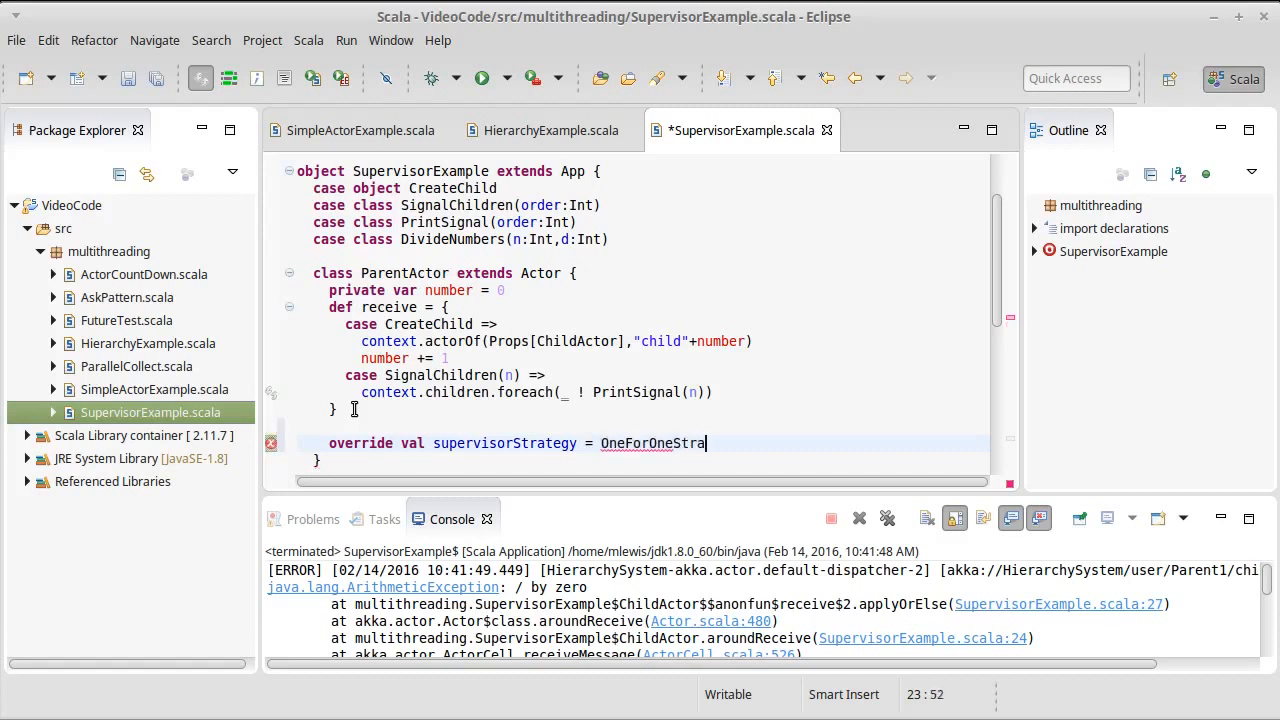
{"action": "type", "text": "tegy"}
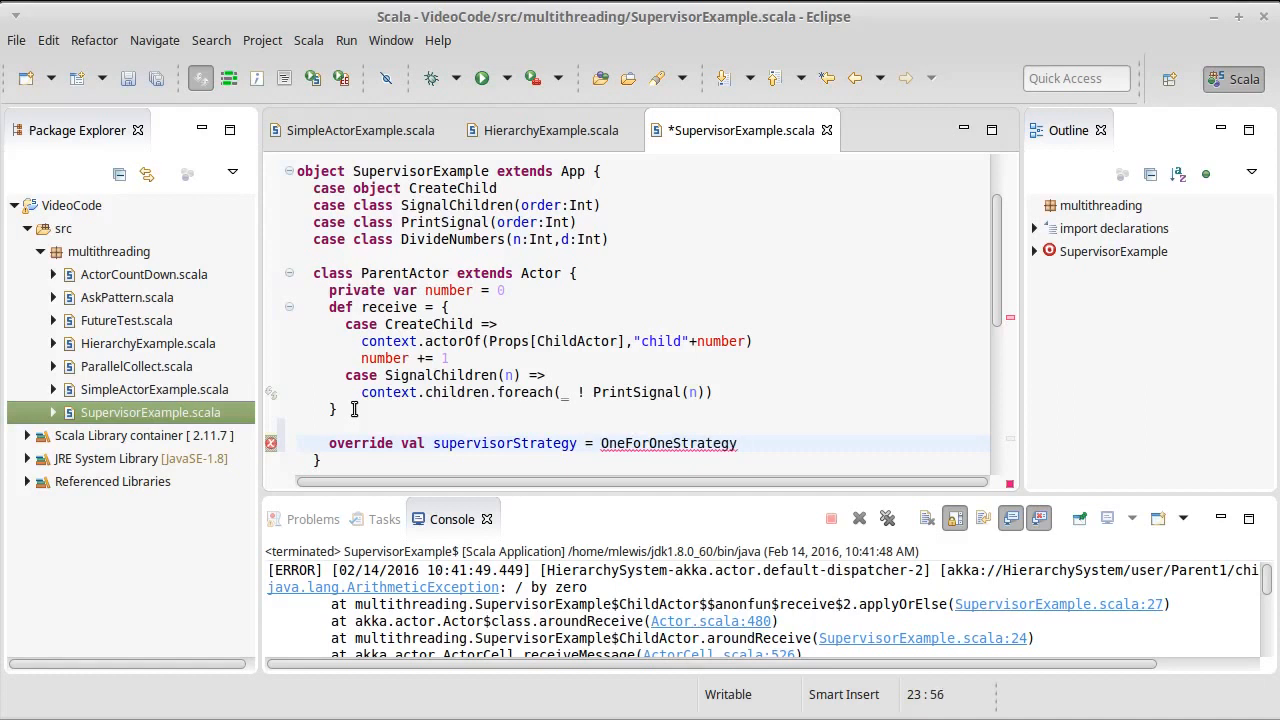
{"action": "type", "text": "()"}
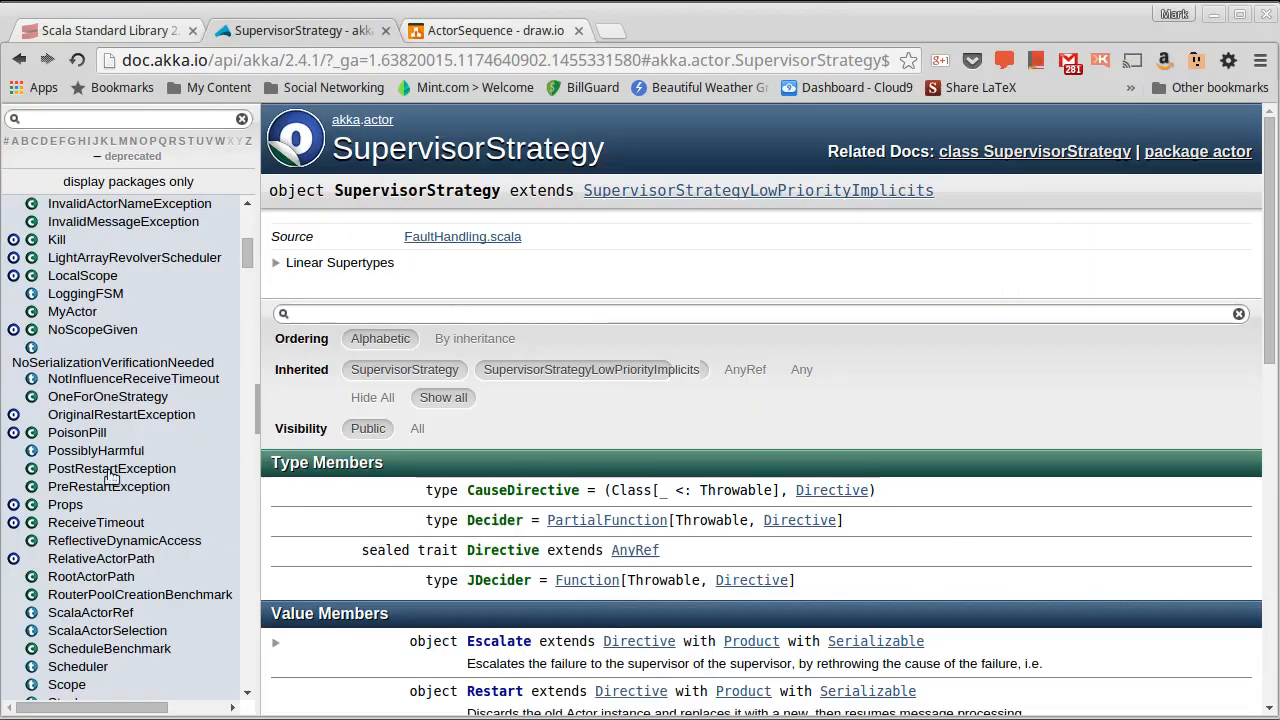
Open the OneForOneStrategy docs page and scroll to its instance constructors.
{"action": "left_click", "coordinate": [108, 396]}
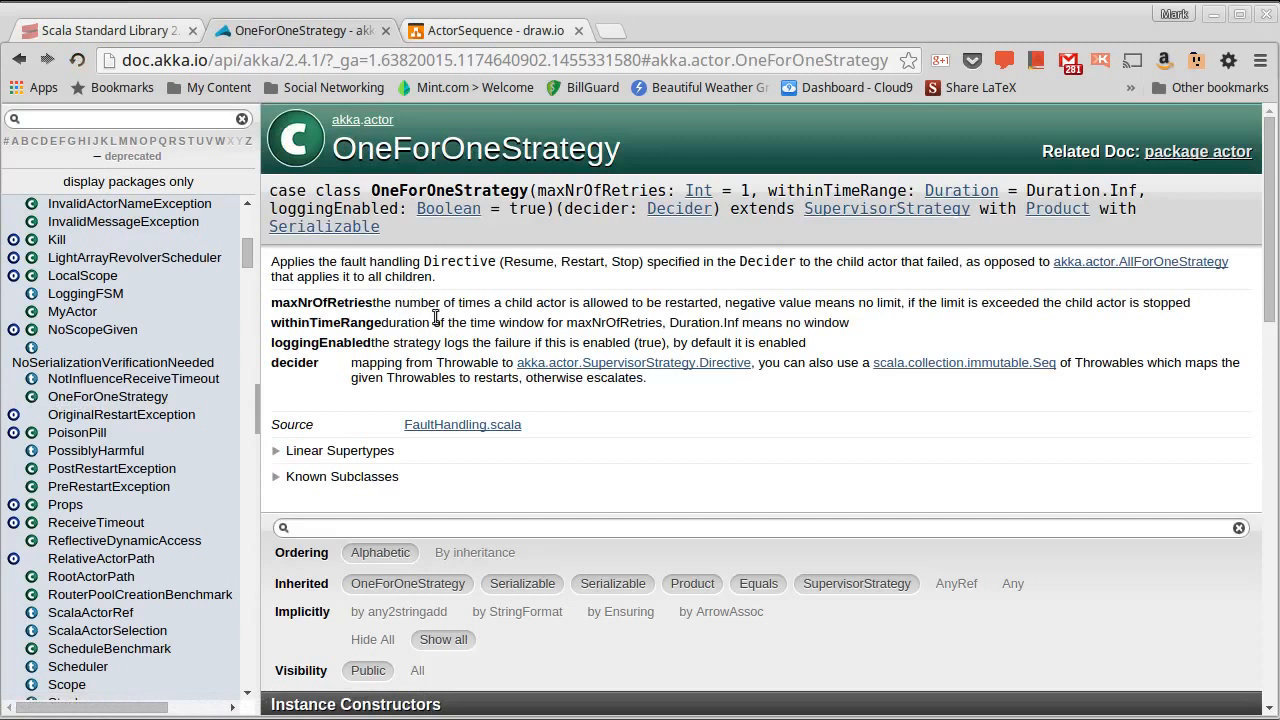
{"action": "scroll", "scroll_direction": "down", "scroll_amount": 3}
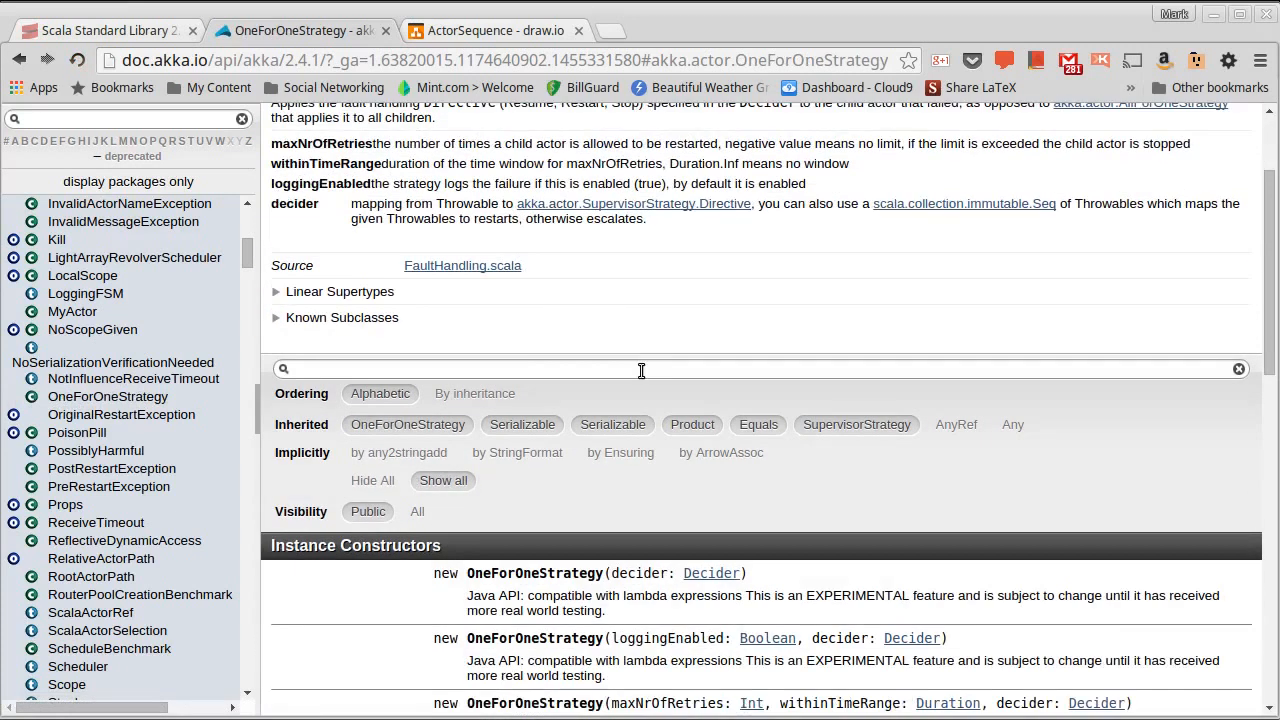
{"action": "scroll", "scroll_direction": "down", "scroll_amount": 3}
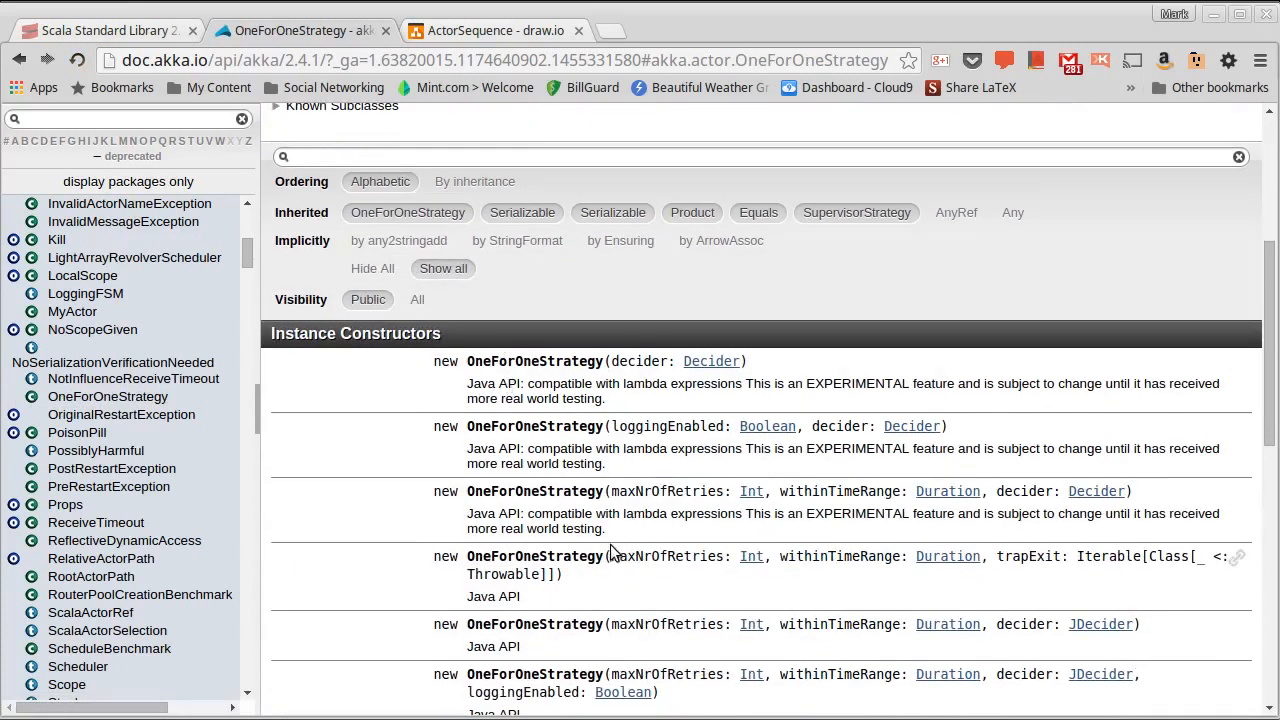
{"action": "scroll", "scroll_direction": "down", "scroll_amount": 3}
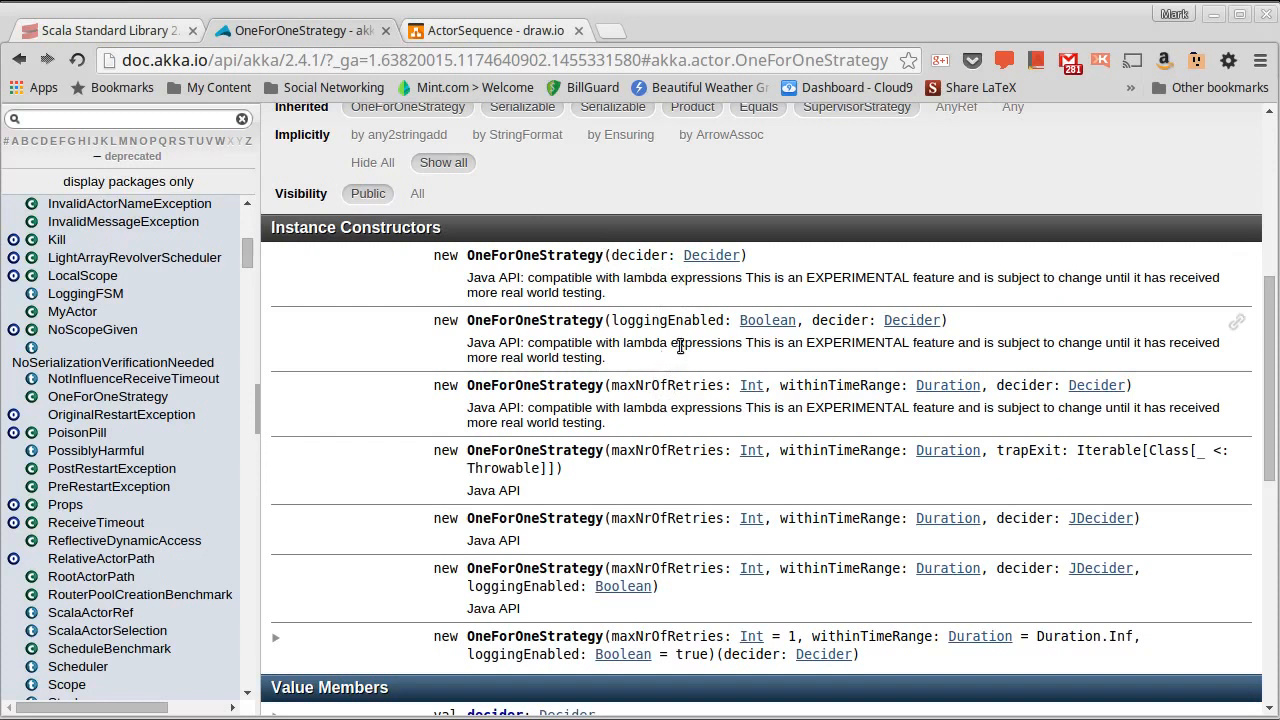
{"action": "scroll", "scroll_direction": "down", "scroll_amount": 3}
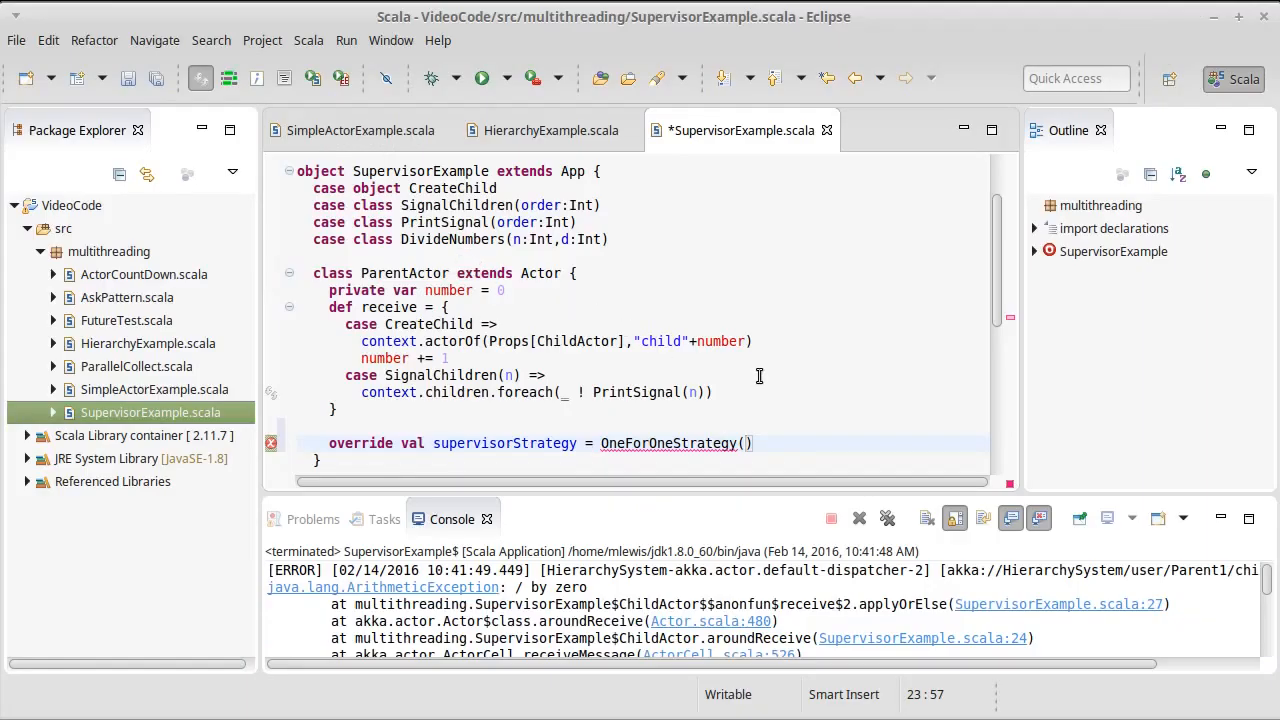
Pass loggingEnabled = false to OneForOneStrategy, open its brace block, and save.
{"action": "type", "text": "loggingEnabled ="}
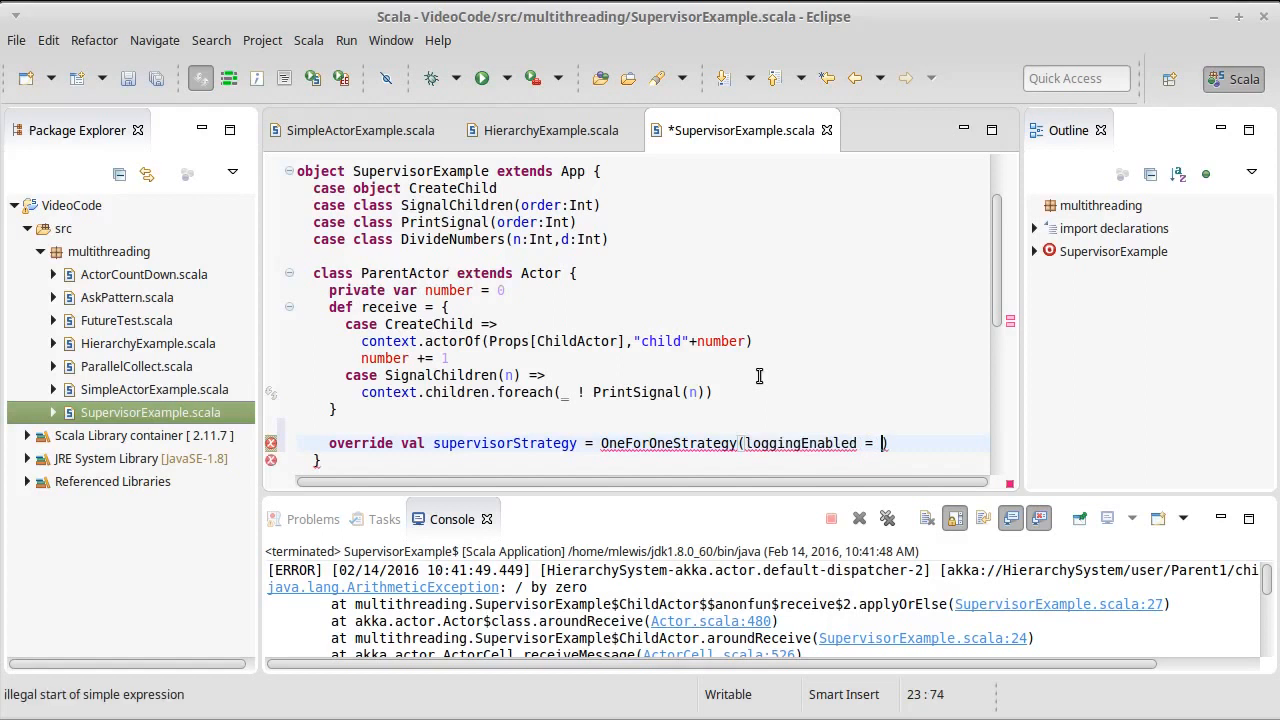
{"action": "type", "text": "flase"}
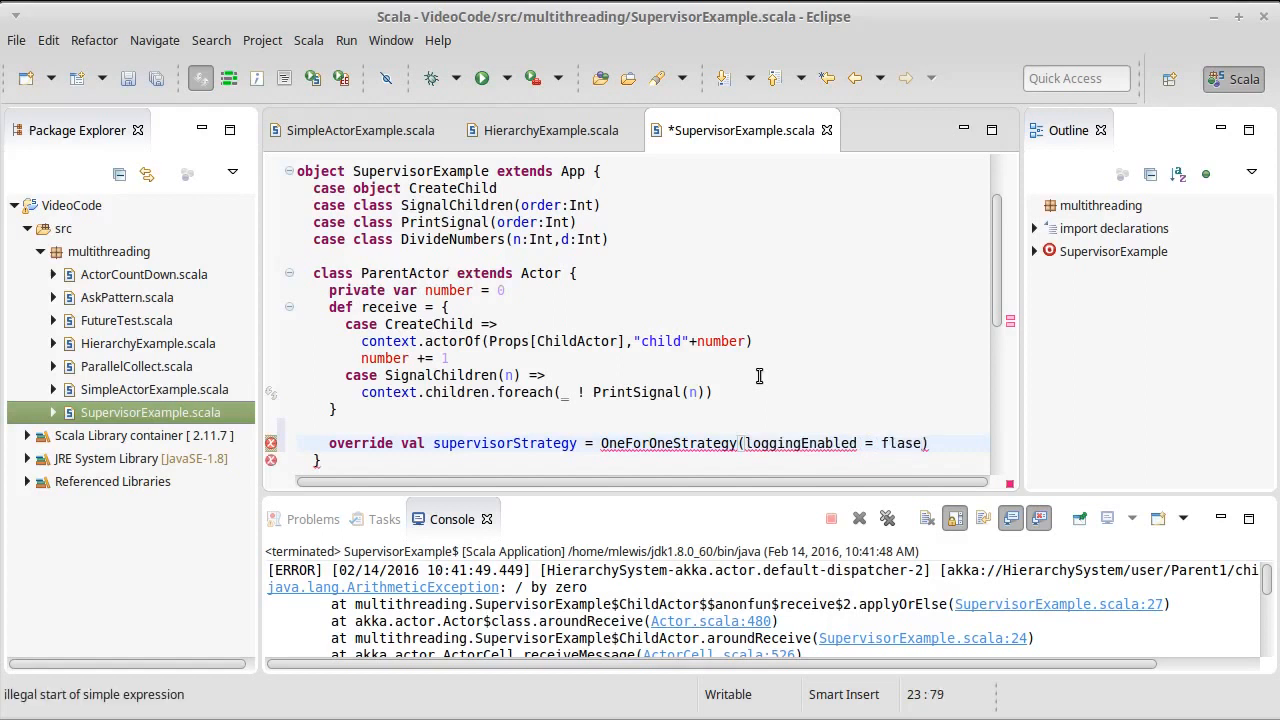
{"action": "type", "text": "false"}
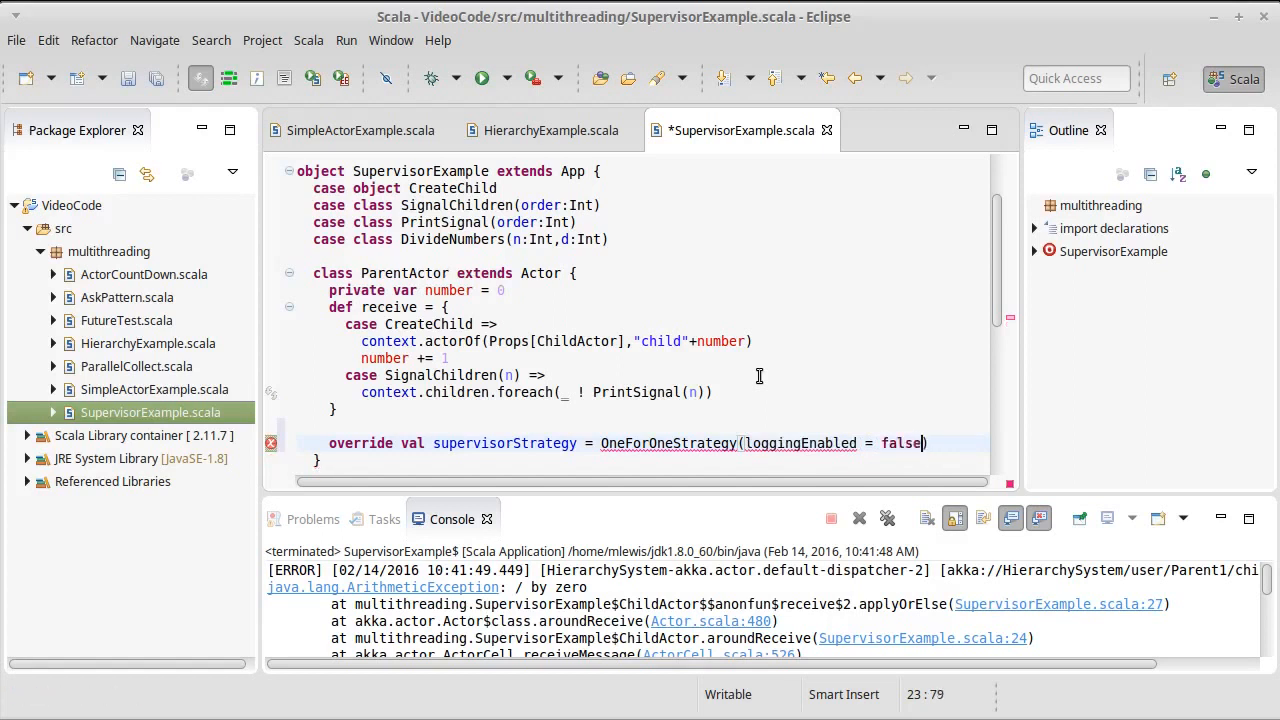
{"action": "type", "text": "{"}
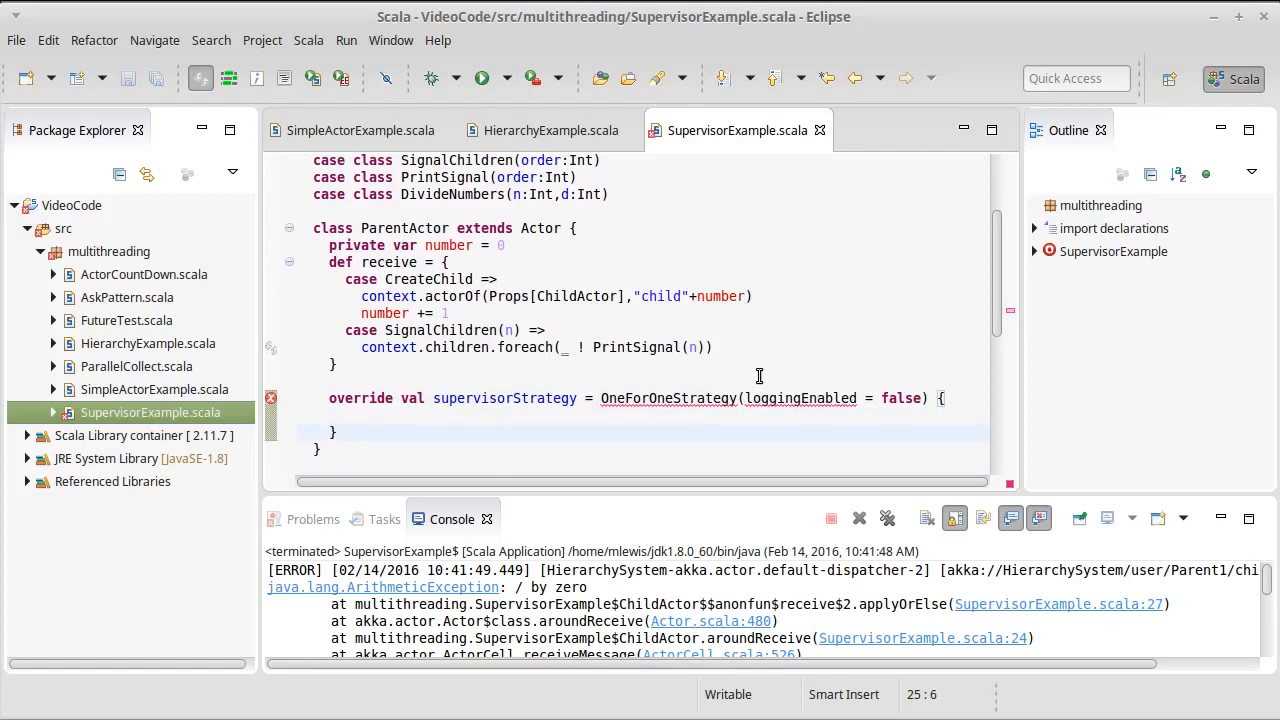
Write 'case ae:ArithmeticException =>' on the empty line inside the strategy block.
{"action": "left_click", "coordinate": [337, 432]}
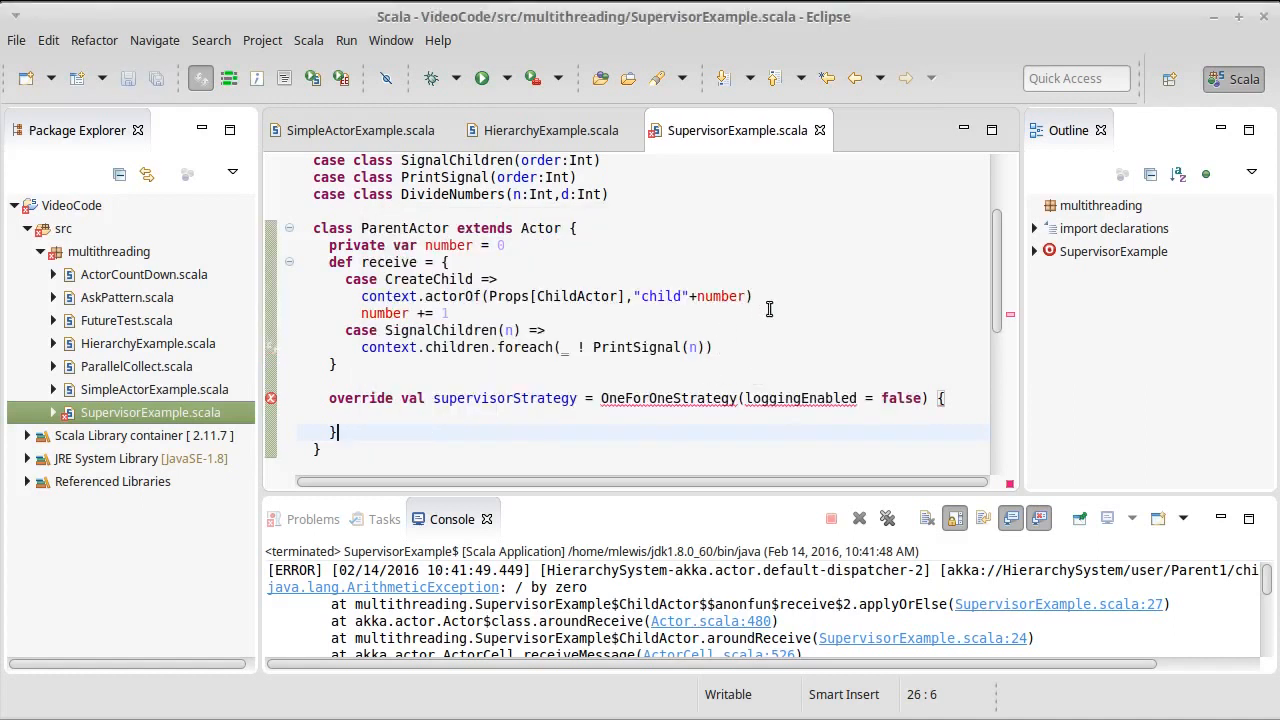
{"action": "scroll", "scroll_direction": "up", "scroll_amount": 3}
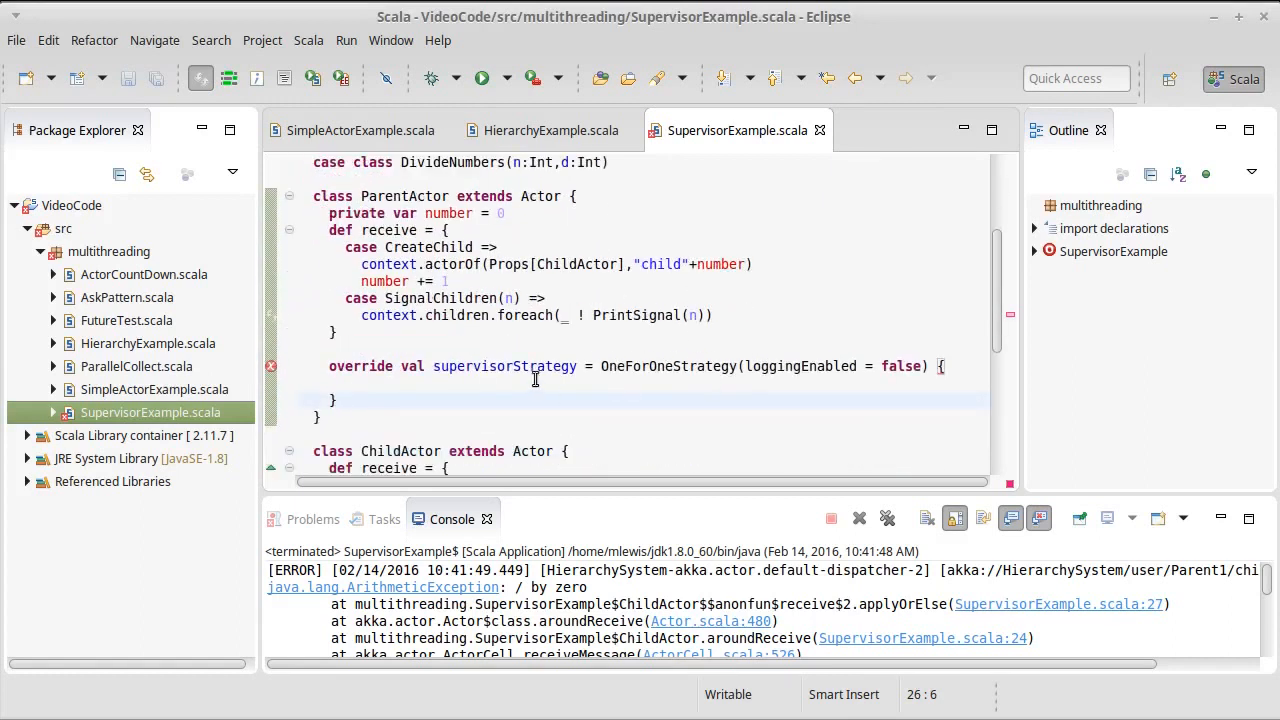
{"action": "type", "text": "case"}
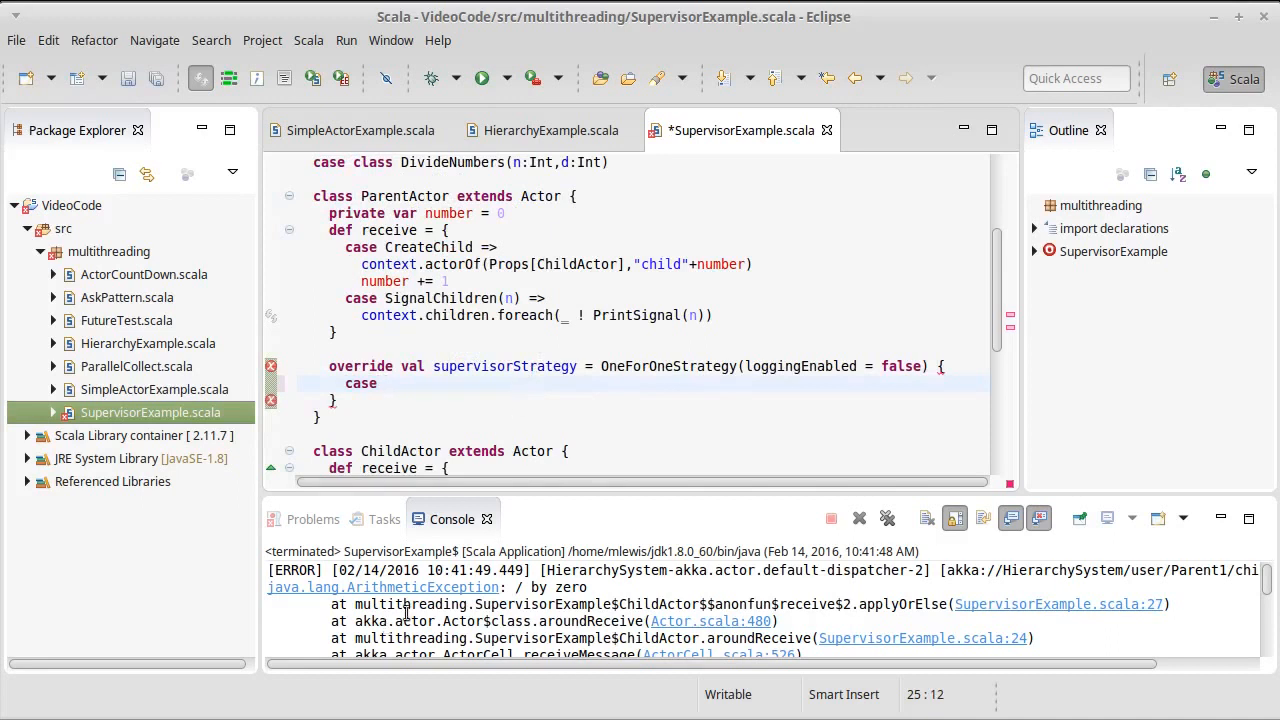
{"action": "type", "text": "a"}
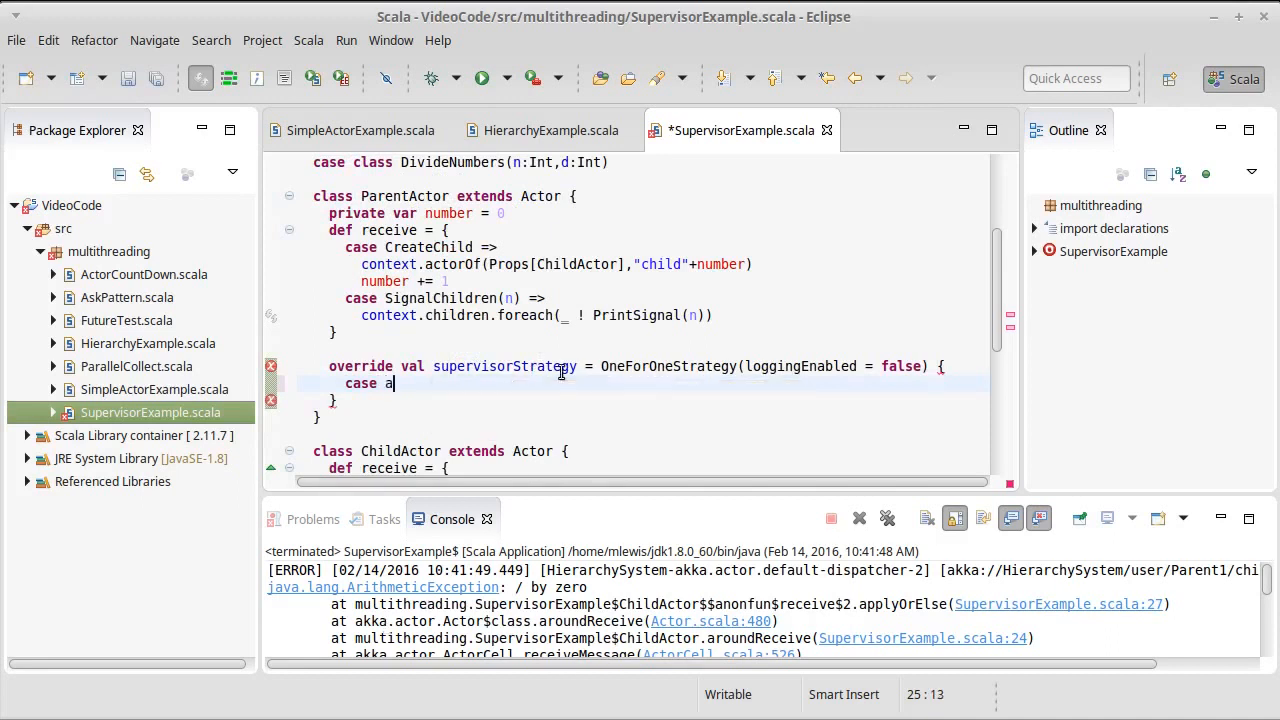
{"action": "type", "text": "e:ArithmeticExcepti"}
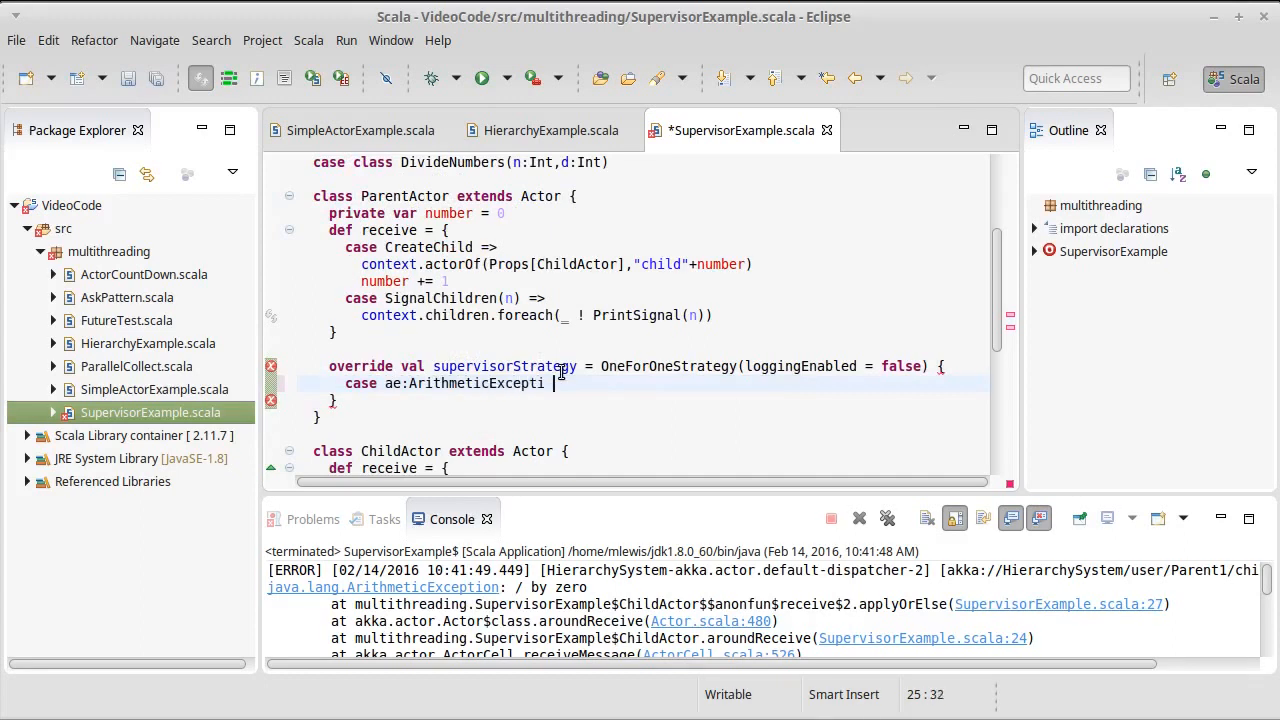
{"action": "type", "text": "on =>"}
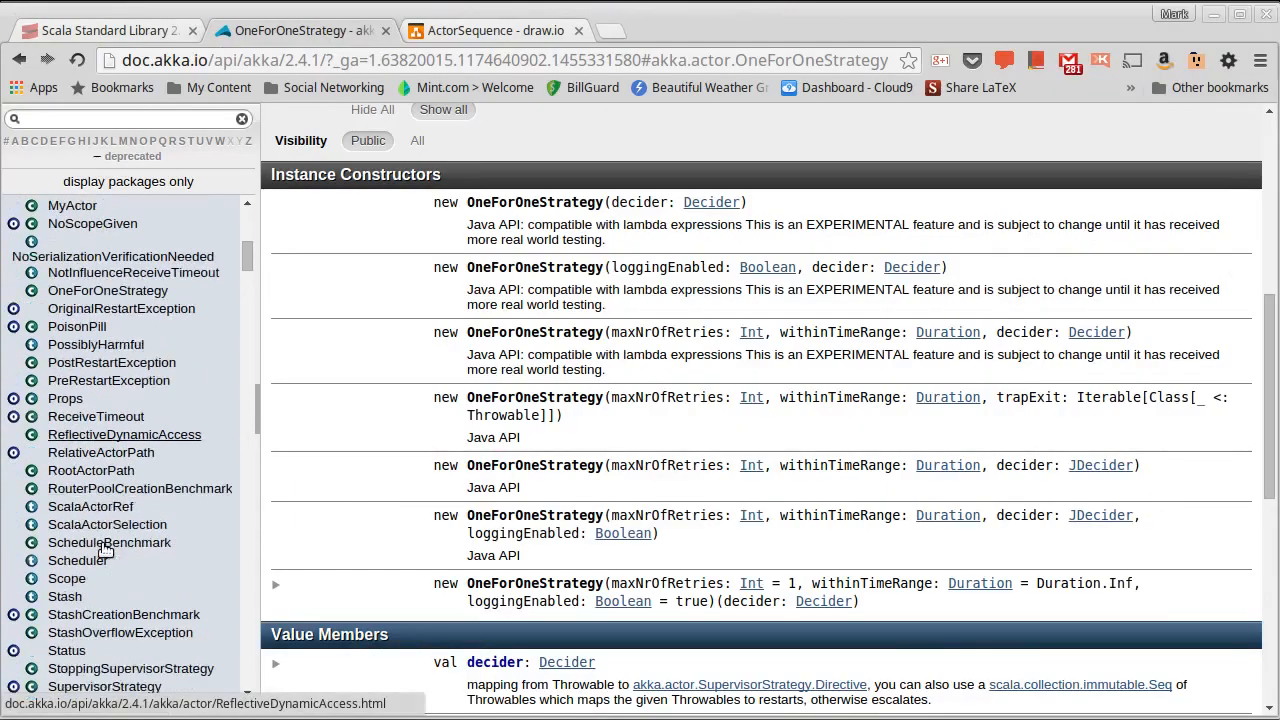
Browse the Akka docs to the SupervisorStrategy directives: Escalate, Restart, Resume, Stop.
{"action": "scroll", "scroll_direction": "down", "scroll_amount": 3}
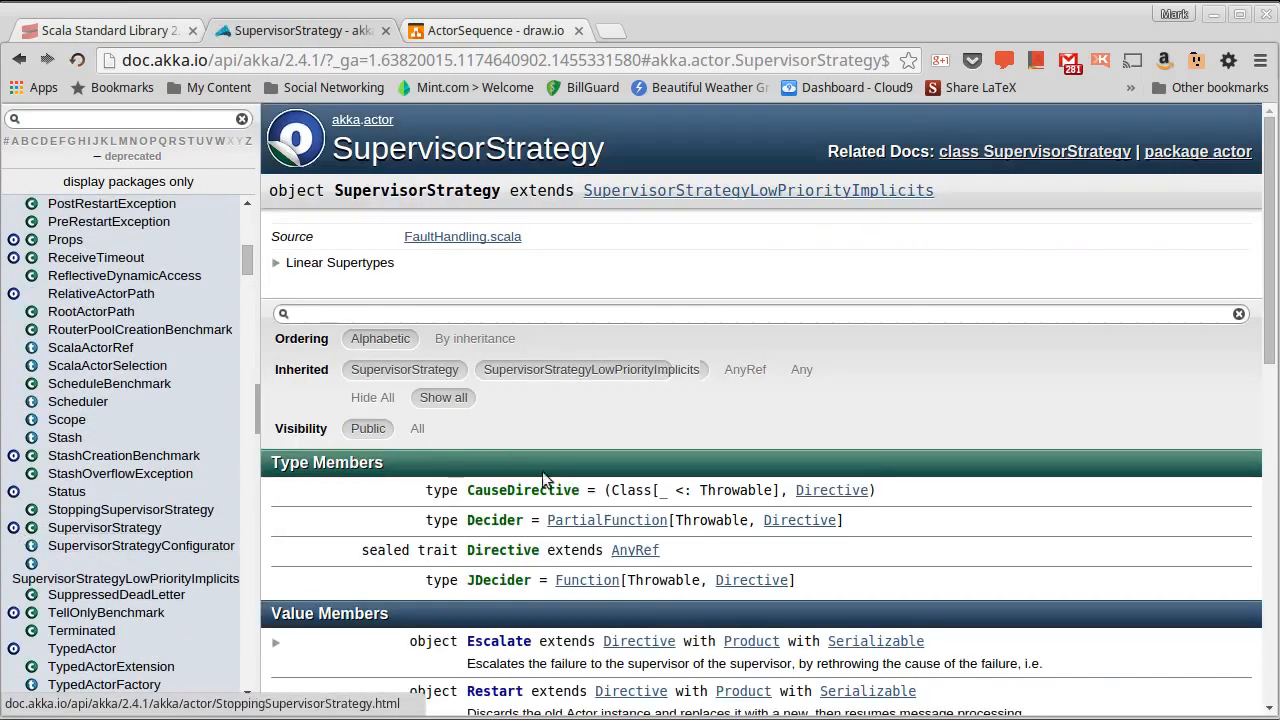
{"action": "scroll", "scroll_direction": "down", "scroll_amount": 3}
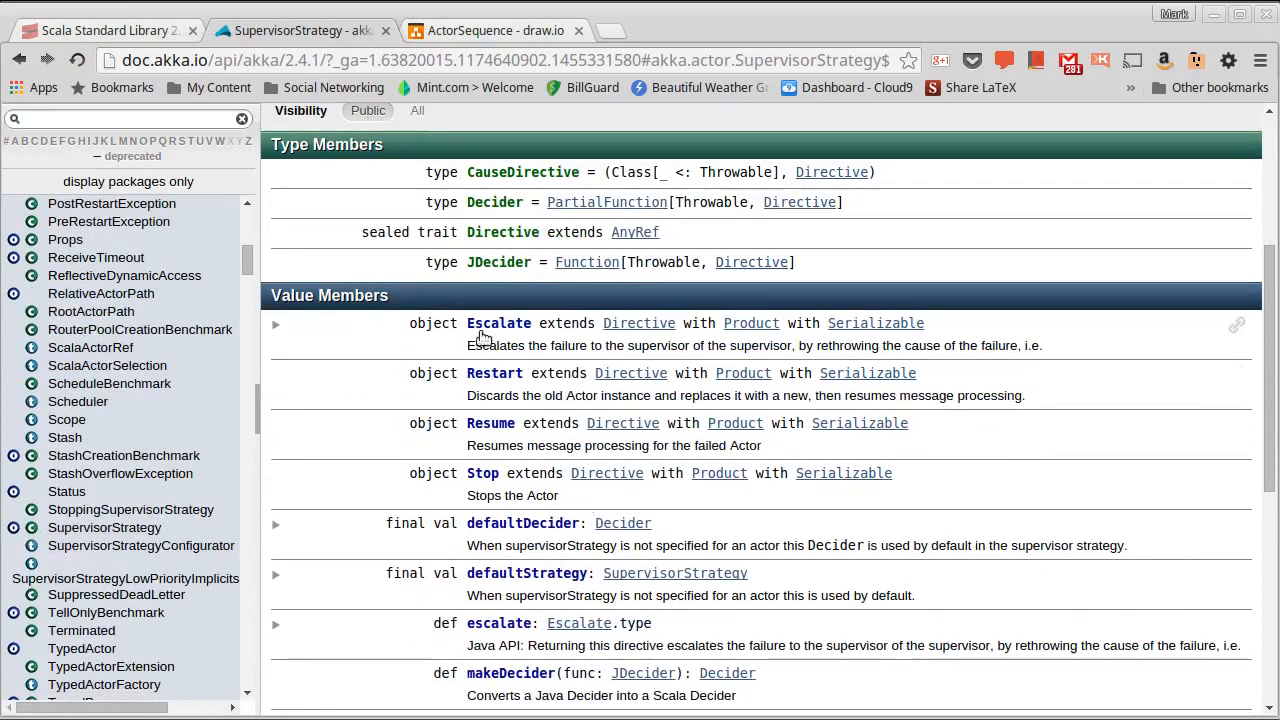
{"action": "mouse_move", "coordinate": [540, 362]}
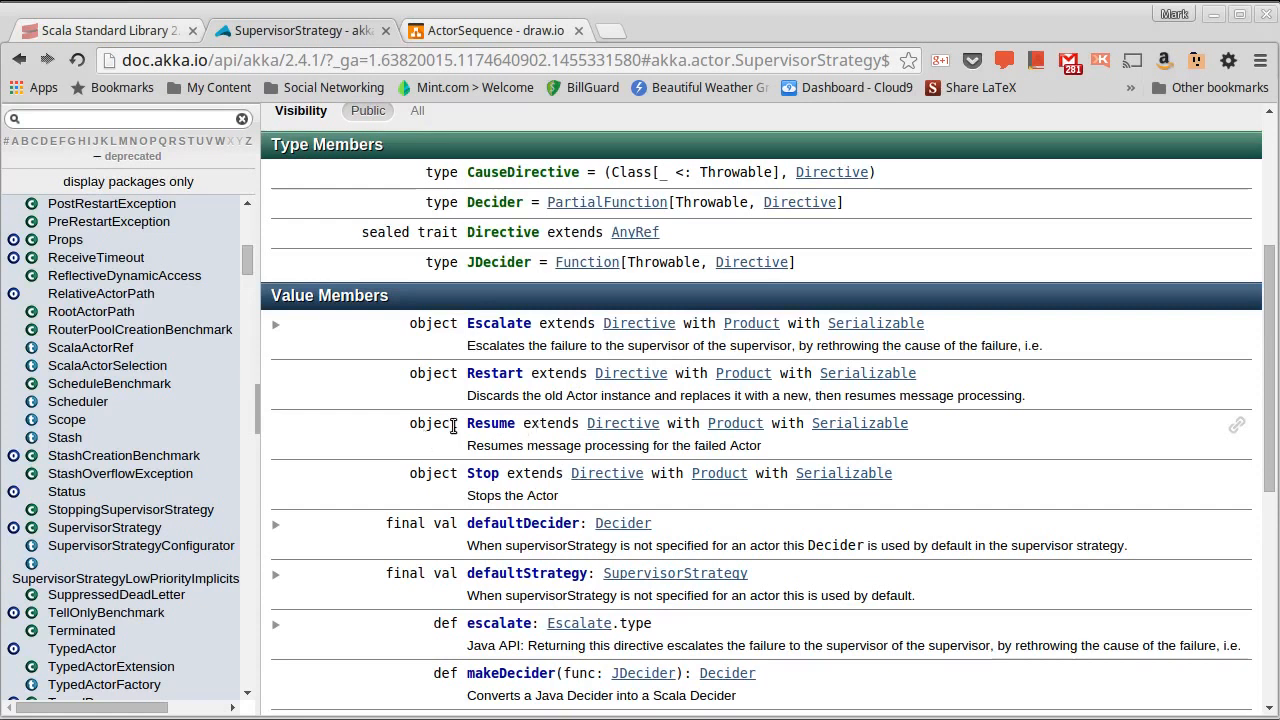
{"action": "mouse_move", "coordinate": [537, 429]}
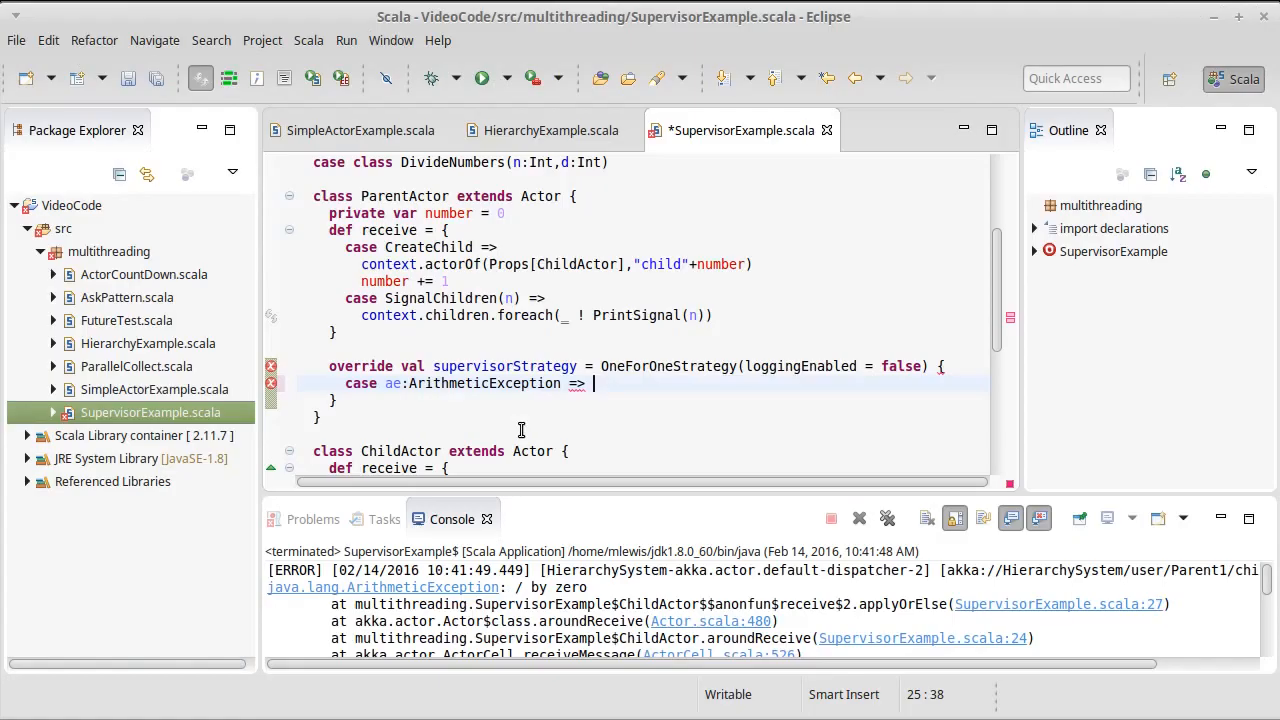
Map the ArithmeticException case to Resume and add an akka.actor import for the directives.
{"action": "type", "text": "Re"}
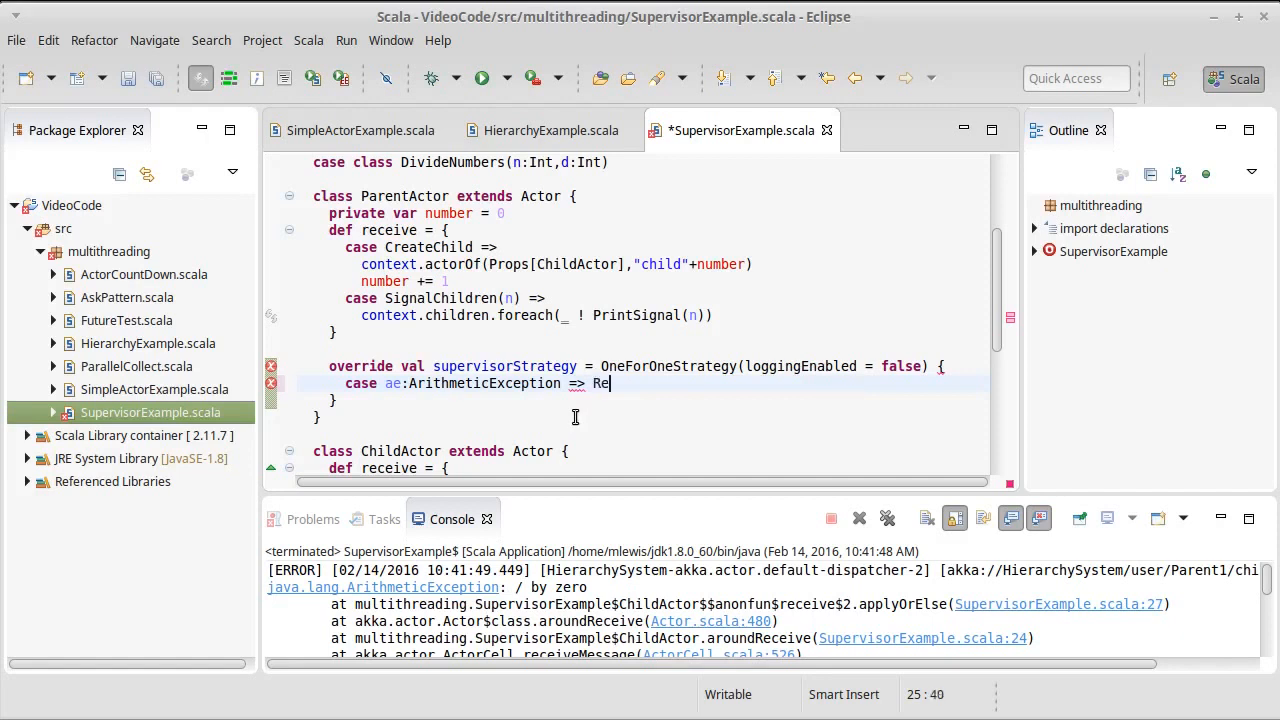
{"action": "type", "text": "sume"}
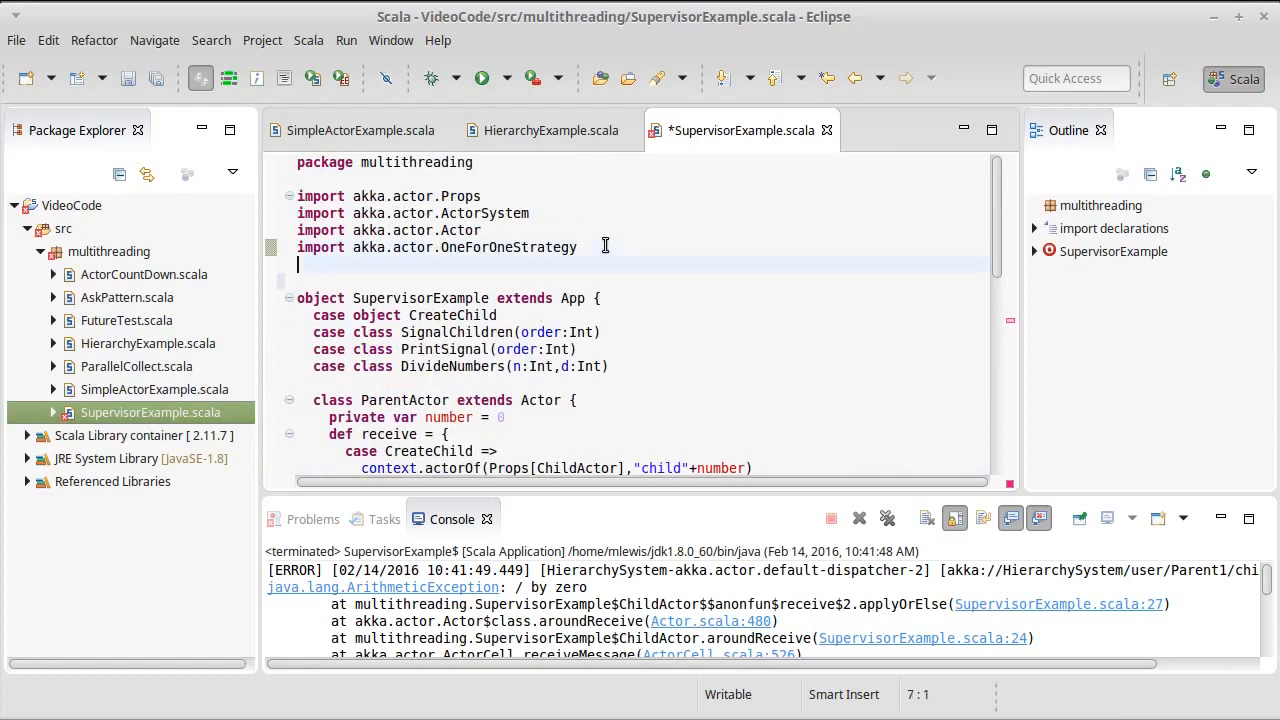
{"action": "type", "text": "import"}
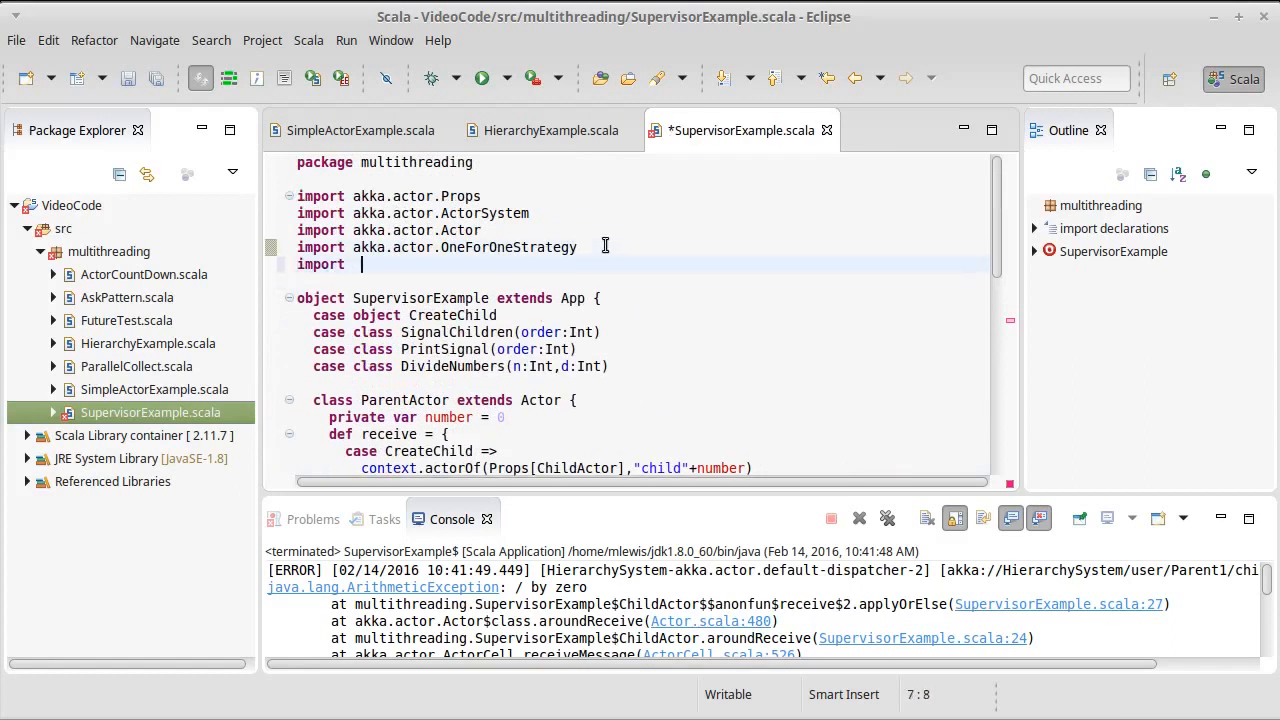
{"action": "type", "text": "akka.act"}
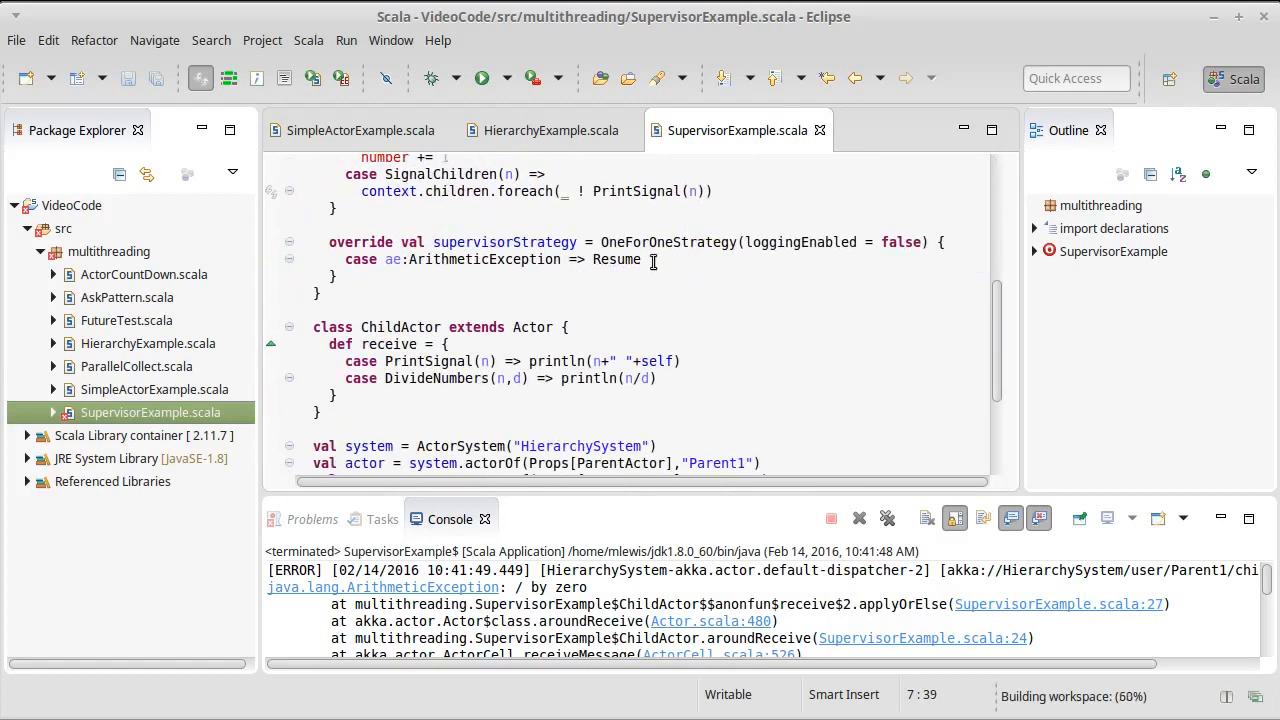
Begin a second case line, 'case _:Exception', beneath the Resume case.
{"action": "left_click", "coordinate": [643, 259]}
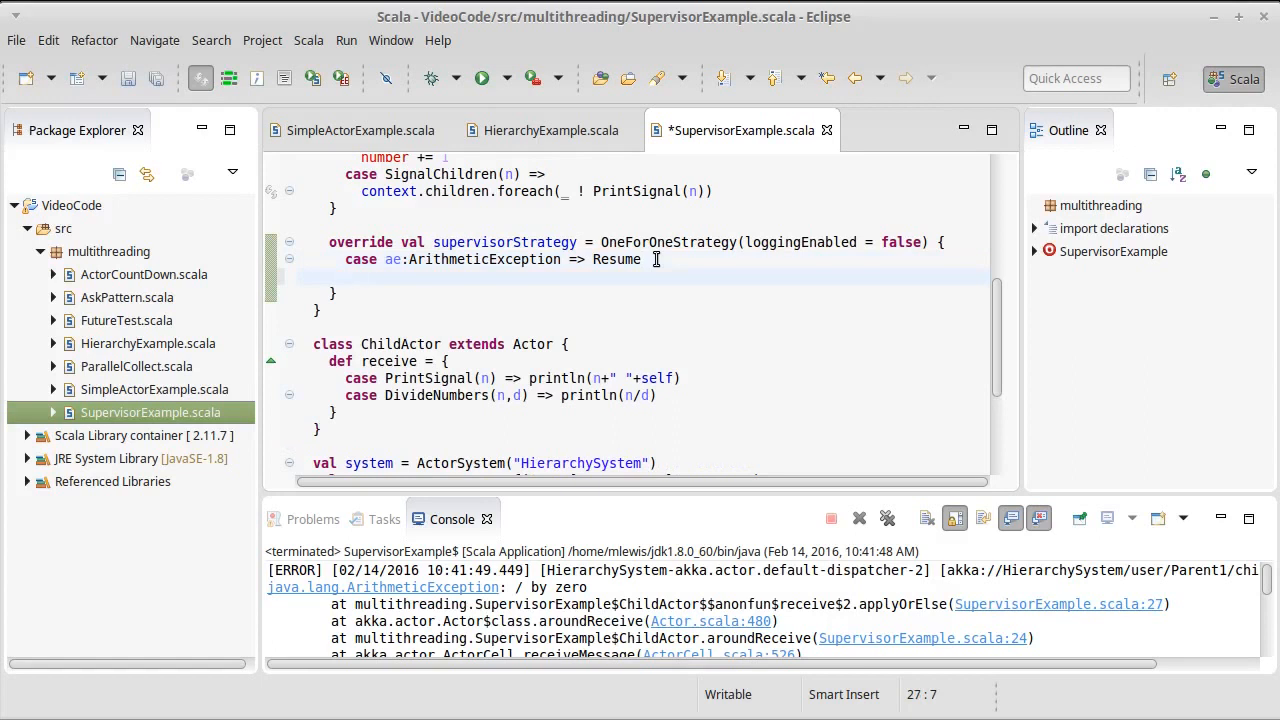
{"action": "type", "text": "case"}
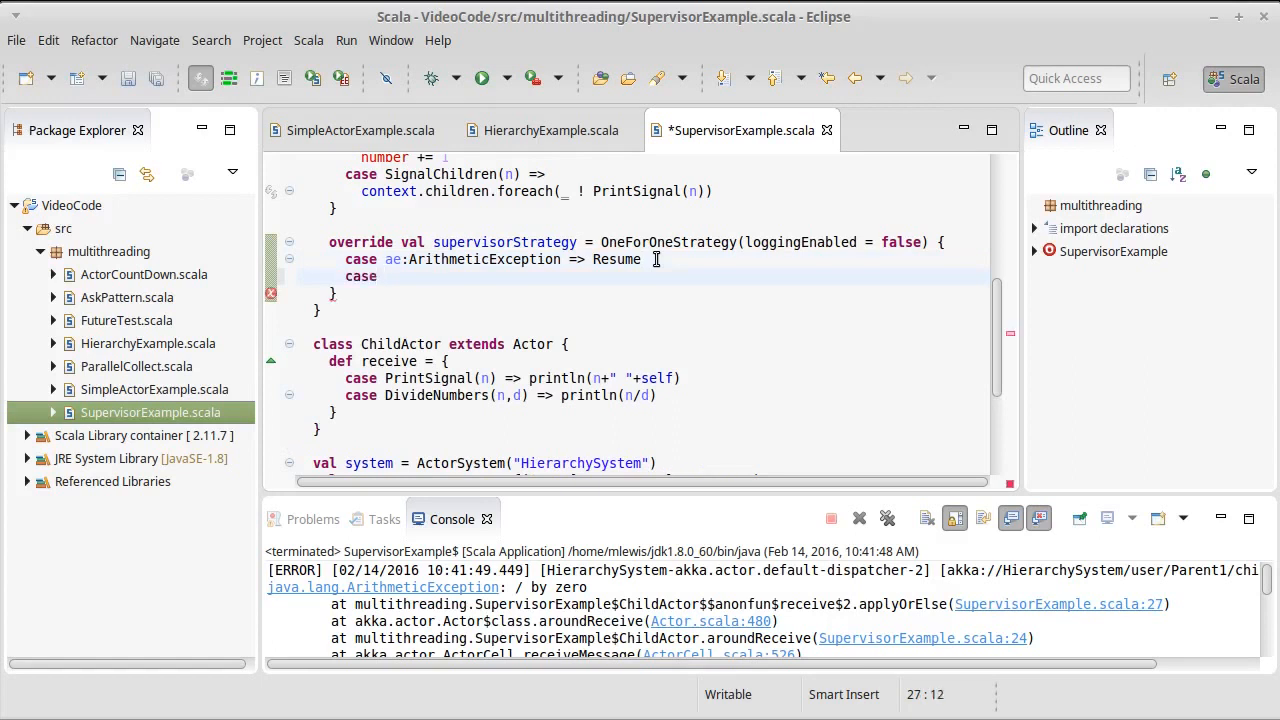
{"action": "type", "text": "_:Exce"}
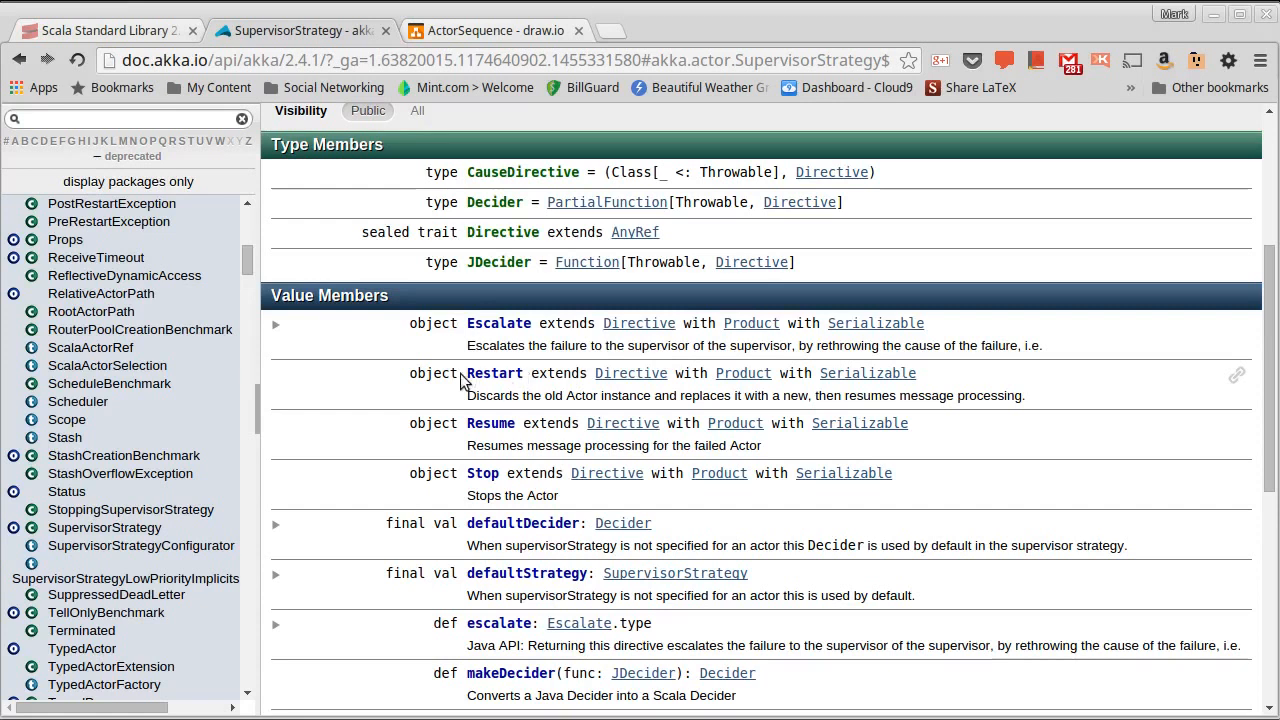
{"action": "mouse_move", "coordinate": [538, 382]}
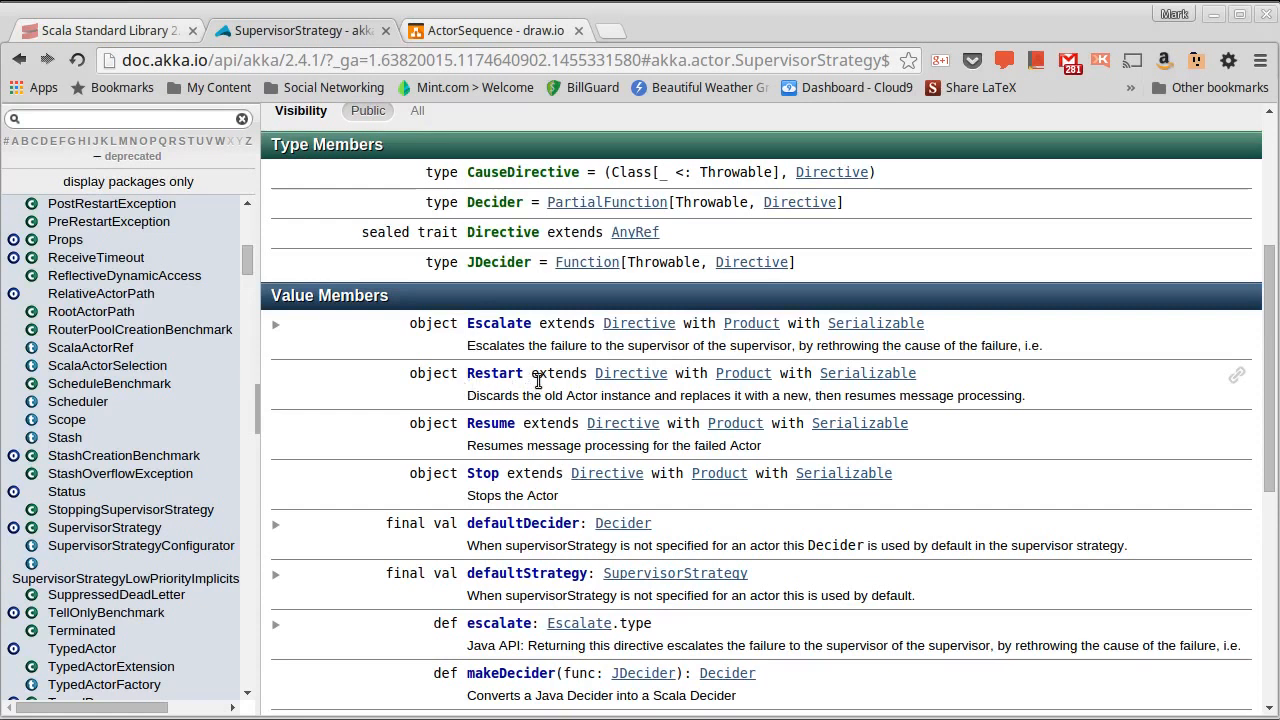
{"action": "mouse_move", "coordinate": [462, 370]}
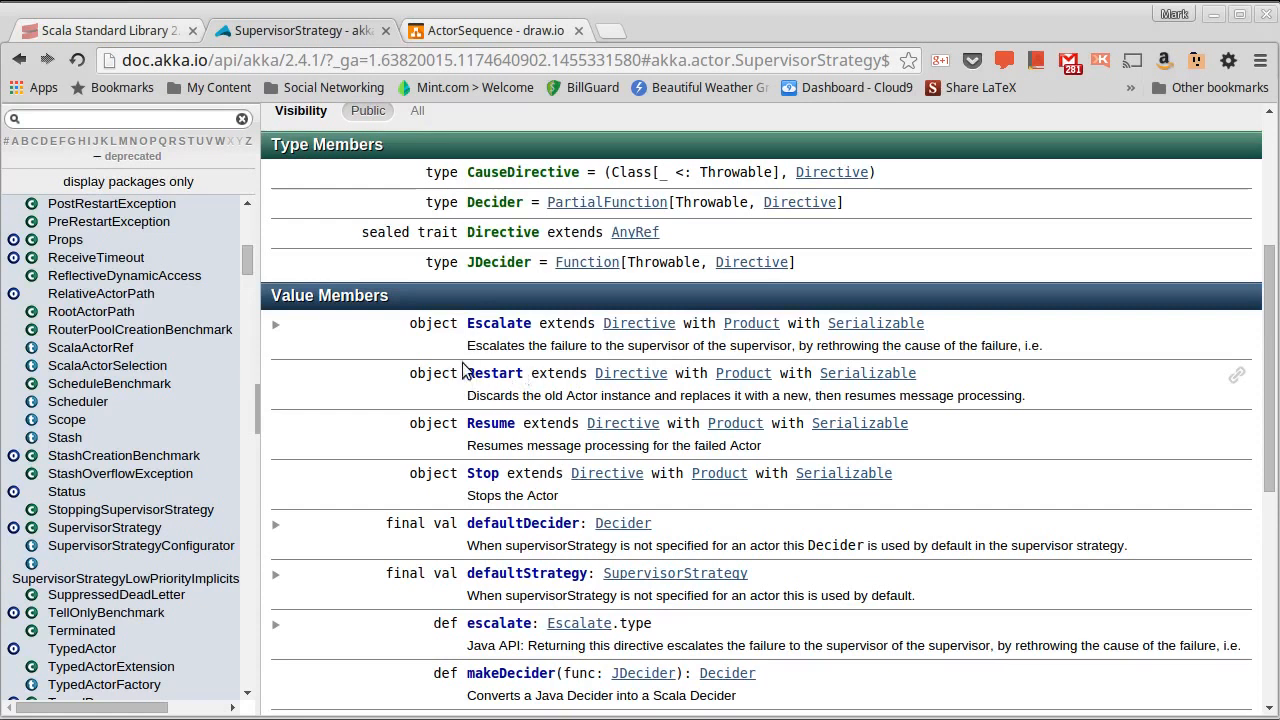
{"action": "mouse_move", "coordinate": [547, 390]}
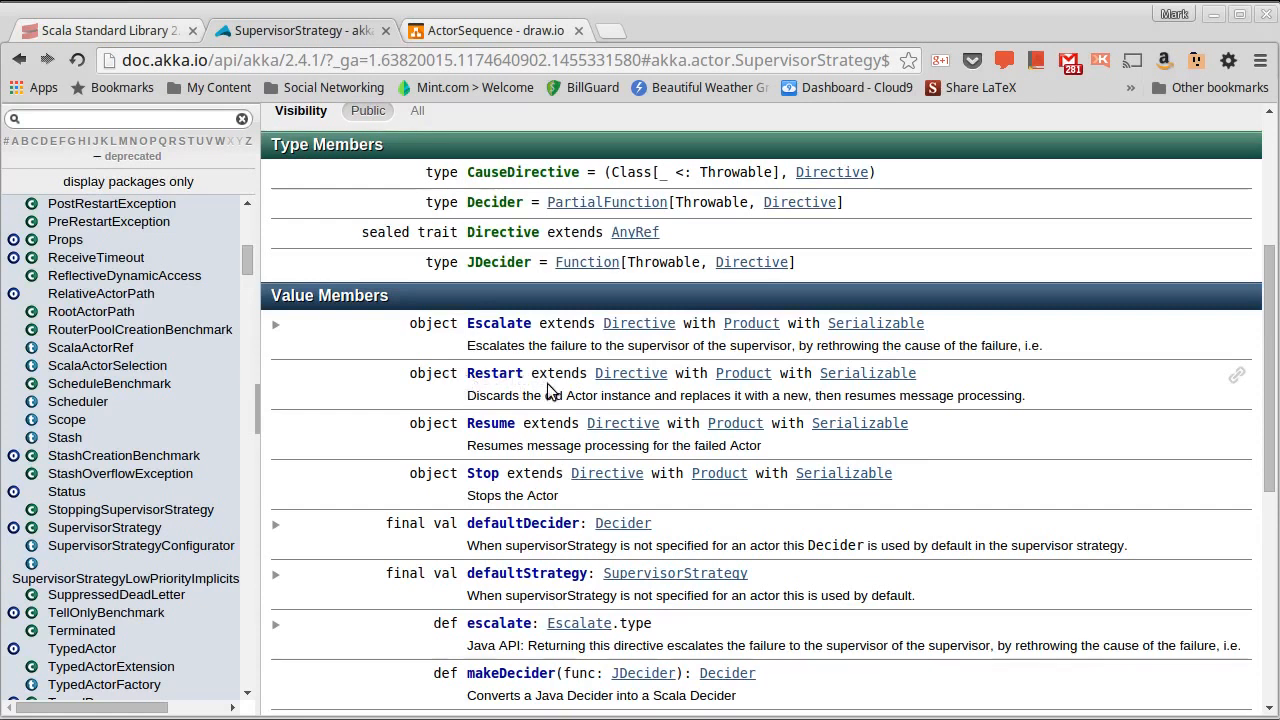
{"action": "mouse_move", "coordinate": [448, 490]}
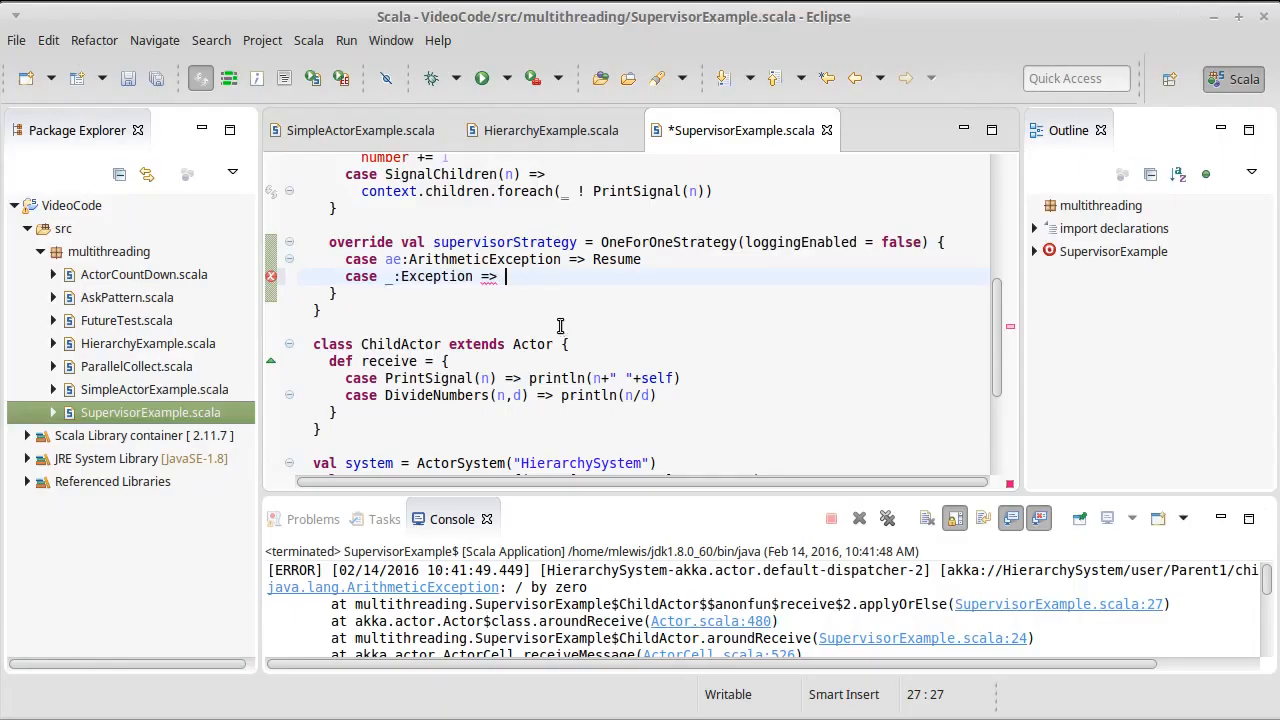
Complete the catch-all case as '_:Exception => Restart', save, and rerun SupervisorExample.
{"action": "type", "text": "Restart"}
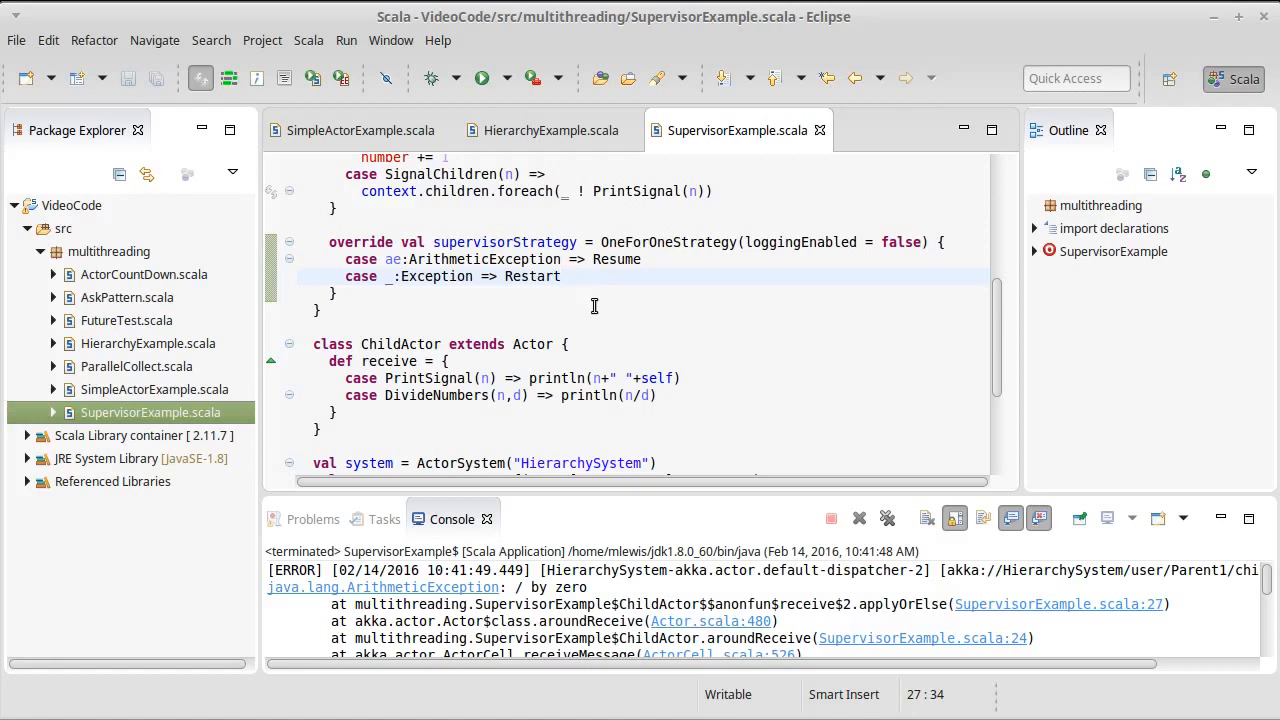
{"action": "mouse_move", "coordinate": [582, 293]}
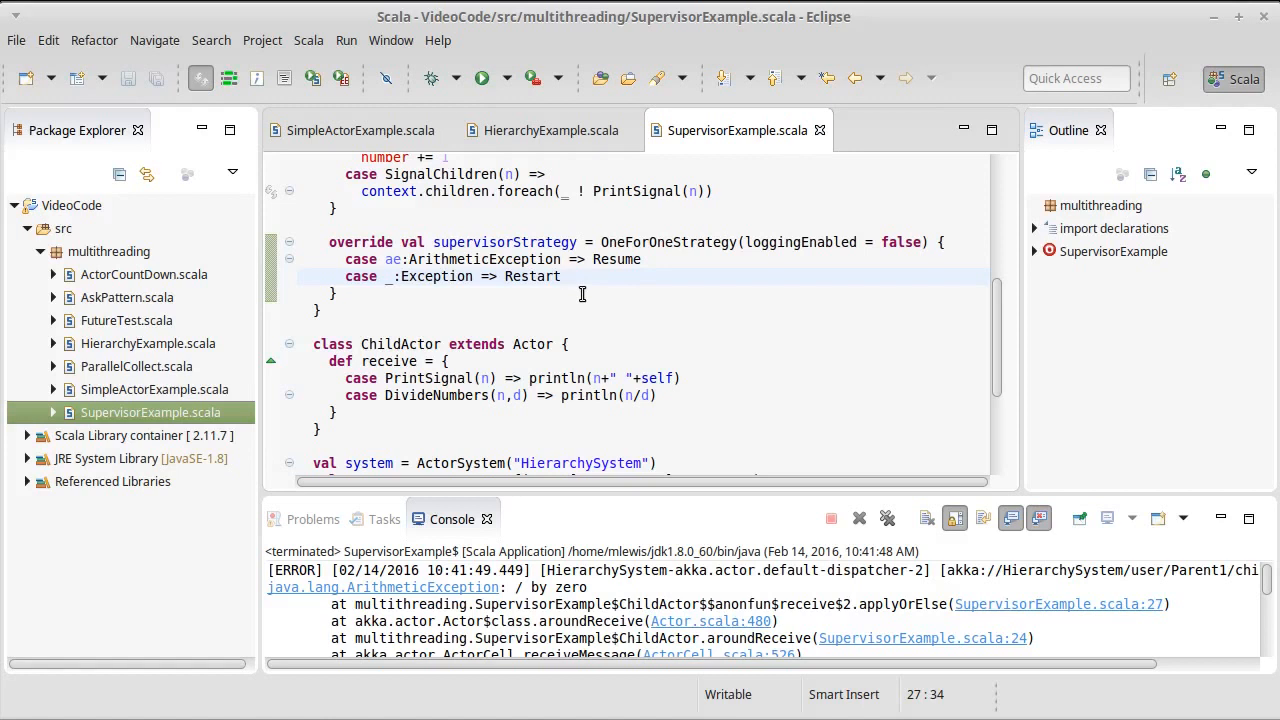
{"action": "scroll", "scroll_direction": "down", "scroll_amount": 3}
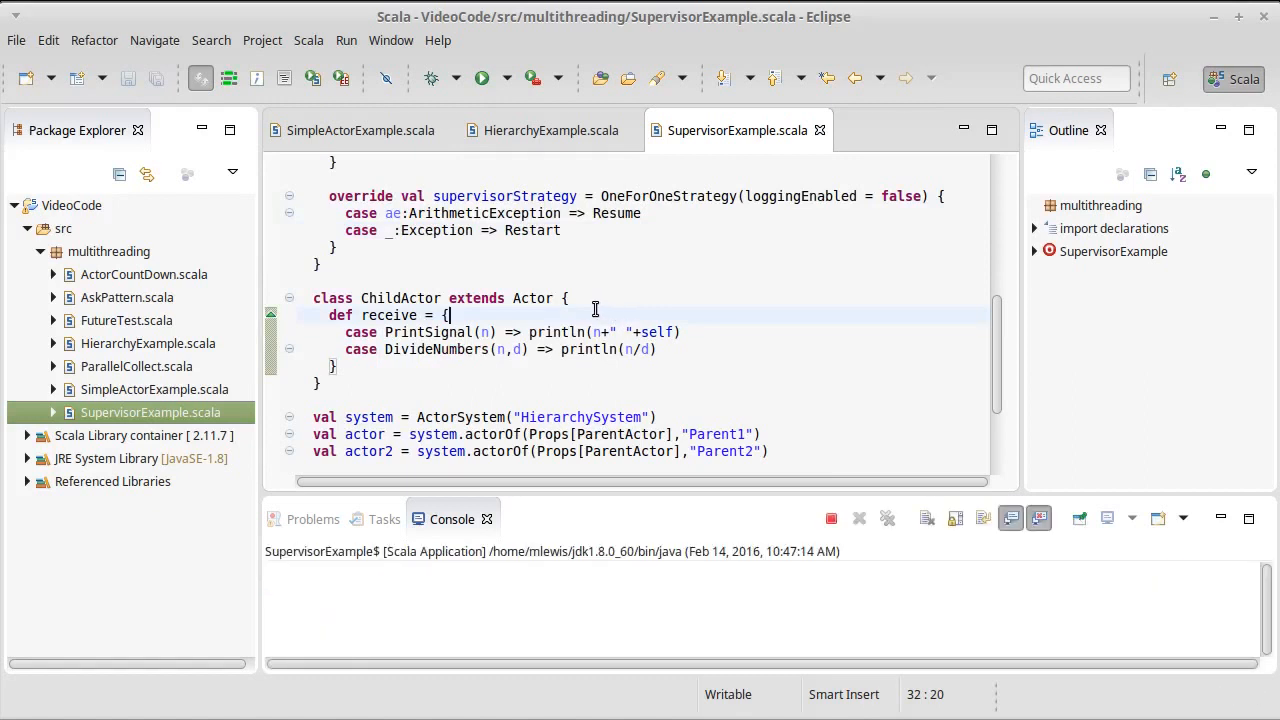
Change the second send to DivideNumbers(4,2), save, and rerun so the console prints 2.
{"action": "left_click", "coordinate": [830, 518]}
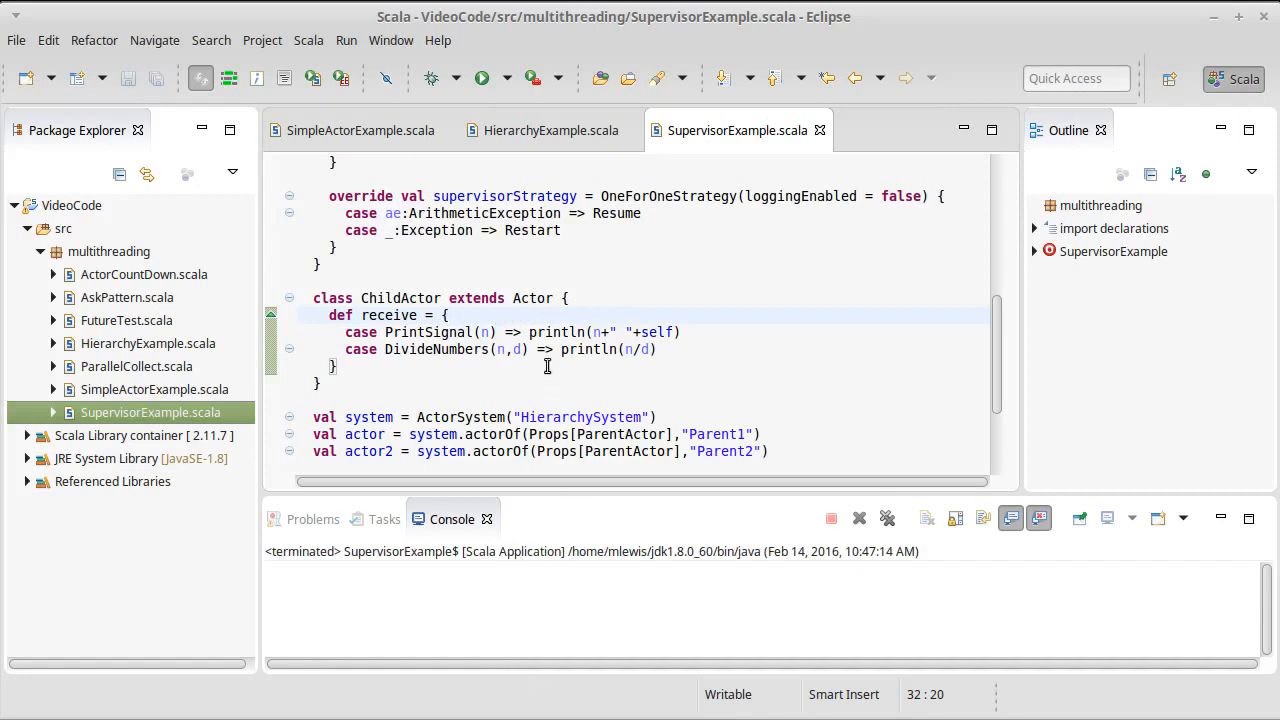
{"action": "mouse_move", "coordinate": [554, 332]}
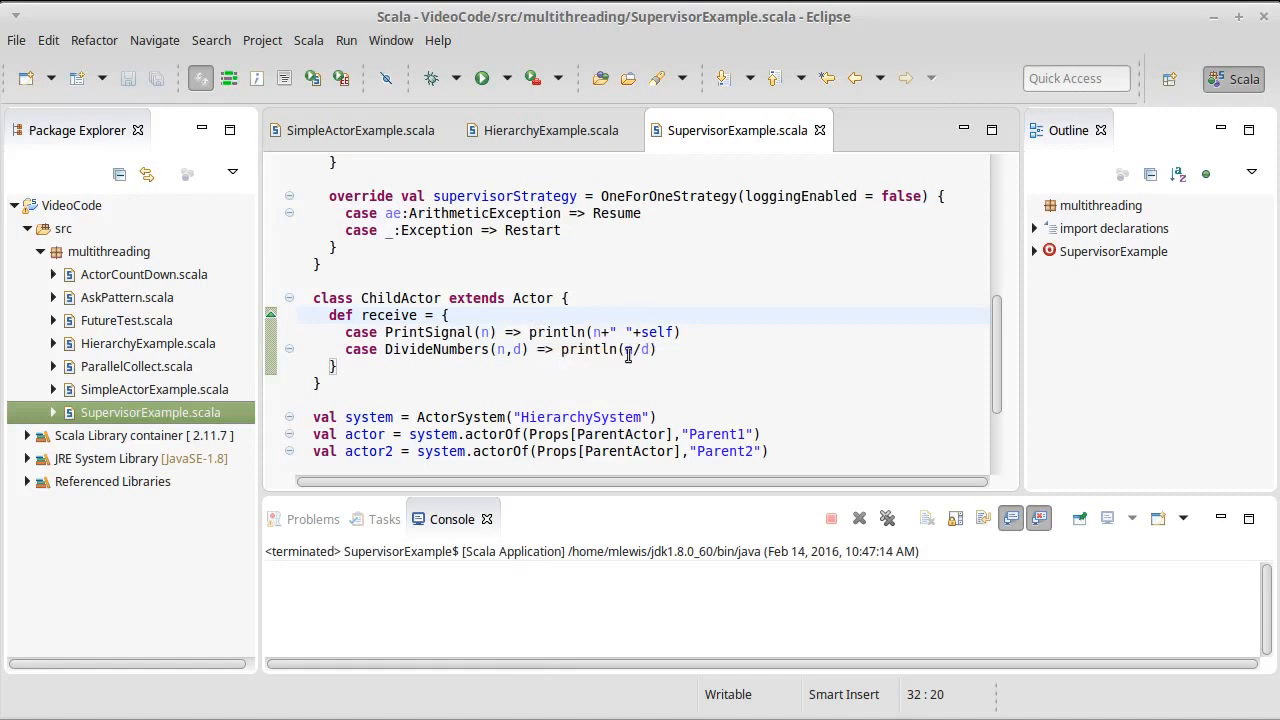
{"action": "scroll", "scroll_direction": "down", "scroll_amount": 3}
{"action": "type", "text": "child0 ! DivideNumbers(4,0"}
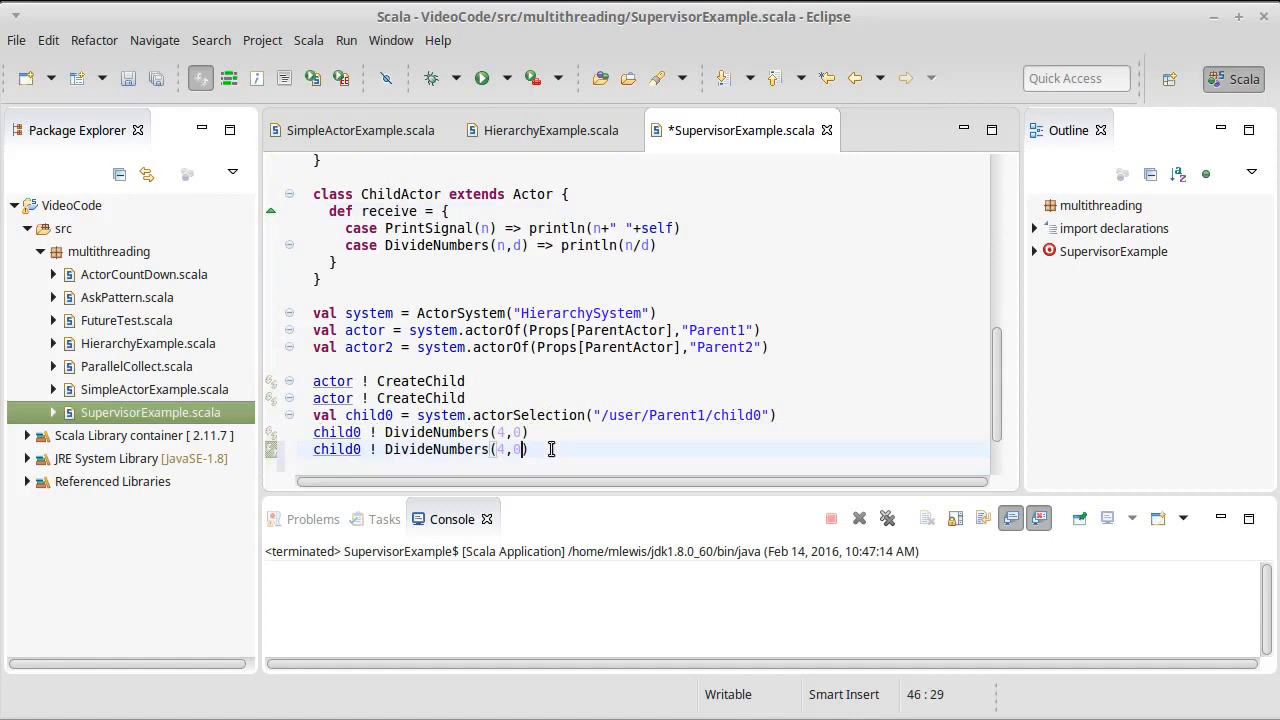
{"action": "type", "text": "2"}
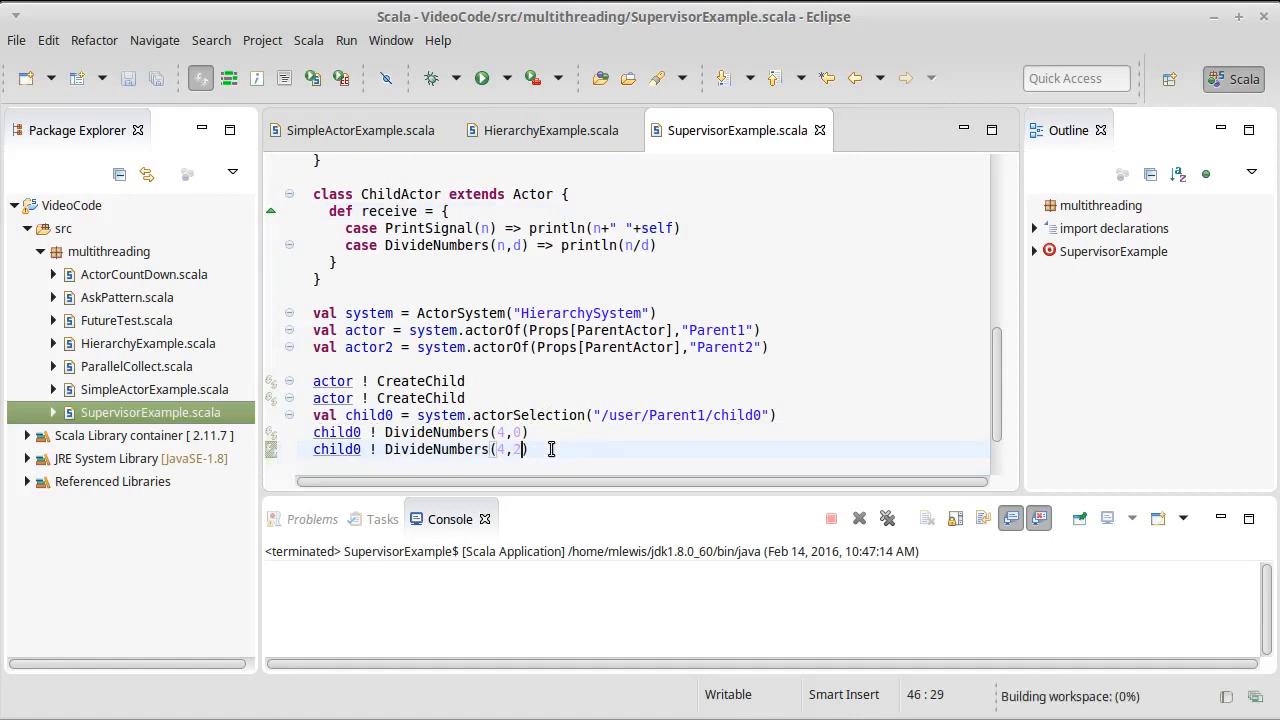
{"action": "left_click", "coordinate": [481, 78]}
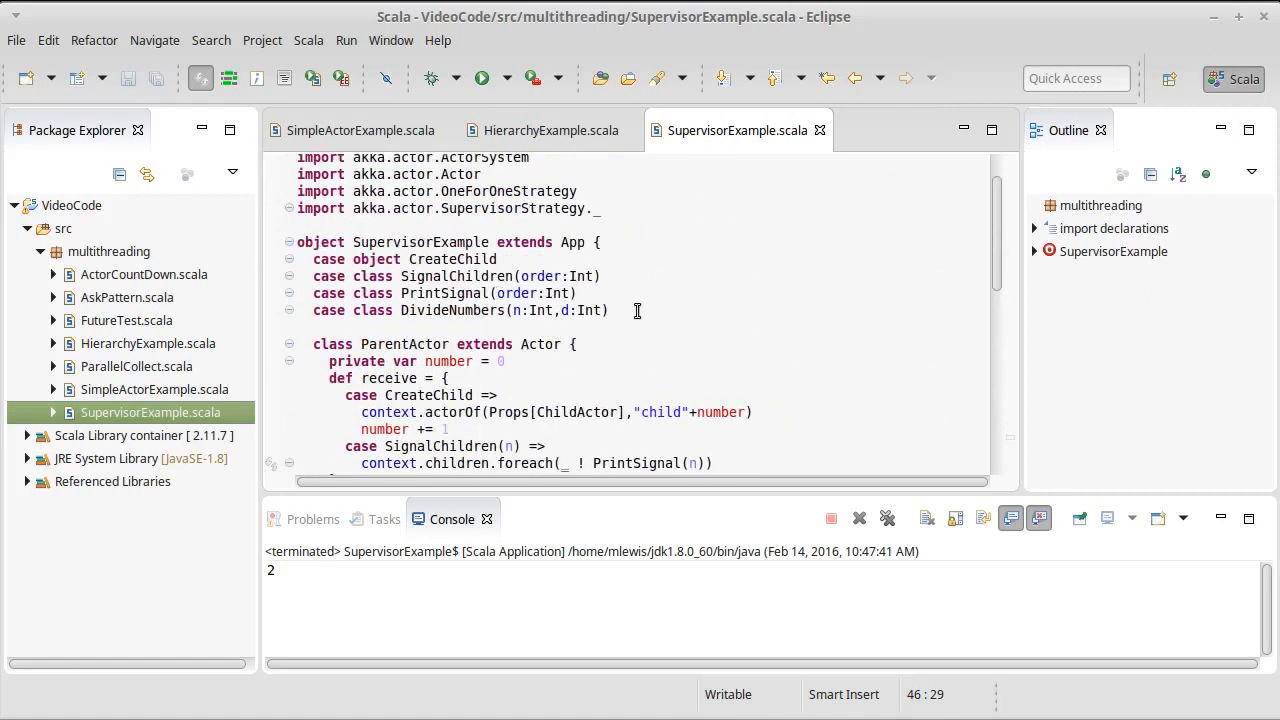
Declare 'case object BadStuff' under the message classes.
{"action": "type", "text": "case"}
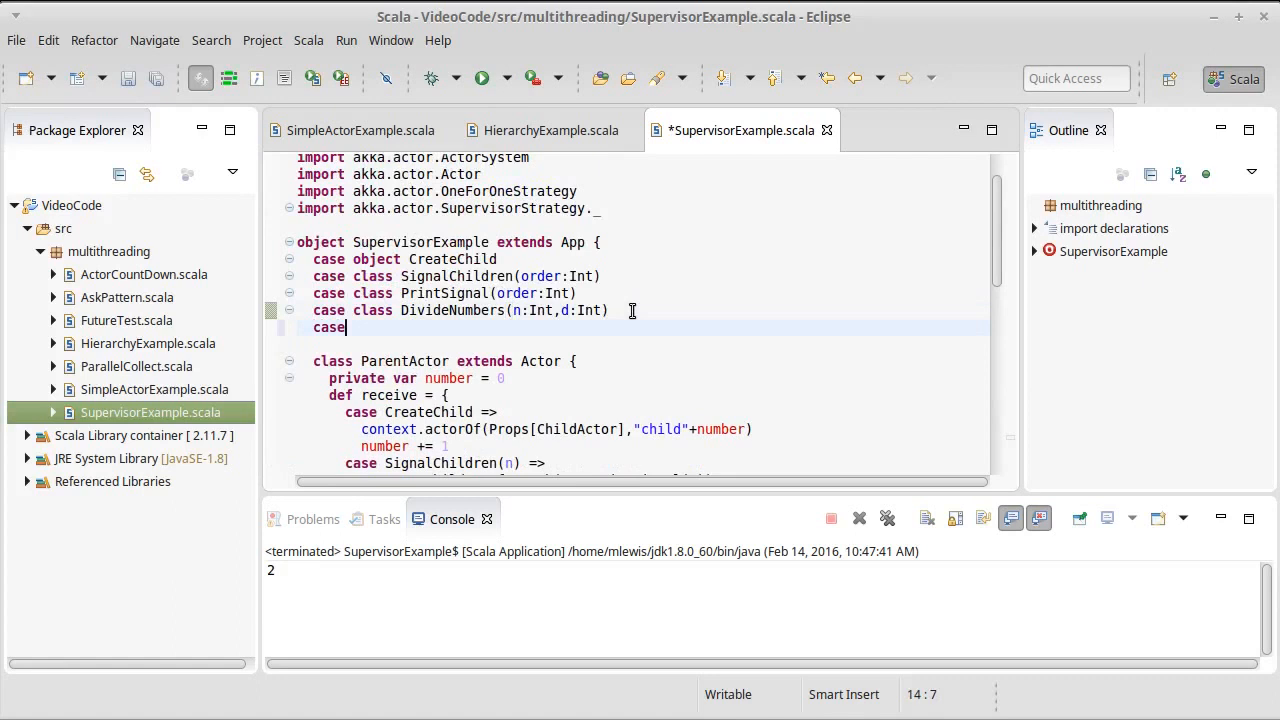
{"action": "type", "text": "object"}
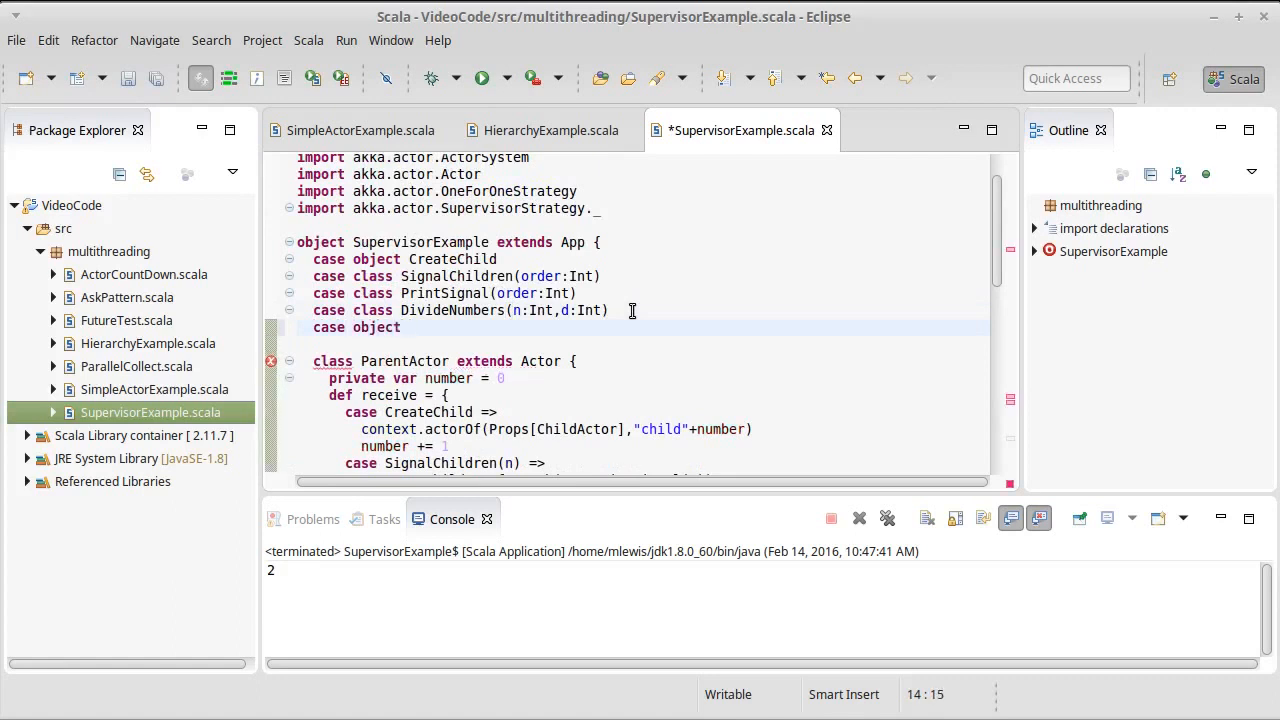
{"action": "type", "text": "B"}
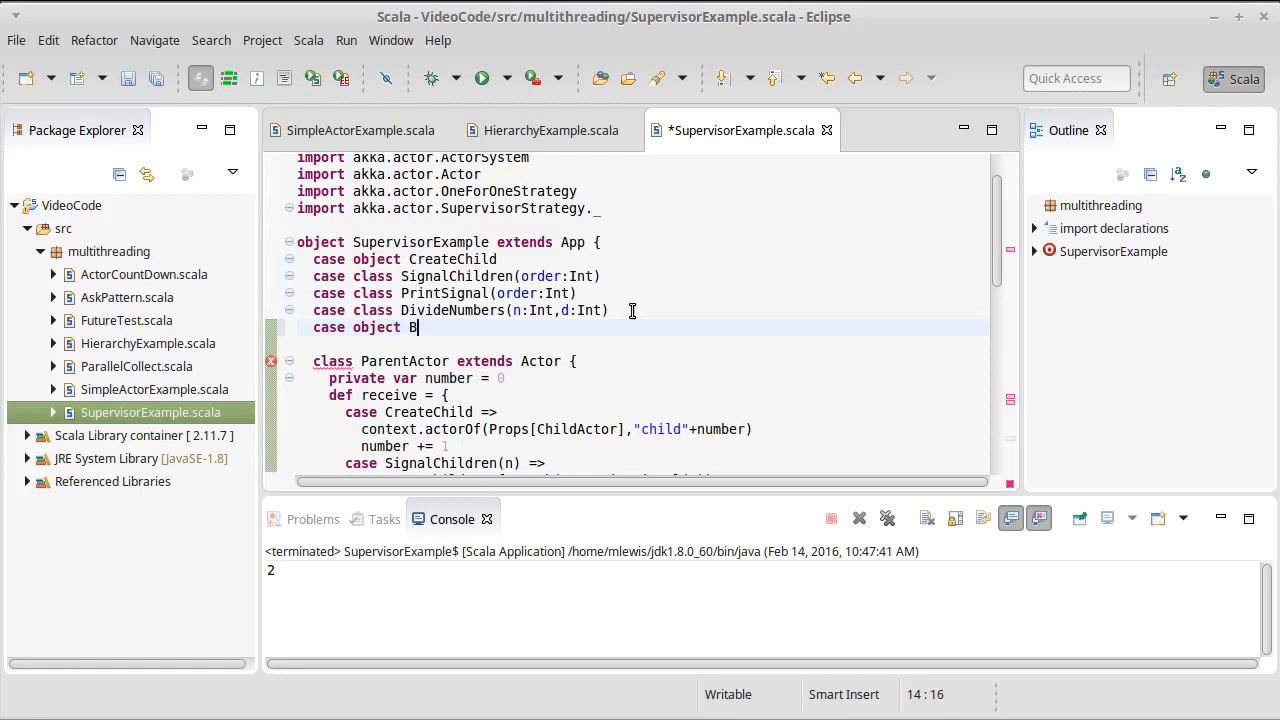
{"action": "type", "text": "adStuff"}
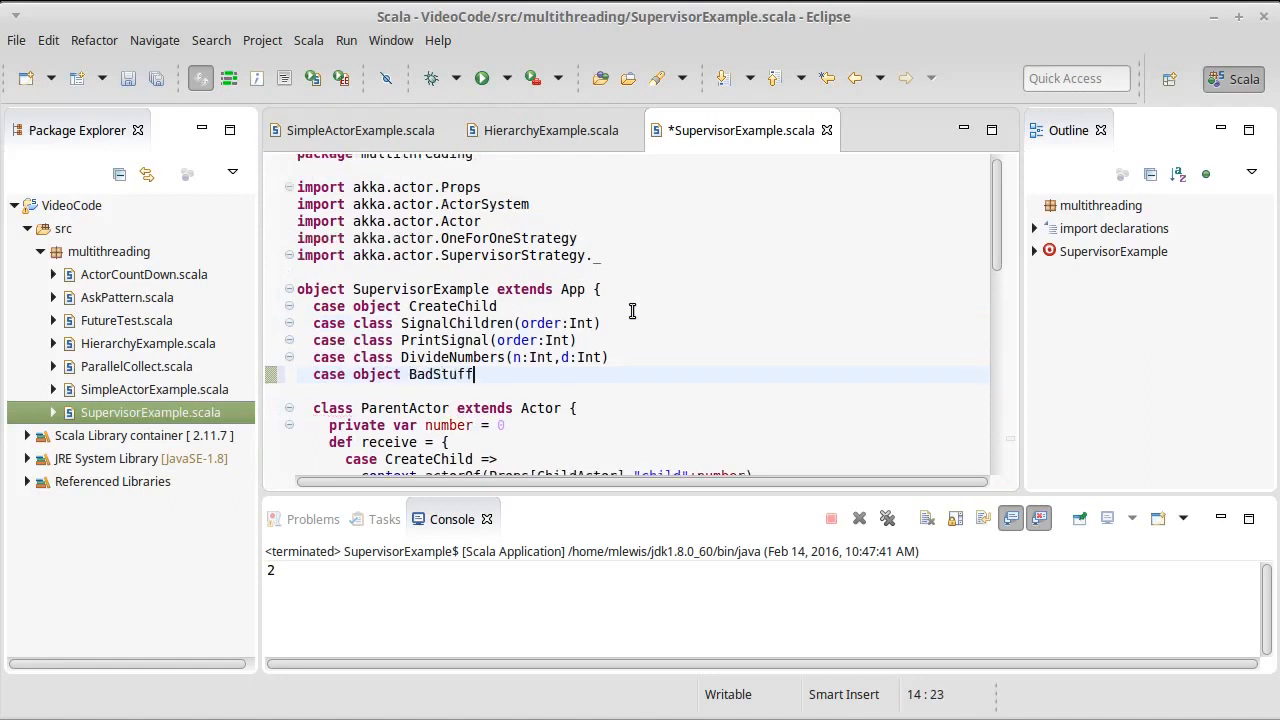
Make ChildActor throw RuntimeException("Stuff happened") on BadStuff, and save.
{"action": "scroll", "scroll_direction": "down", "scroll_amount": 3}
{"action": "type", "text": "case B"}
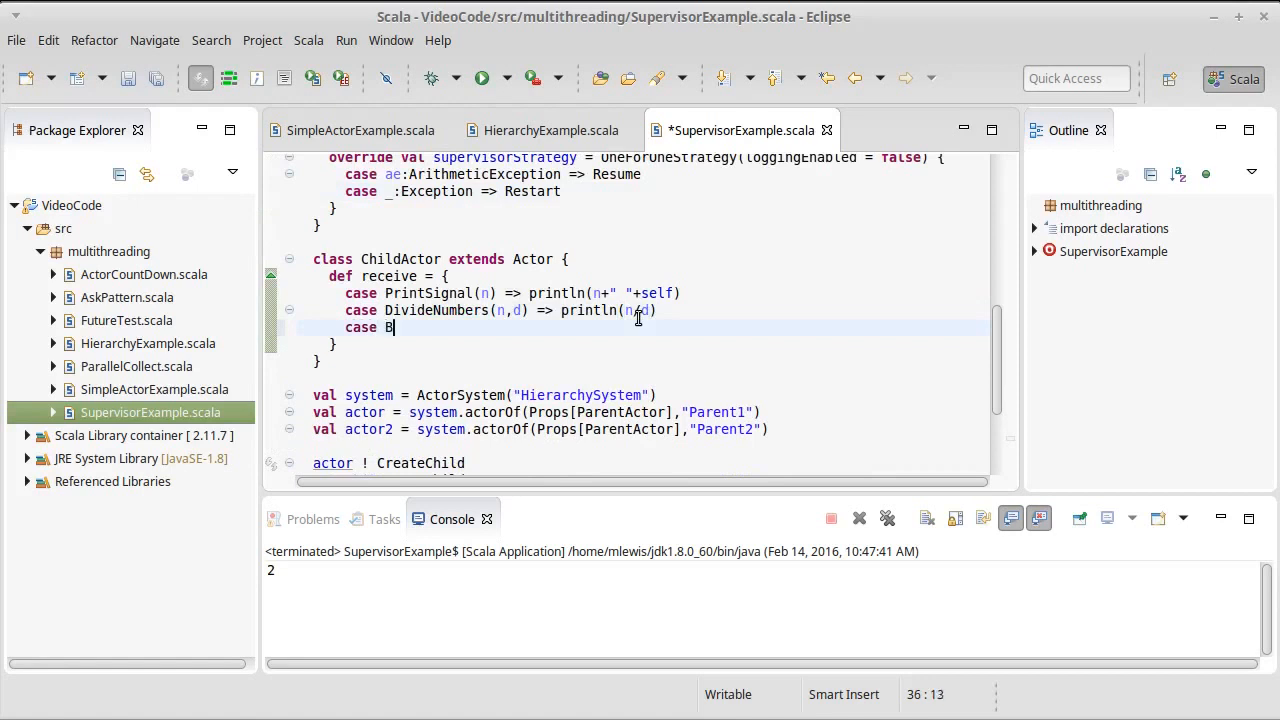
{"action": "type", "text": "adStuff => throw new R"}
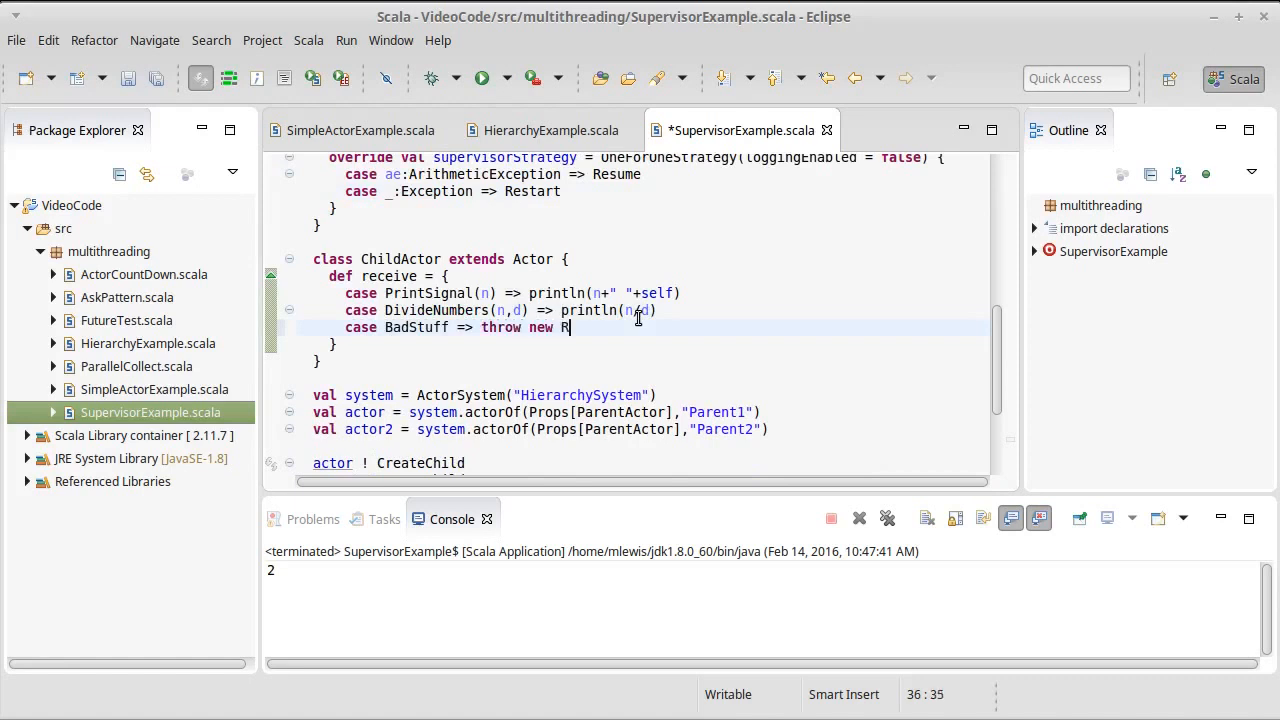
{"action": "type", "text": "untimeException(\"Stuff happened"}
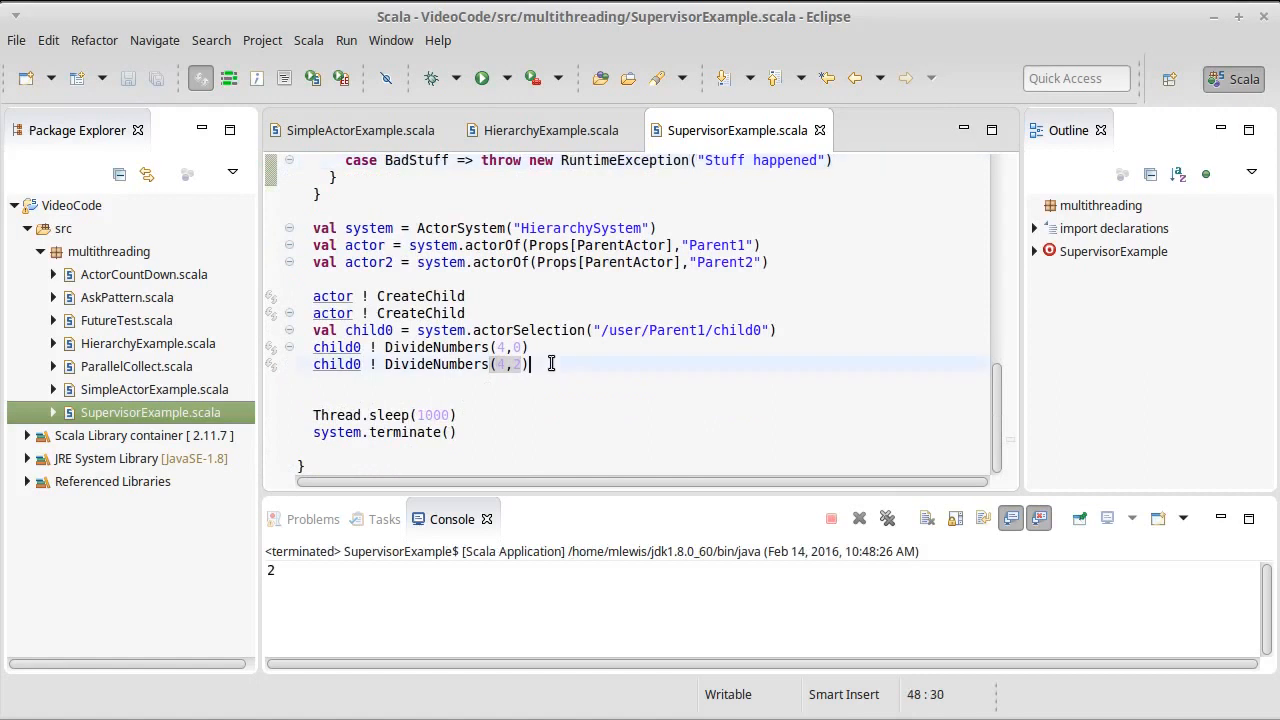
Send 'child0 ! BadStuff' after the DivideNumbers messages, save, and rerun the program.
{"action": "type", "text": "child0 !"}
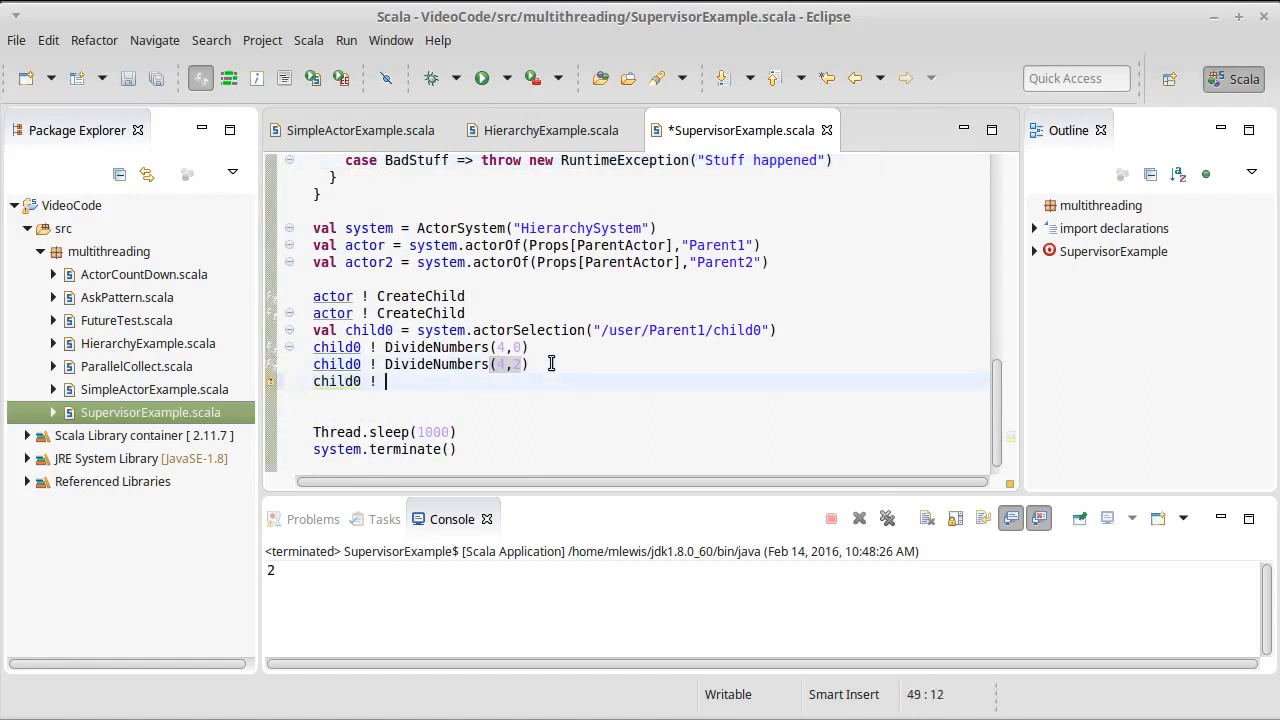
{"action": "type", "text": "BadStuff"}
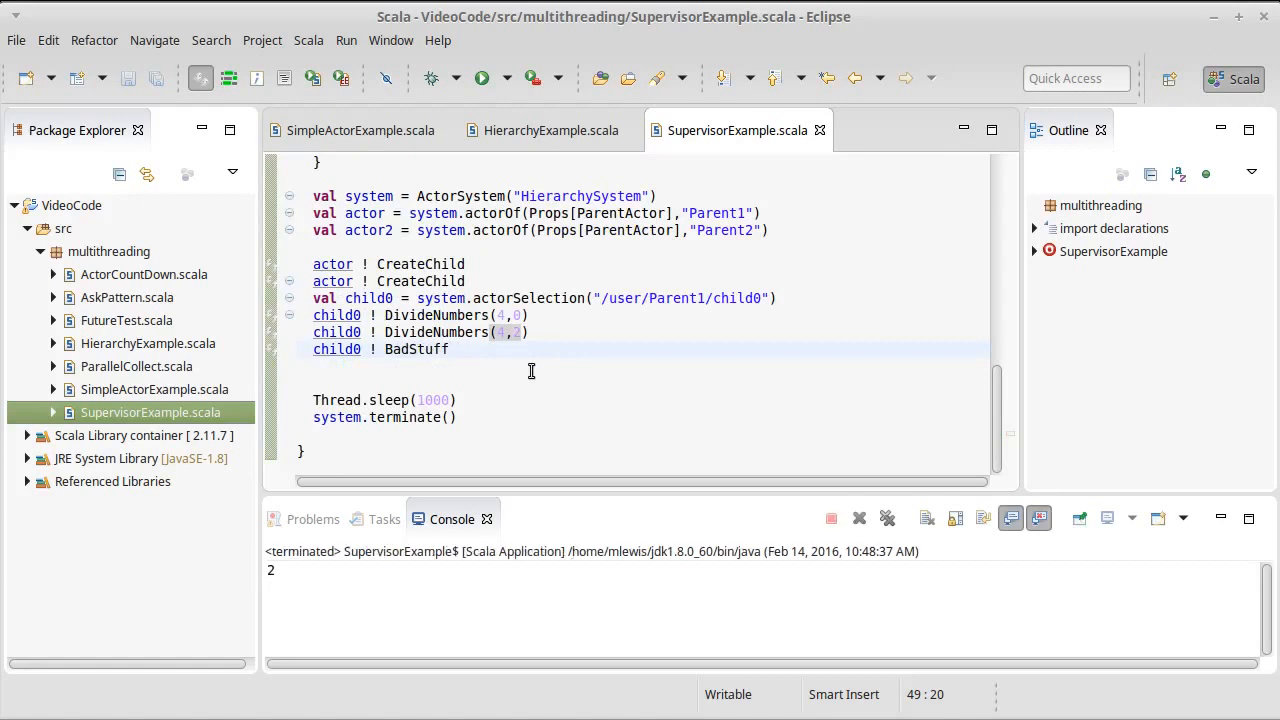
{"action": "left_click", "coordinate": [449, 349]}
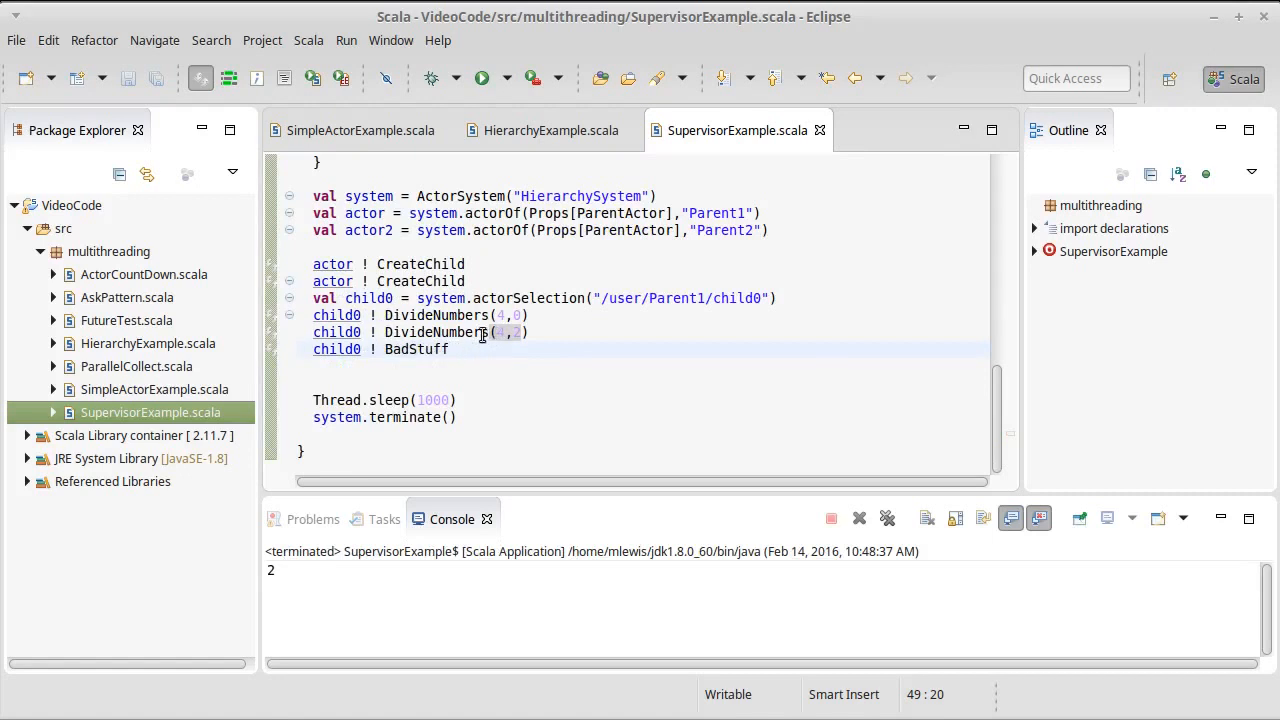
{"action": "left_click", "coordinate": [495, 349]}
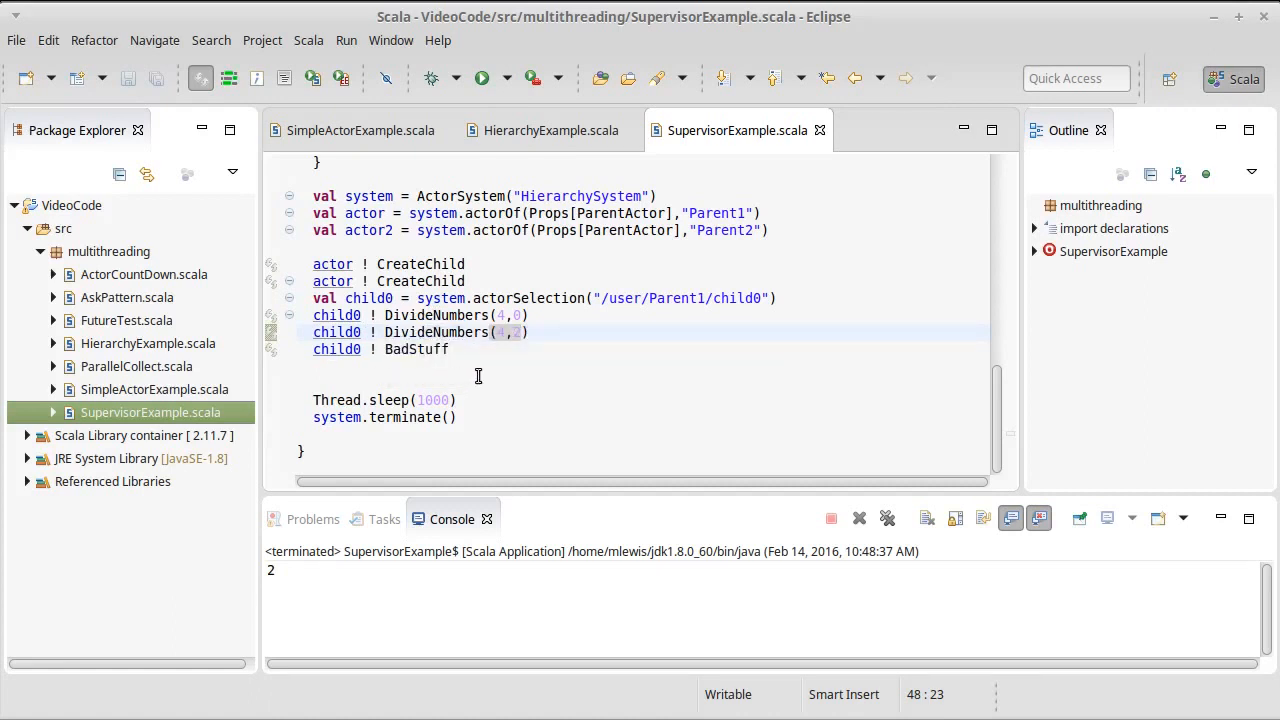
{"action": "left_click", "coordinate": [474, 332]}
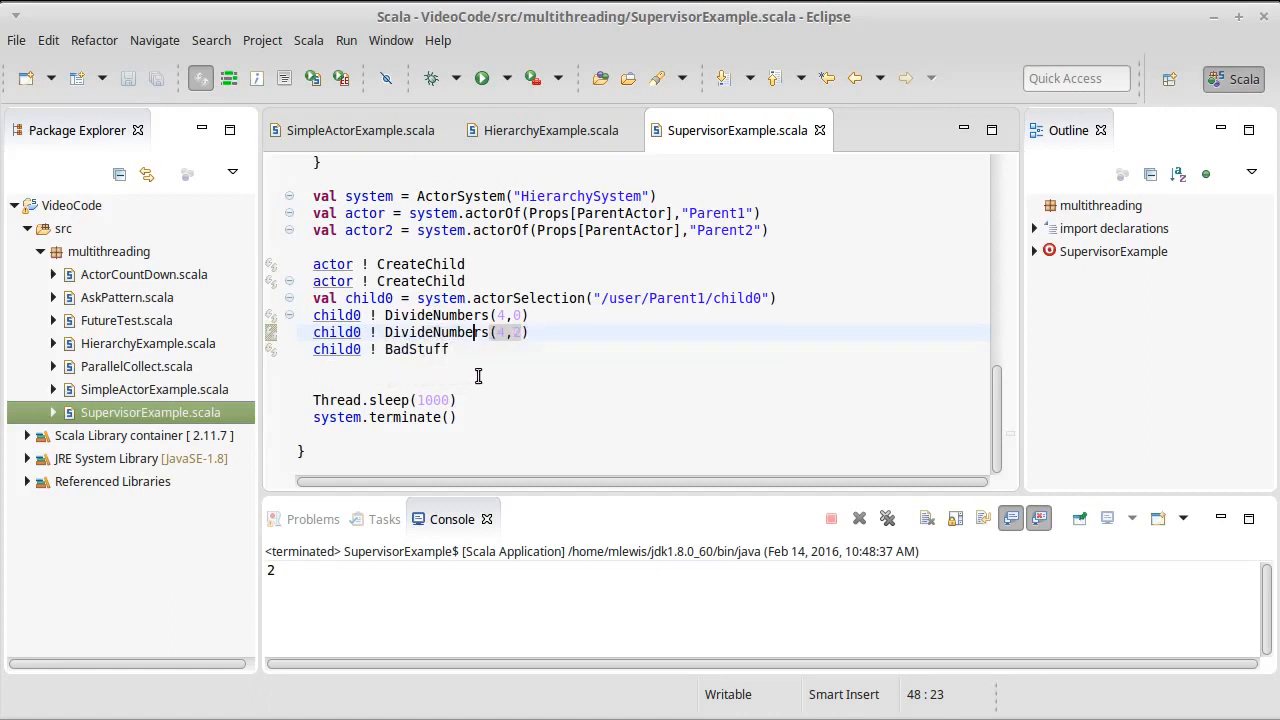
{"action": "mouse_move", "coordinate": [603, 400]}
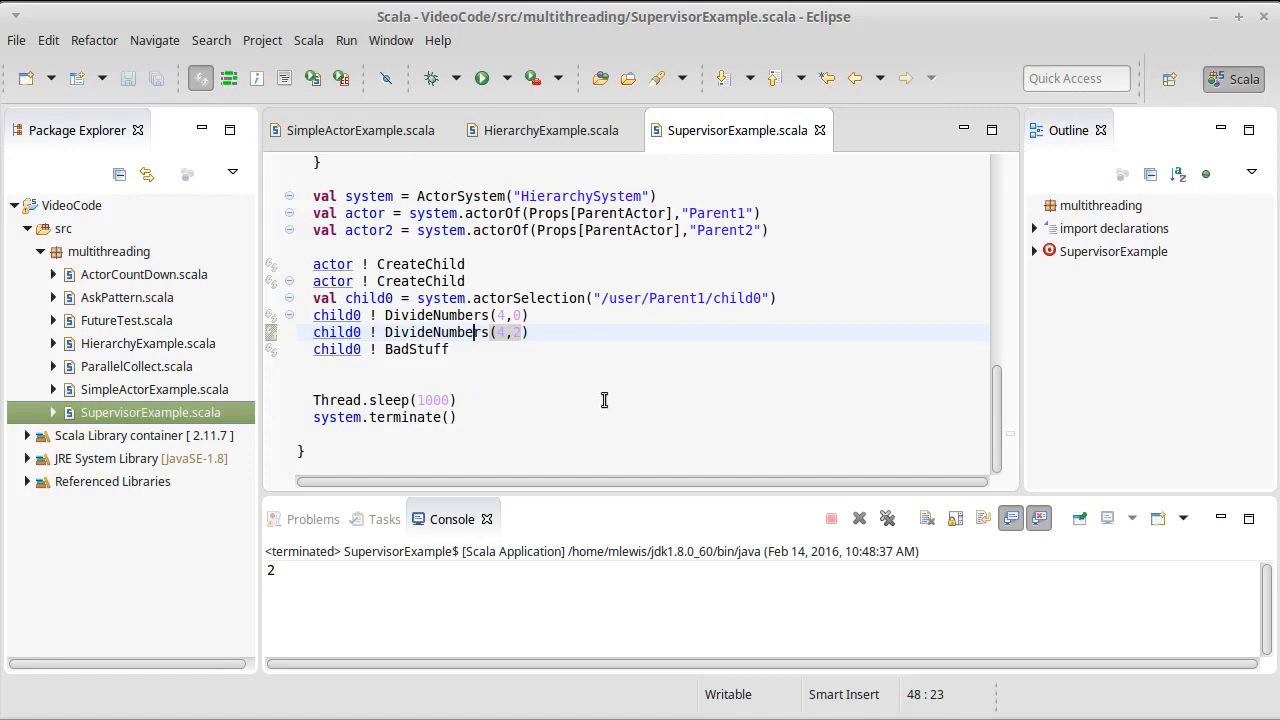